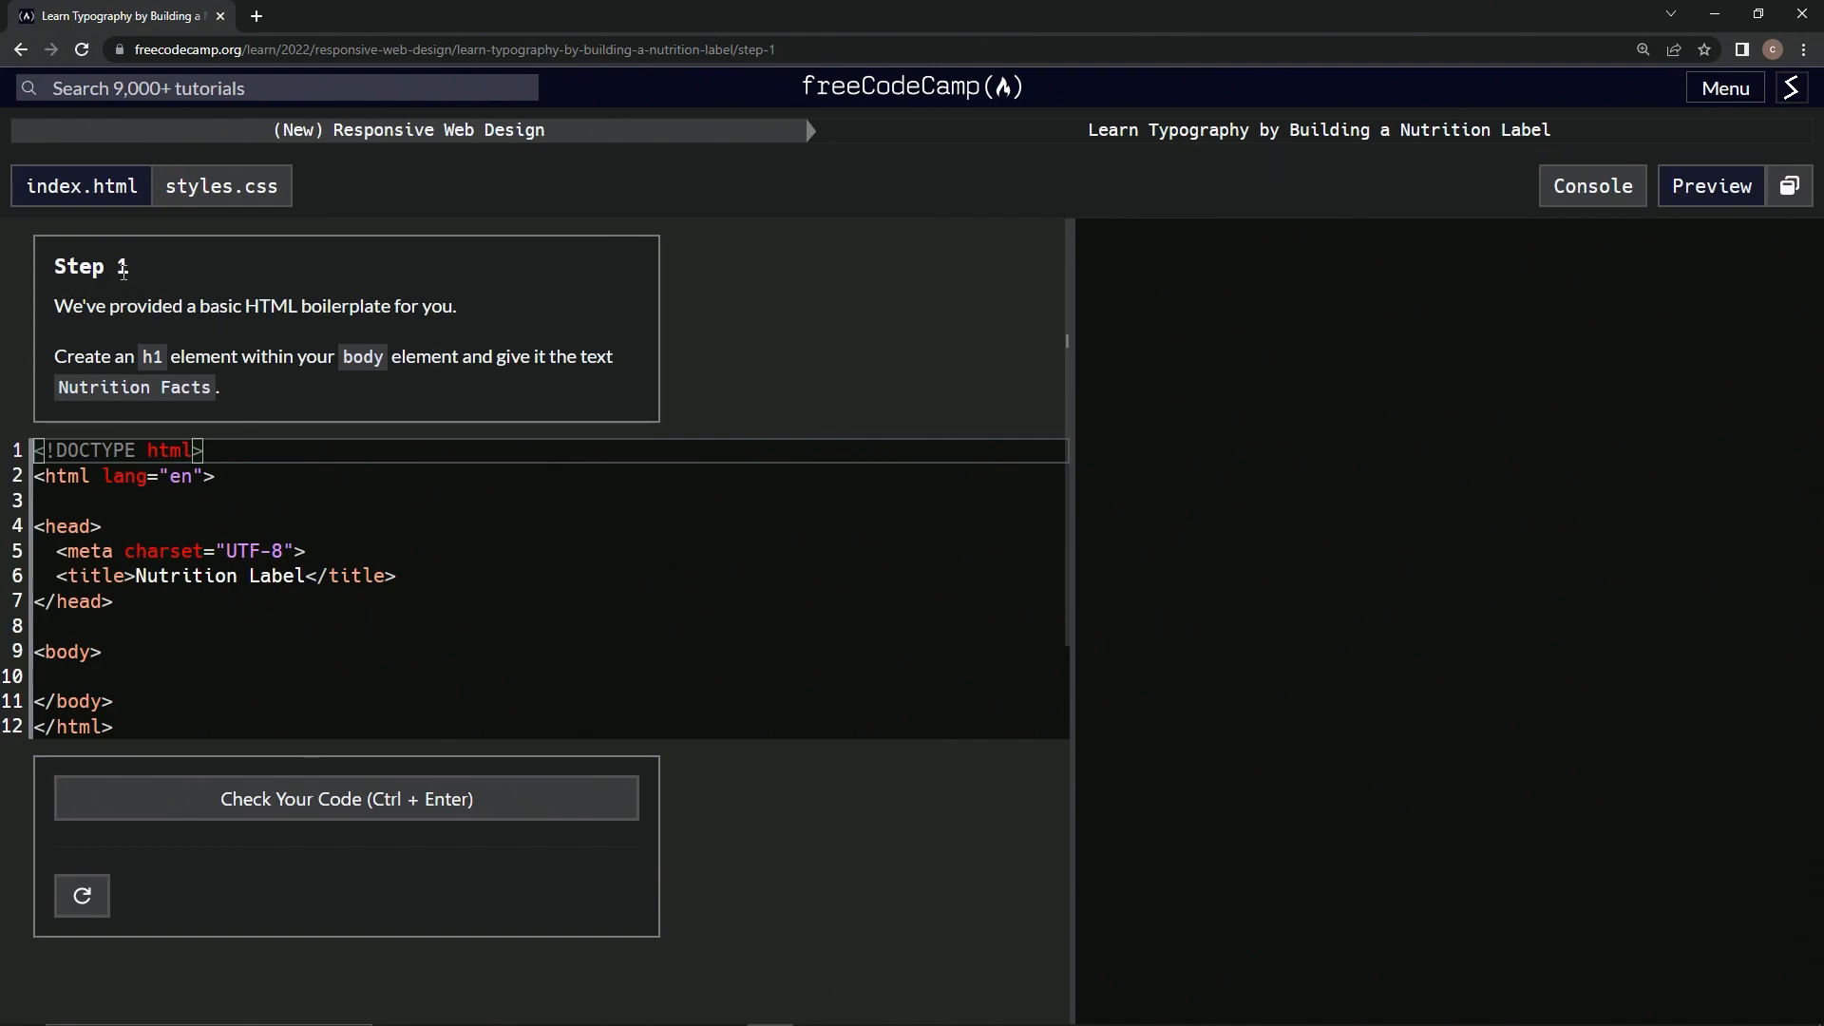
pyautogui.moveTo(163, 328)
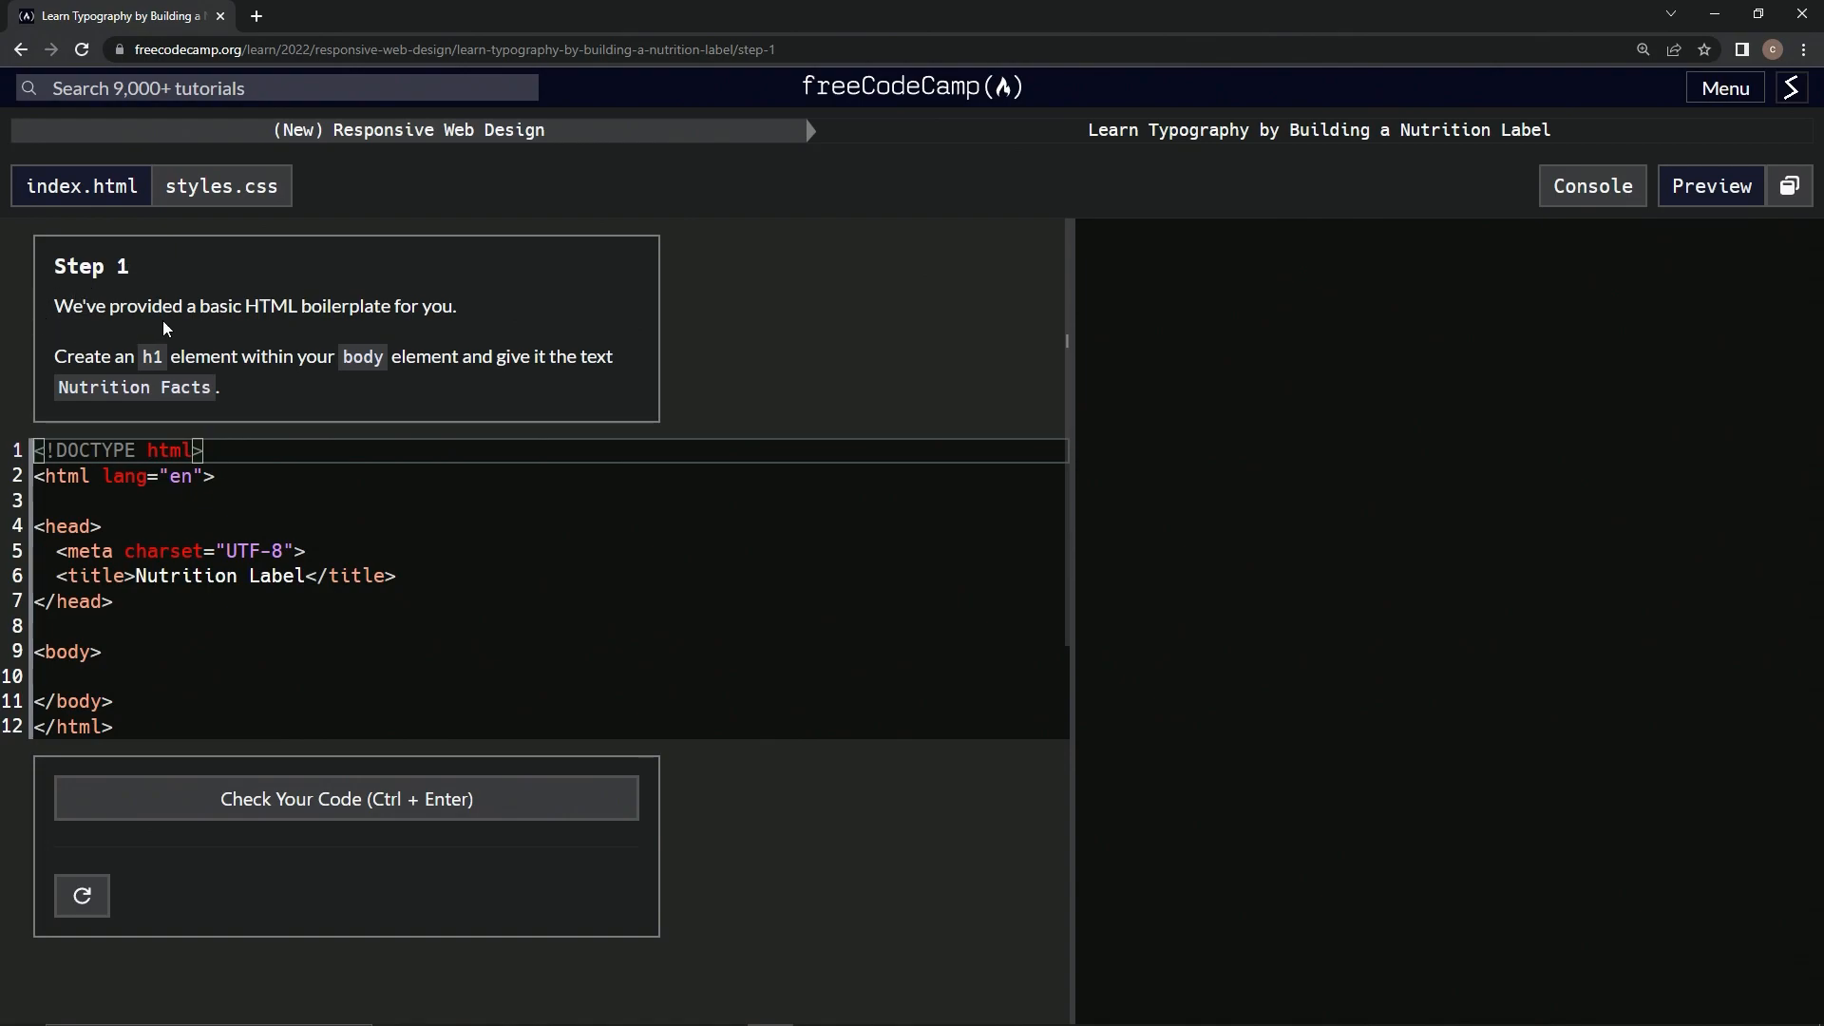
pyautogui.moveTo(341, 316)
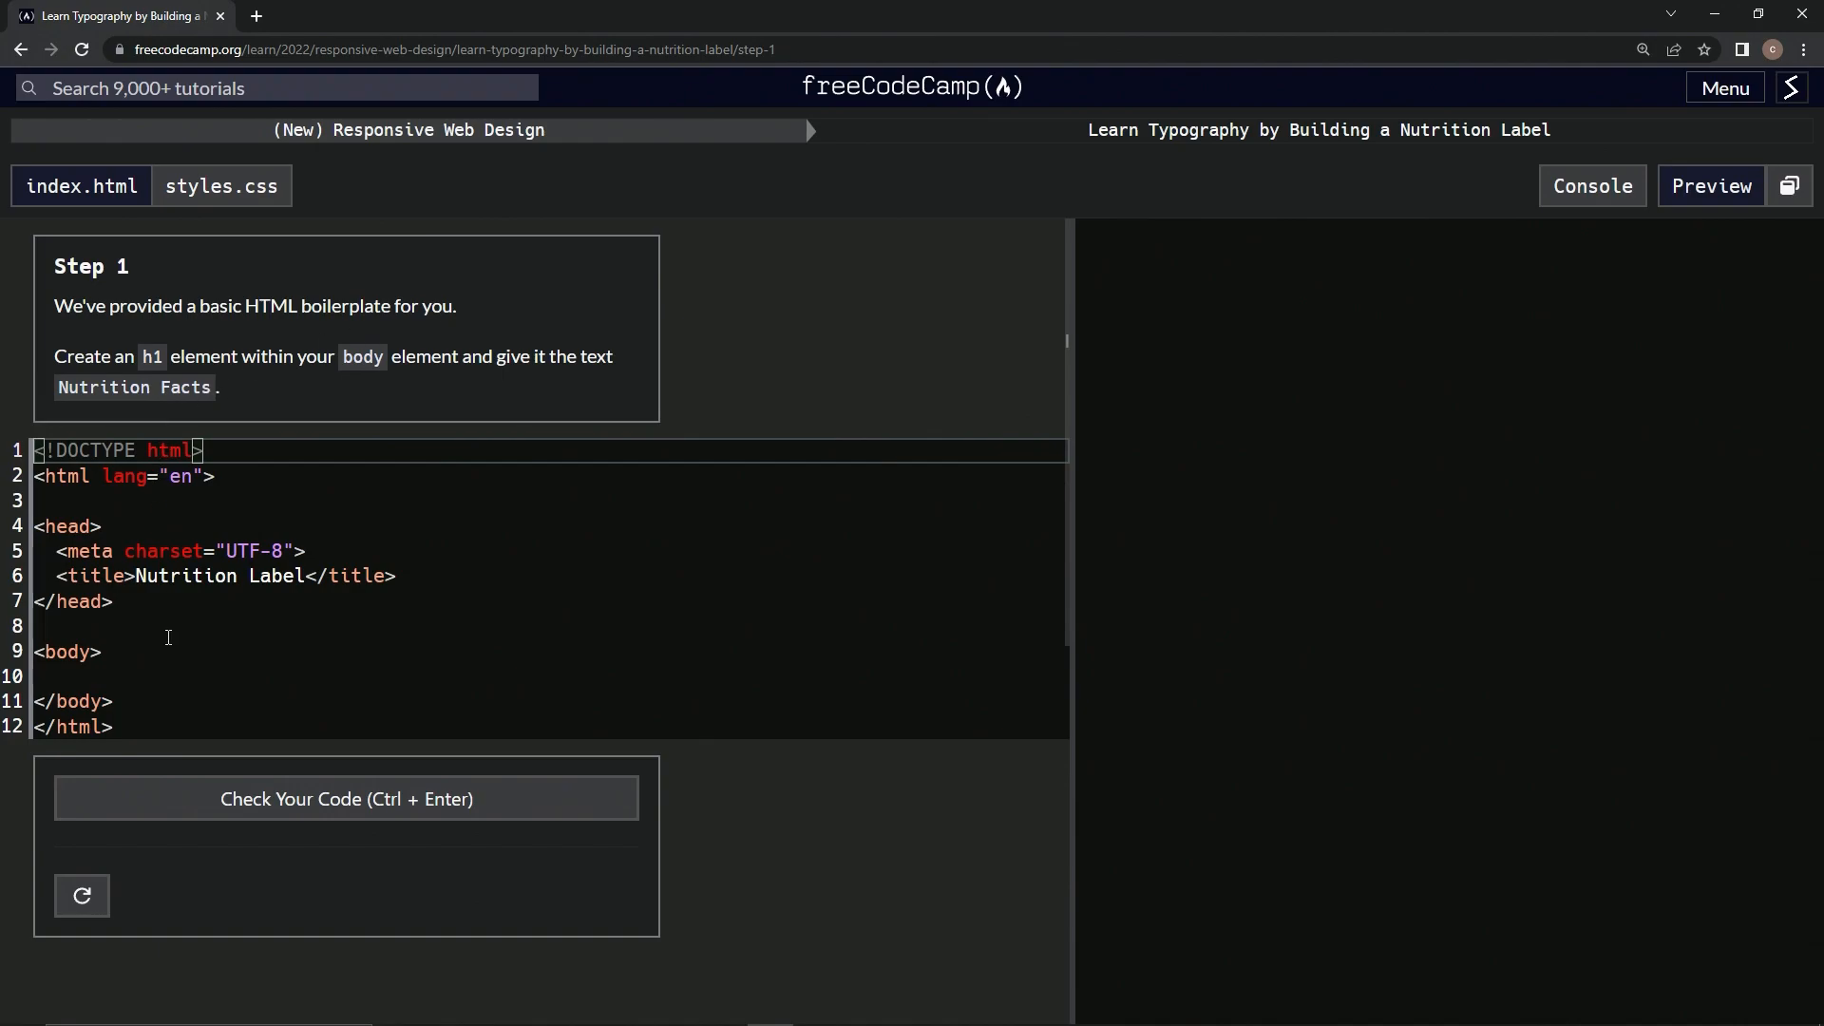
# Select and delete all the starter code in index.html, leaving the file empty.
pyautogui.press('ctrl+a')
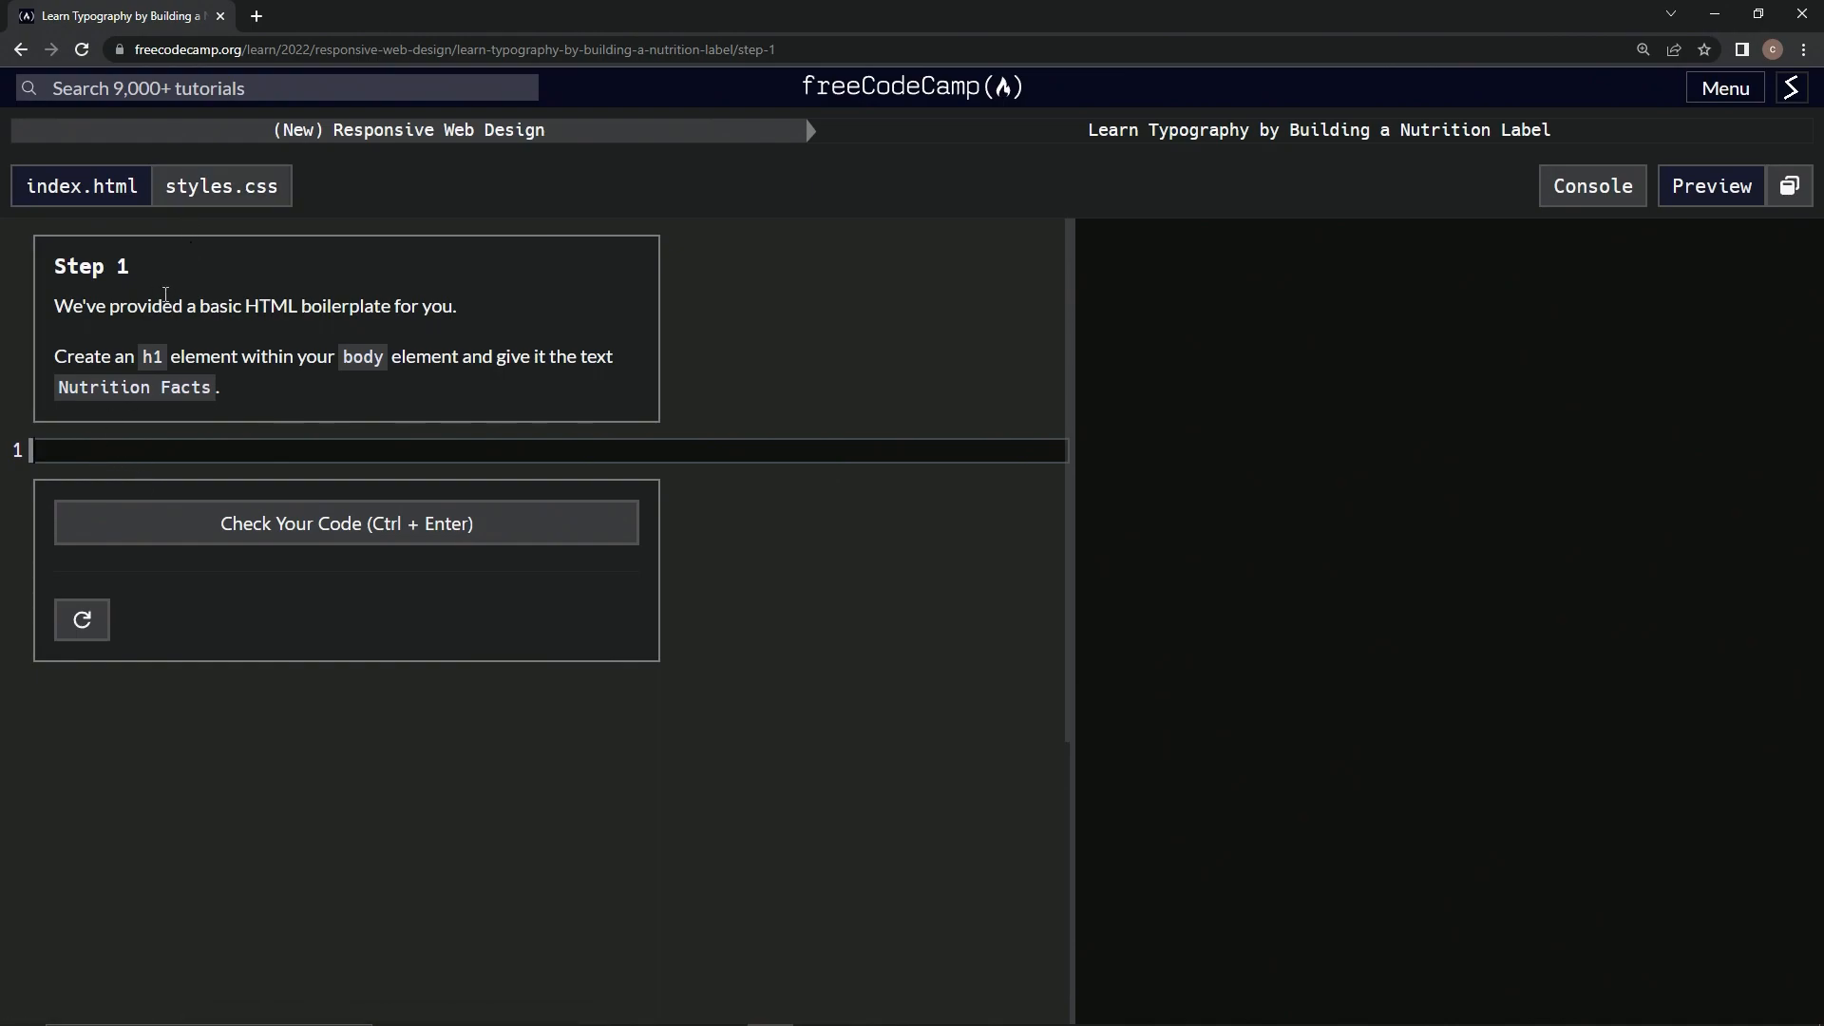
pyautogui.moveTo(53, 473)
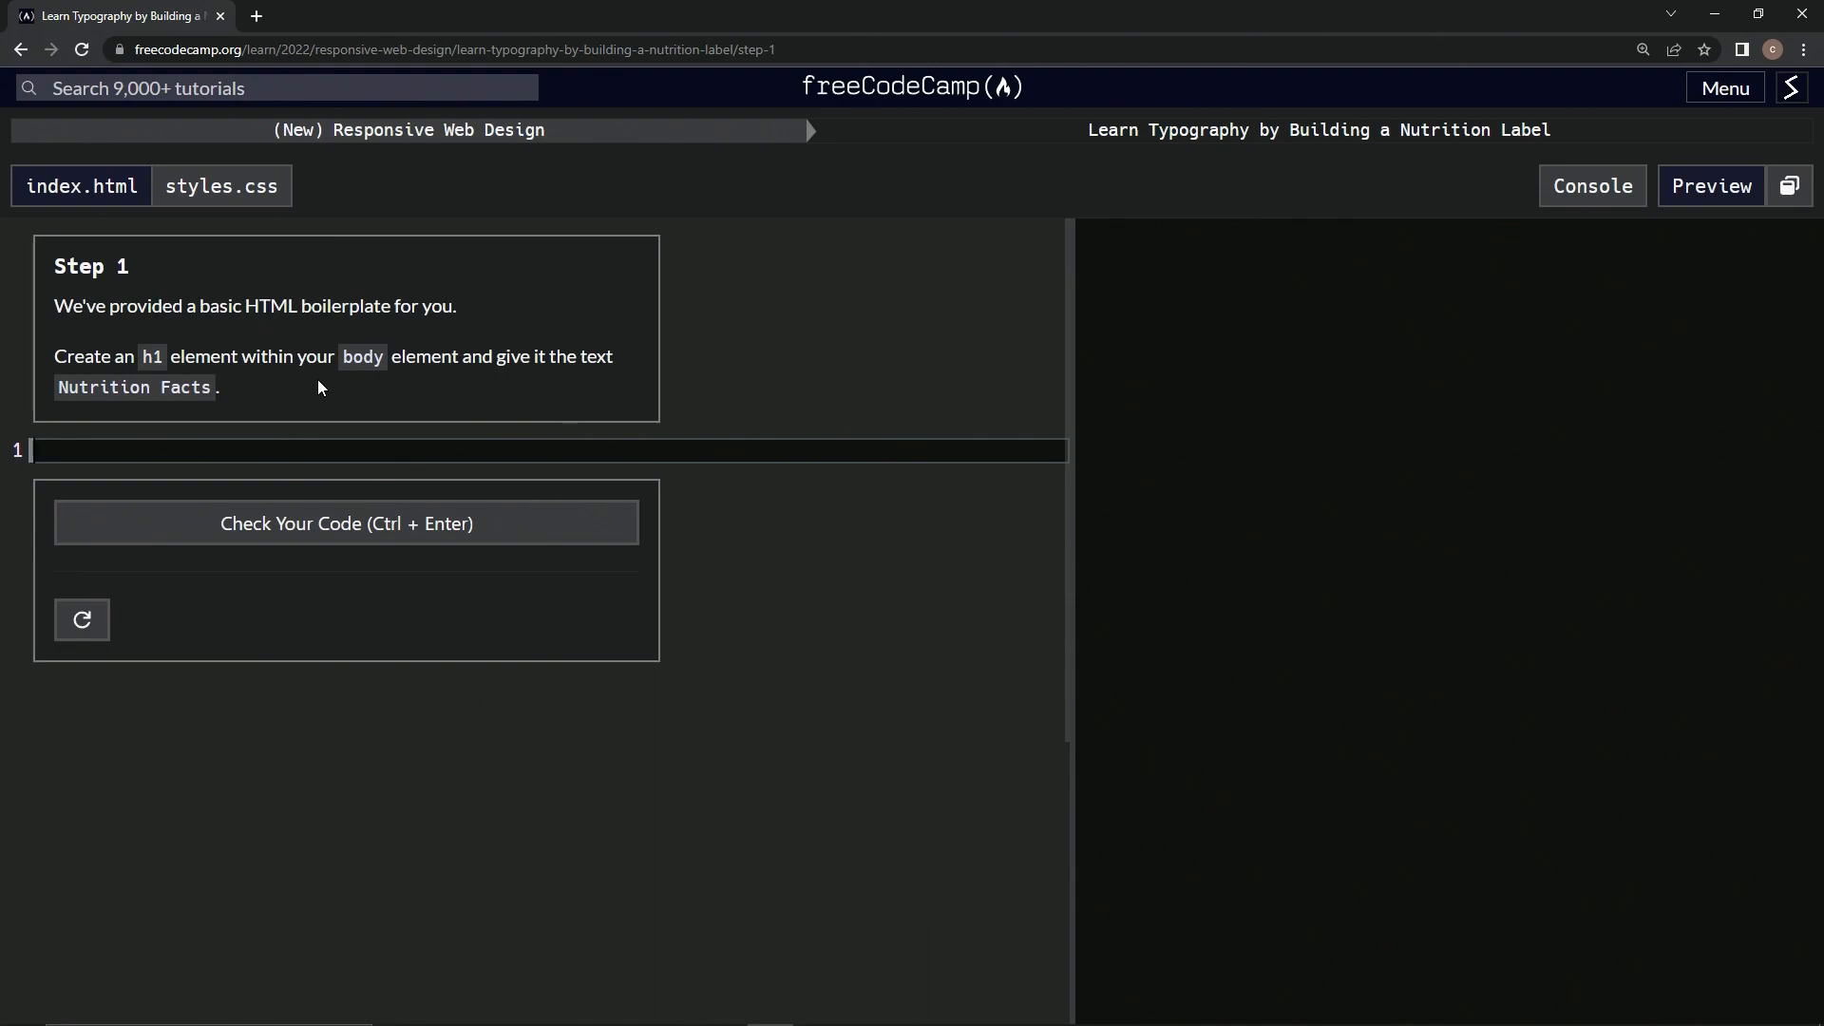
# Type the <!DOCTYPE html> declaration on the first line.
pyautogui.write('<')
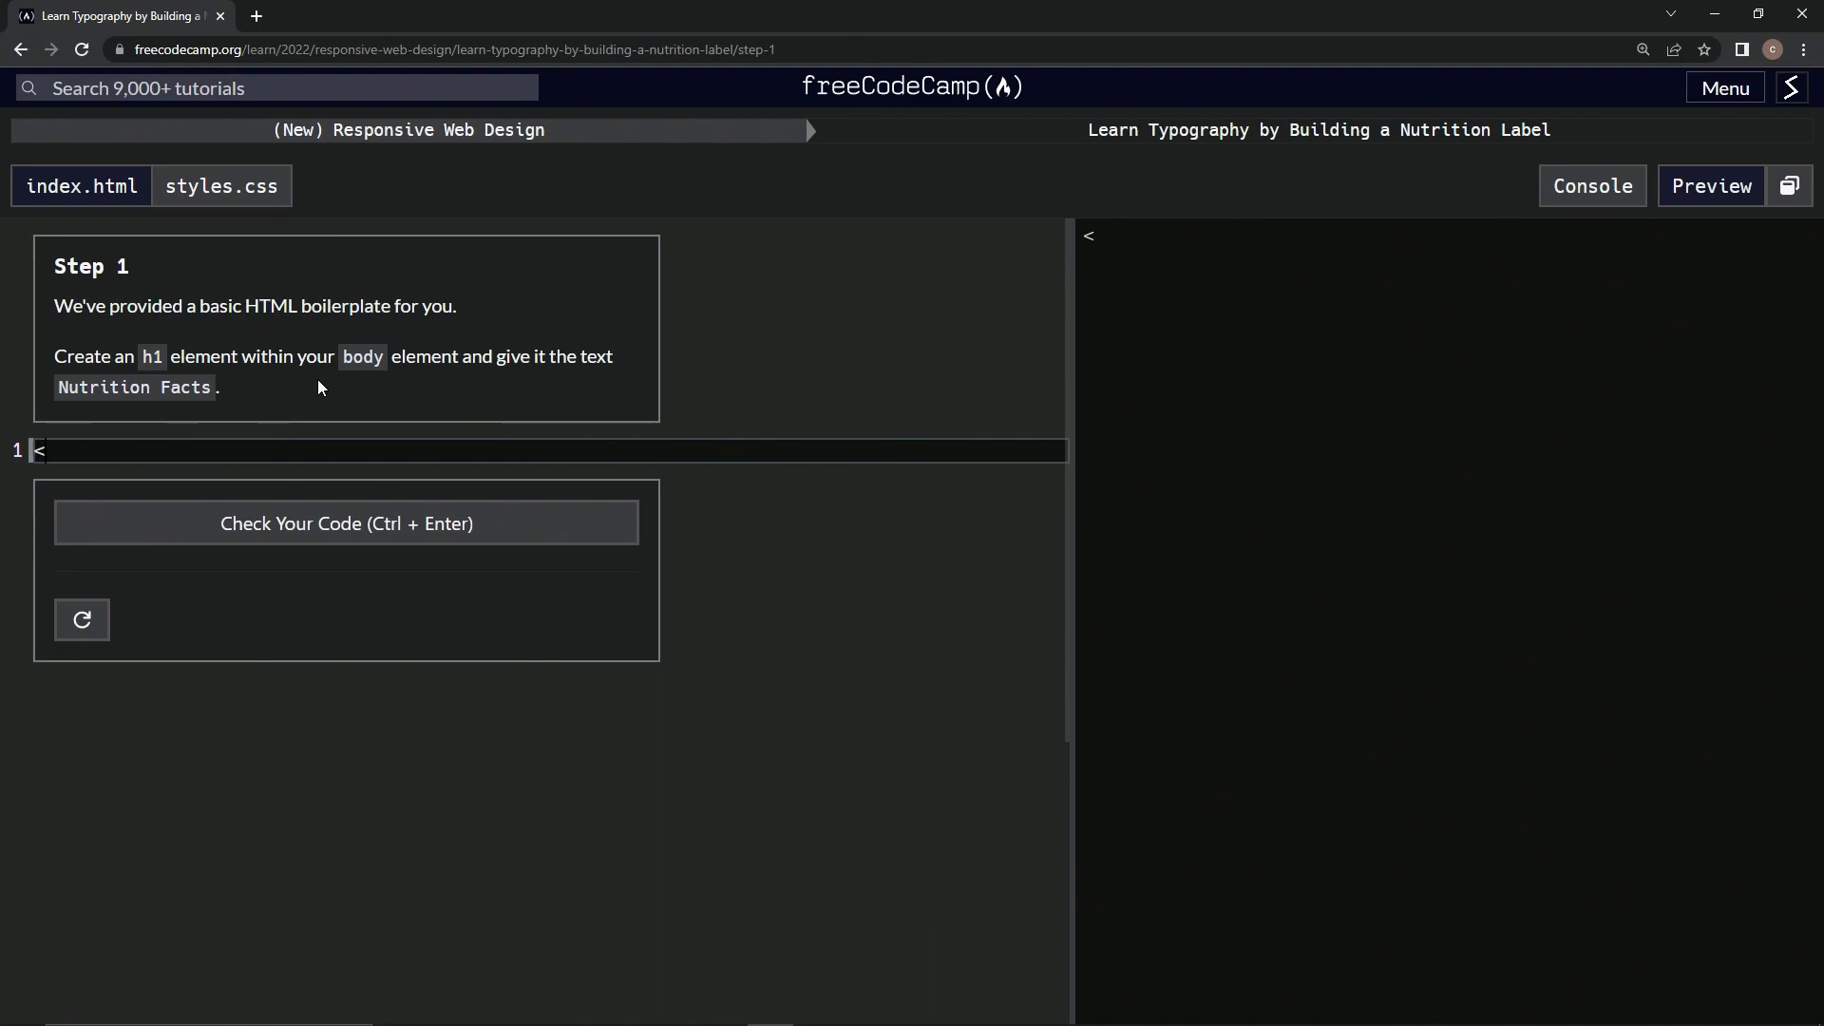
pyautogui.write('!')
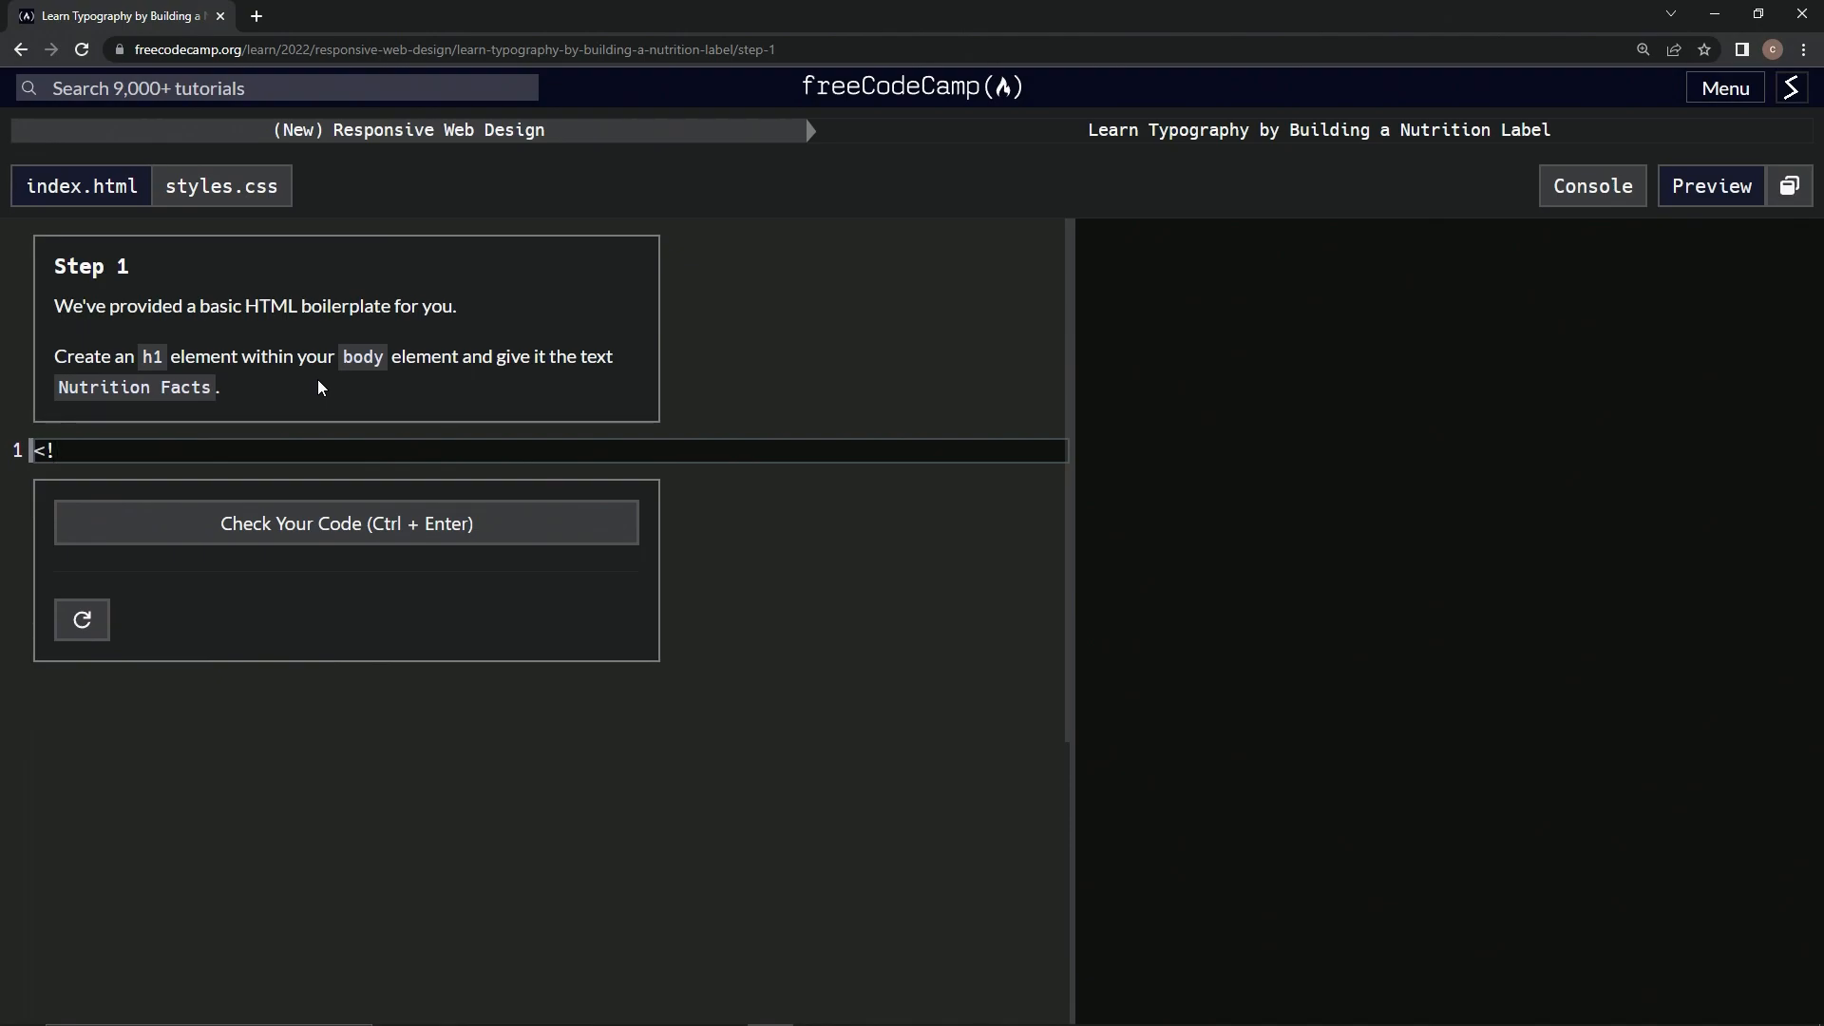
pyautogui.write('DOCTYPE')
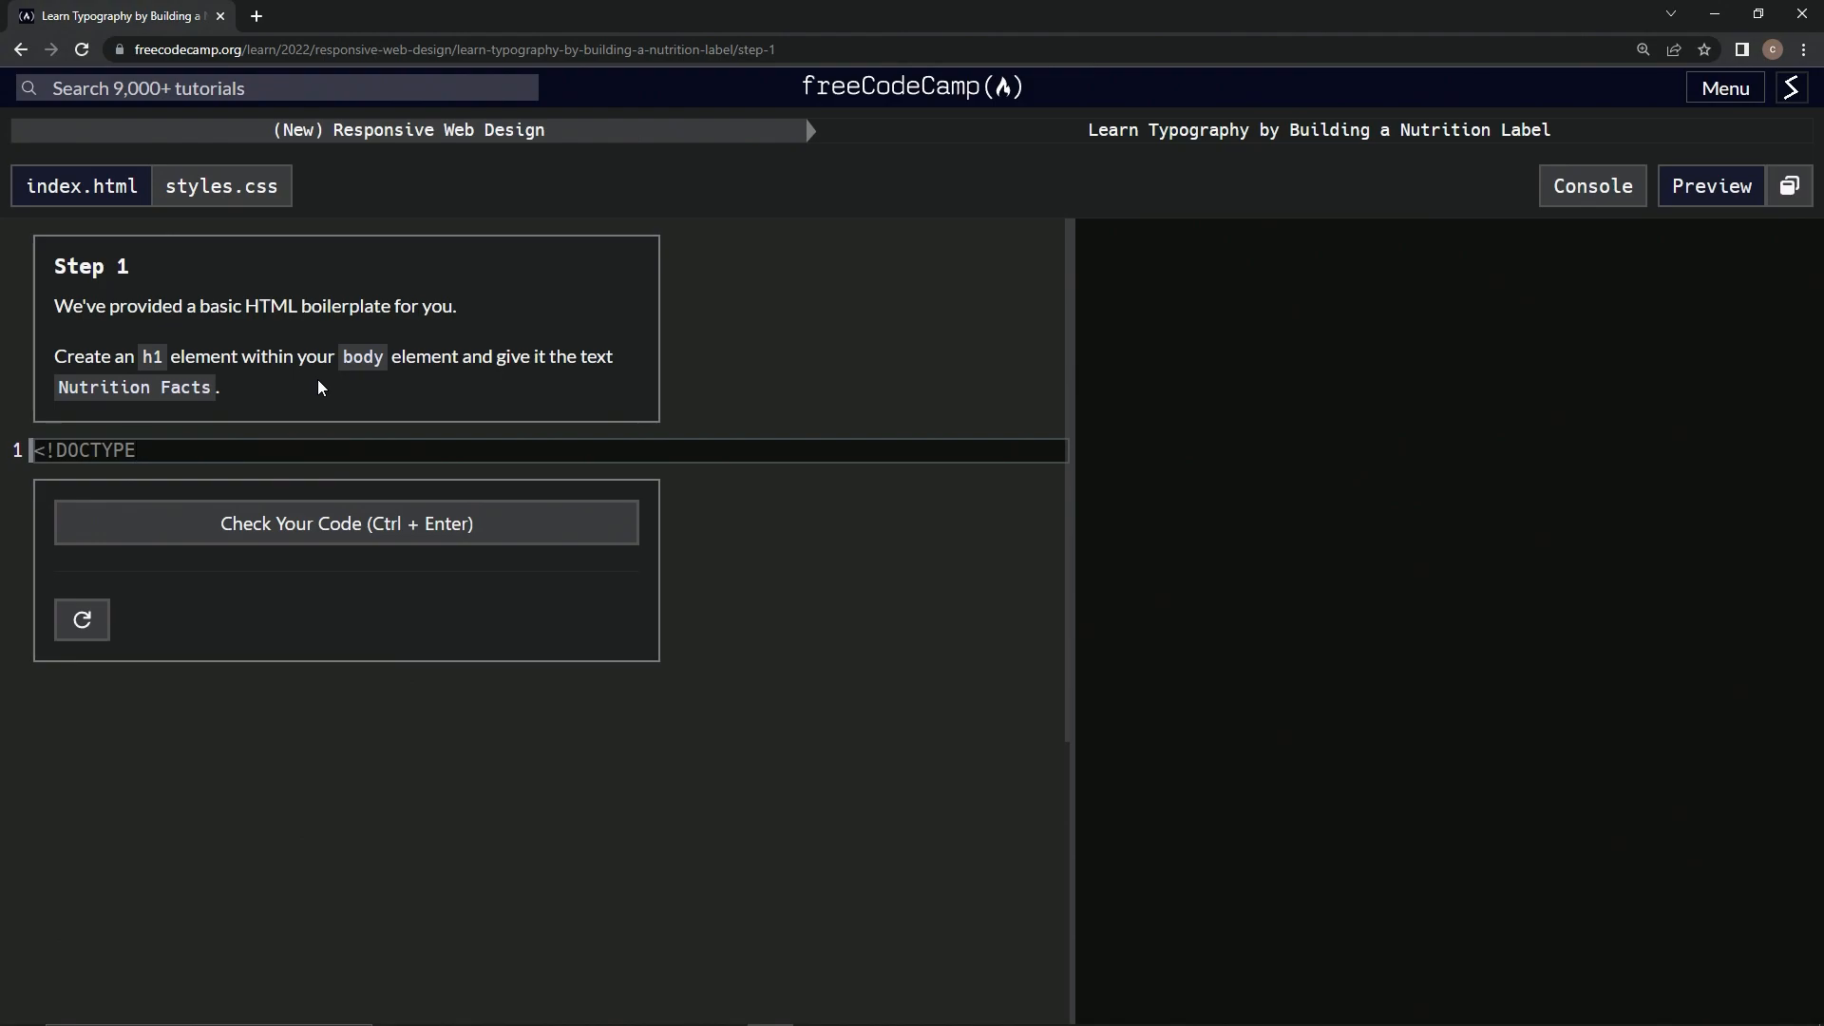
pyautogui.write('html>')
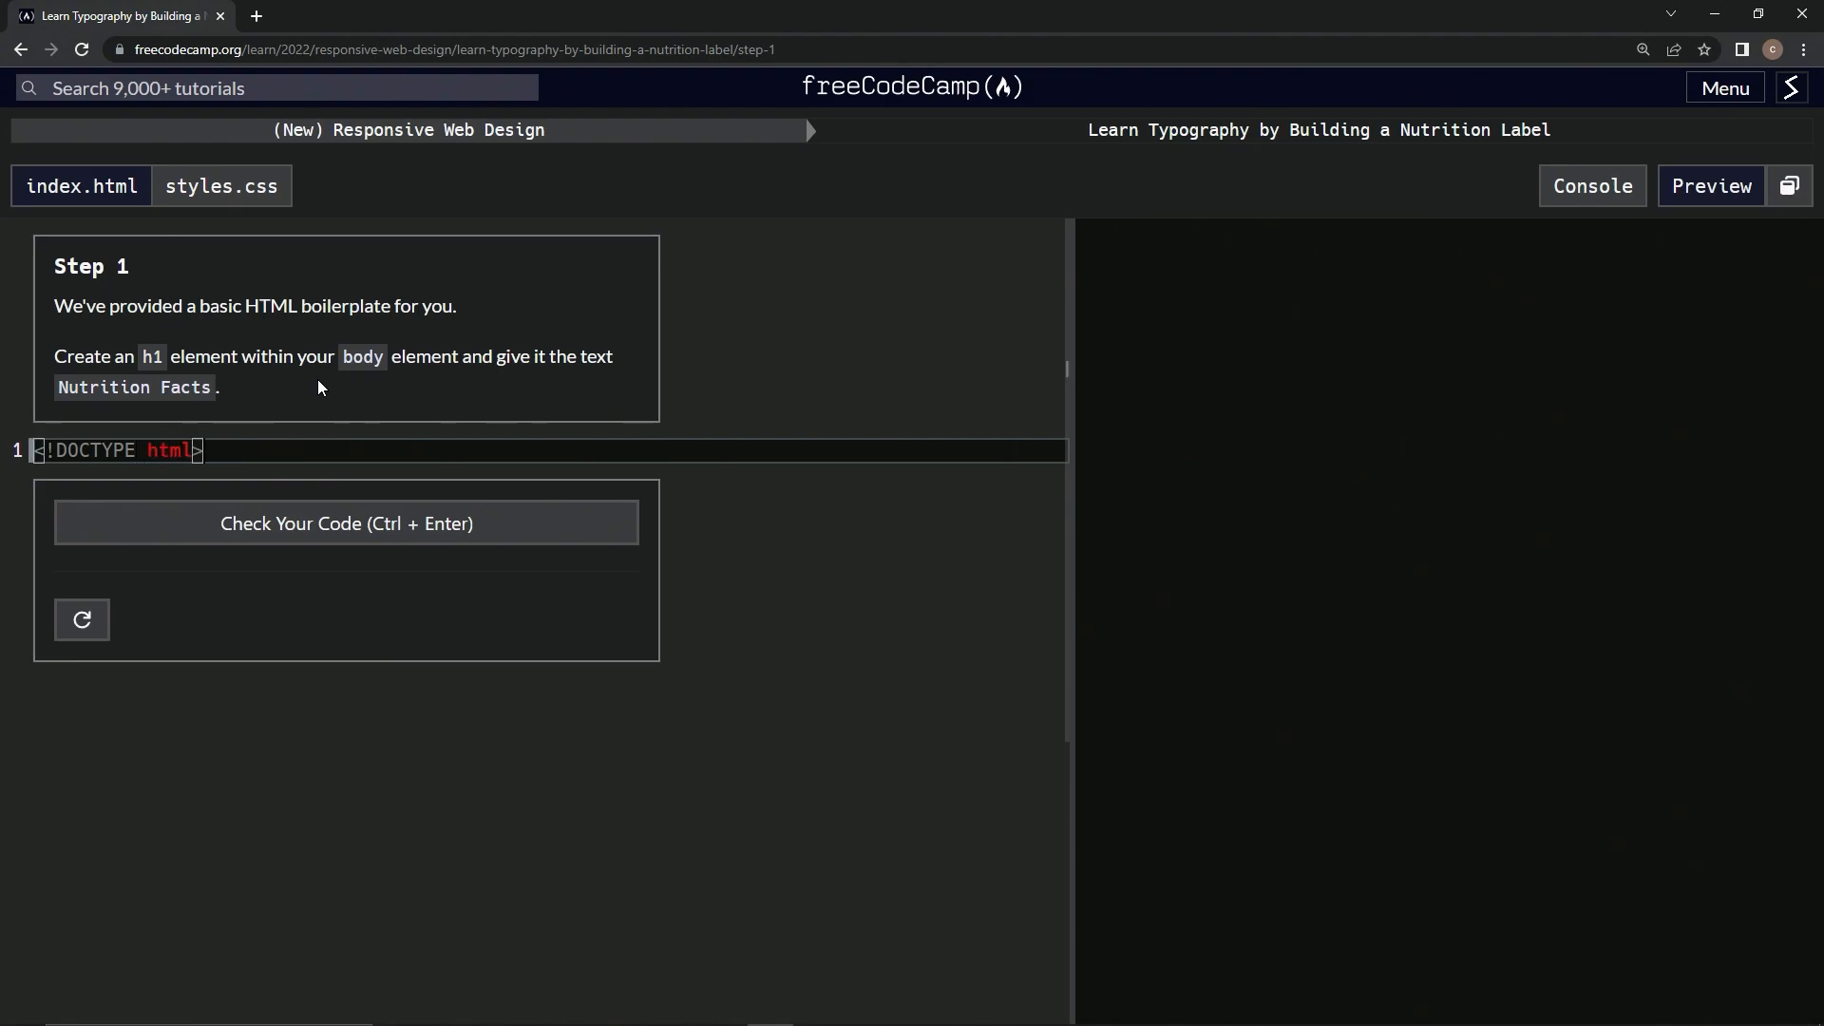
pyautogui.press('Enter')
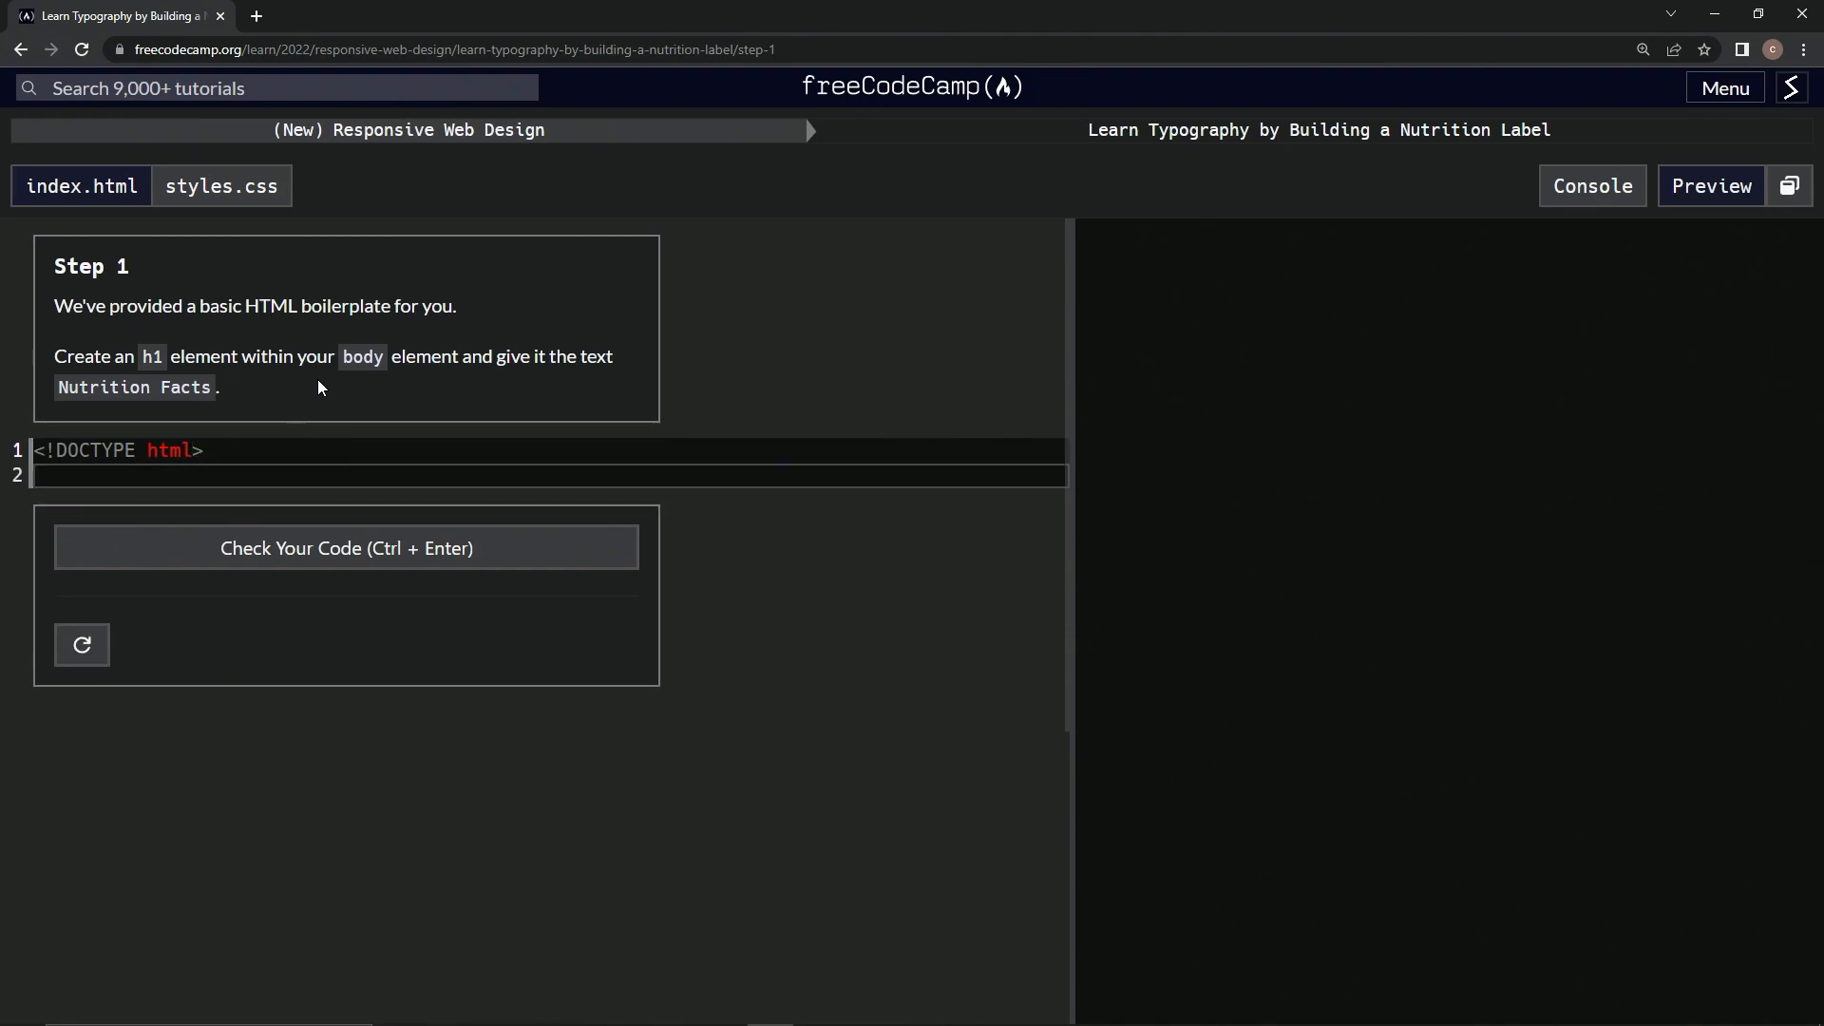
# Add an <html></html> tag pair split by a blank line.
pyautogui.write('<ht')
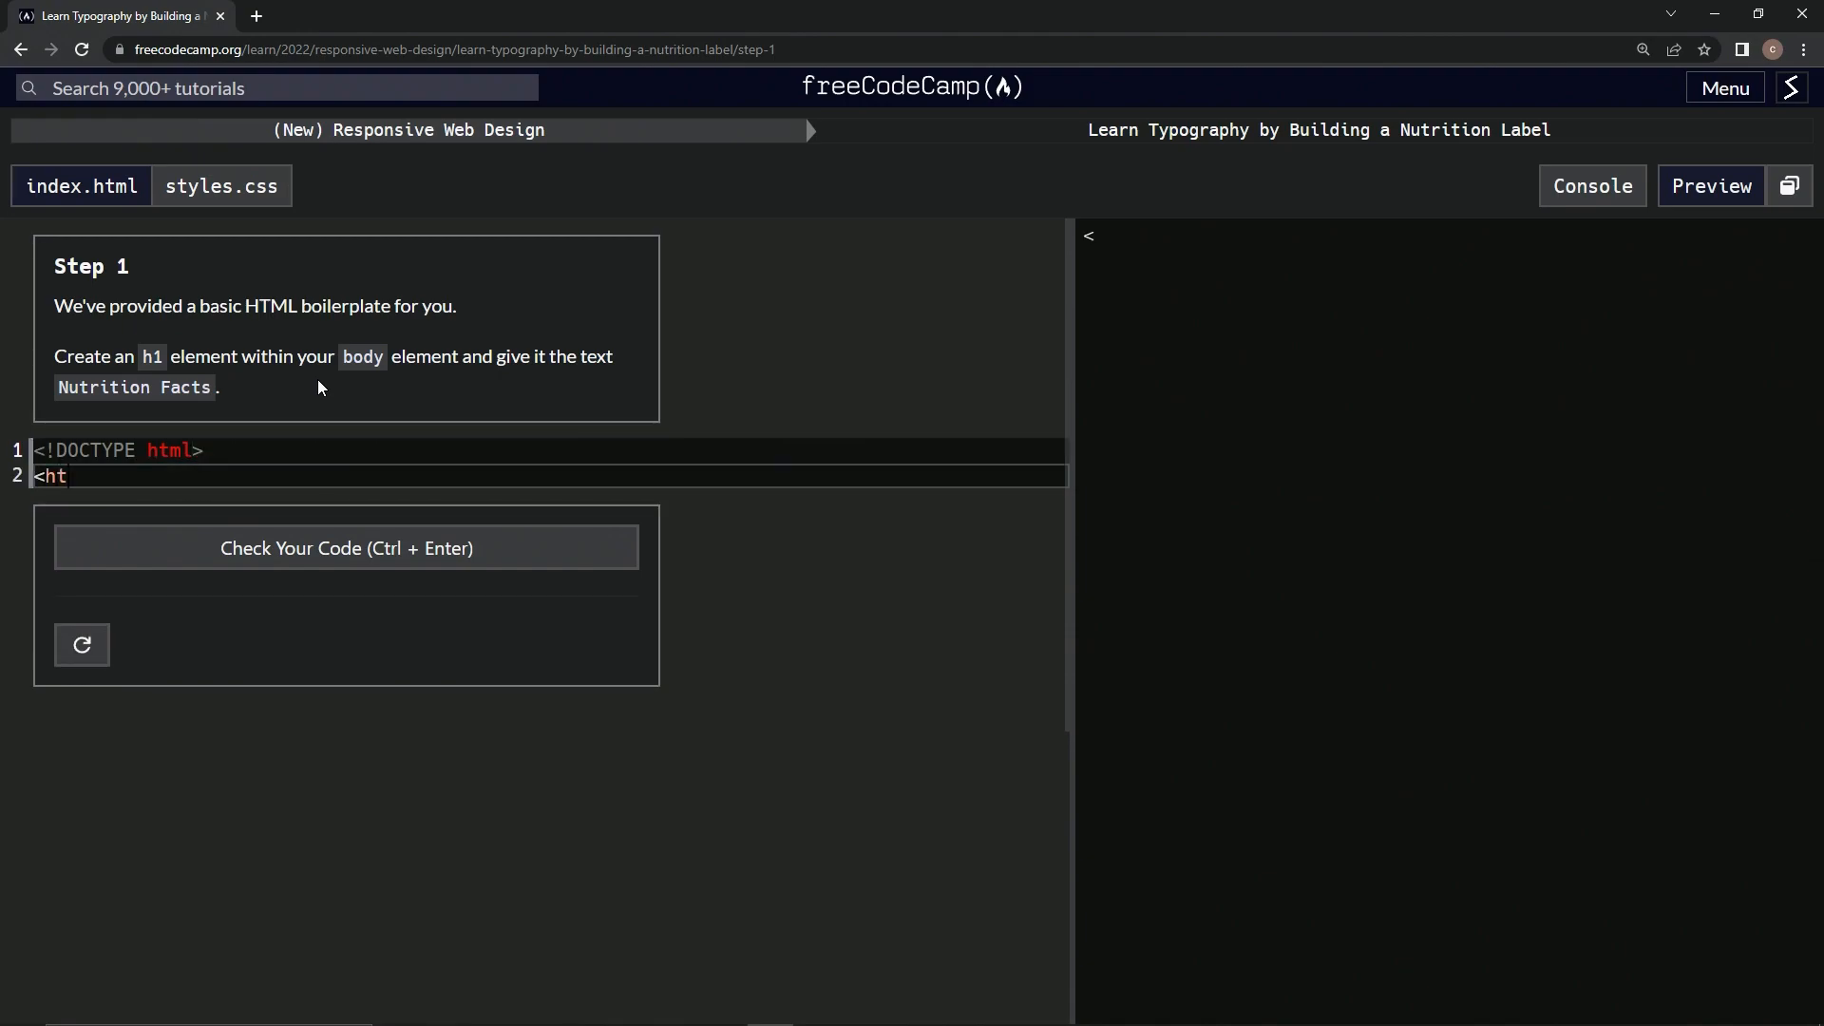
pyautogui.write('ml>')
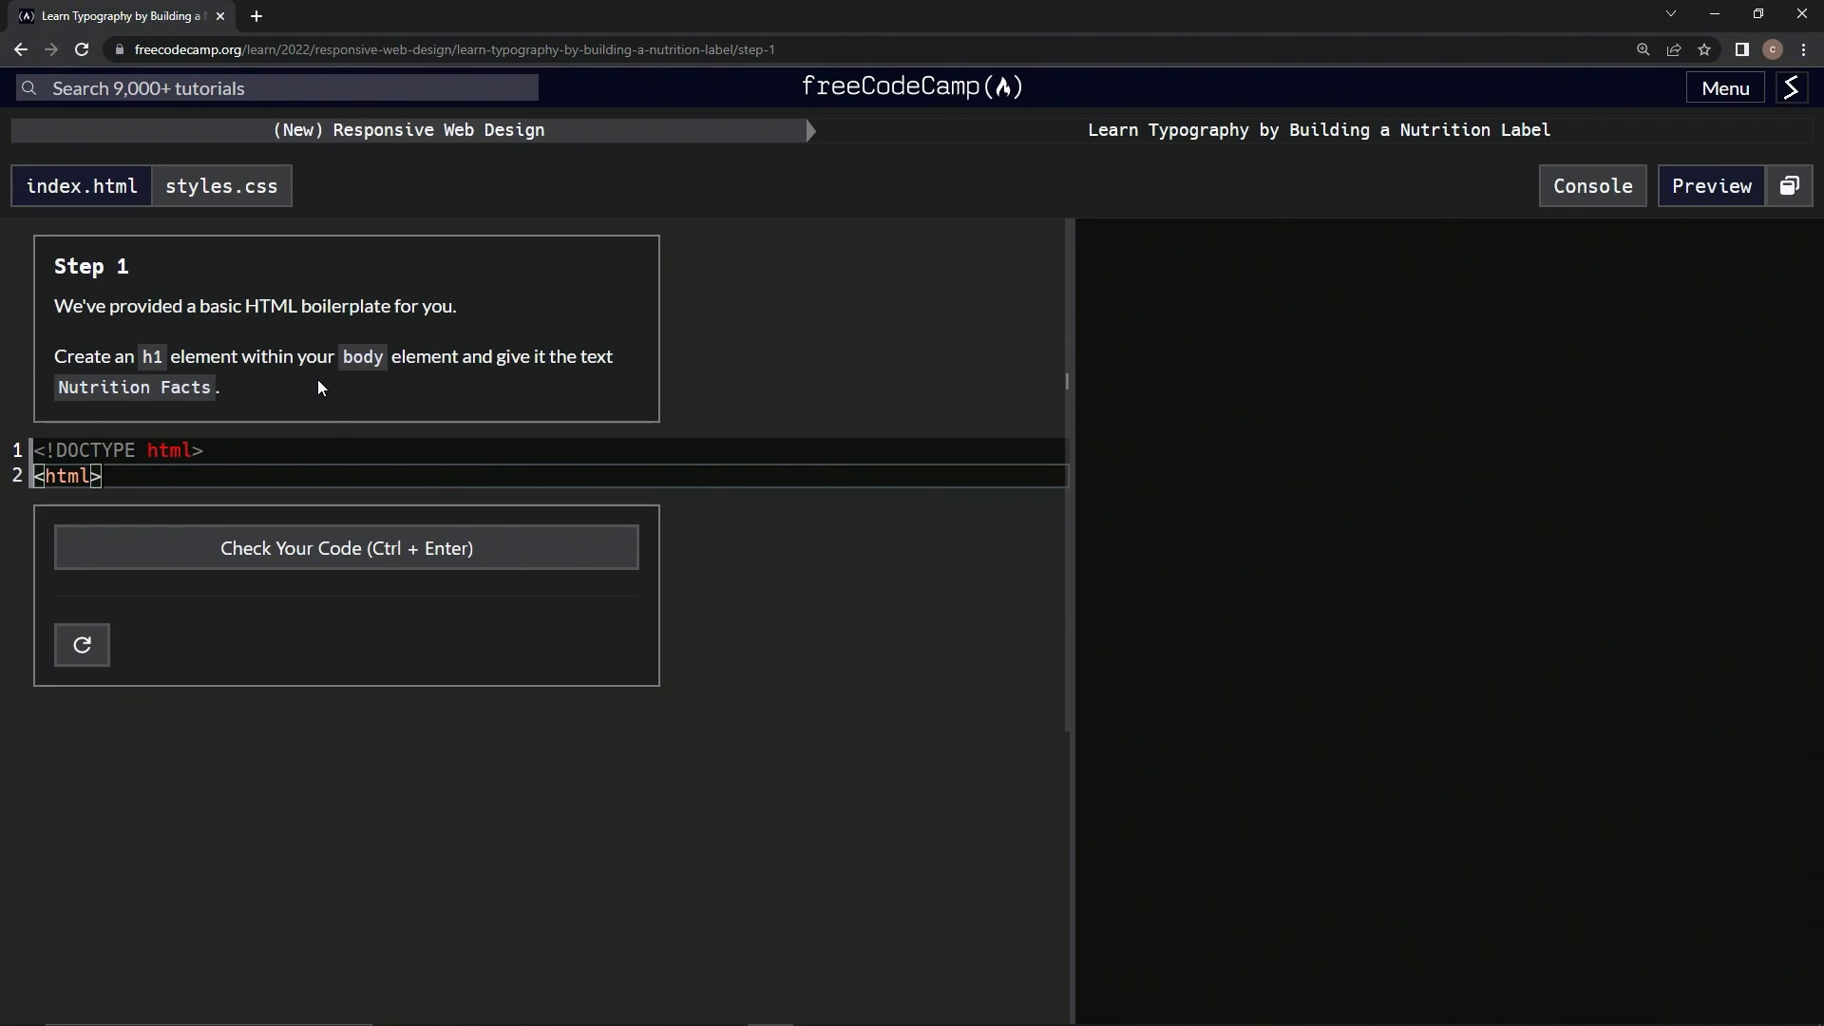
pyautogui.write('</html>')
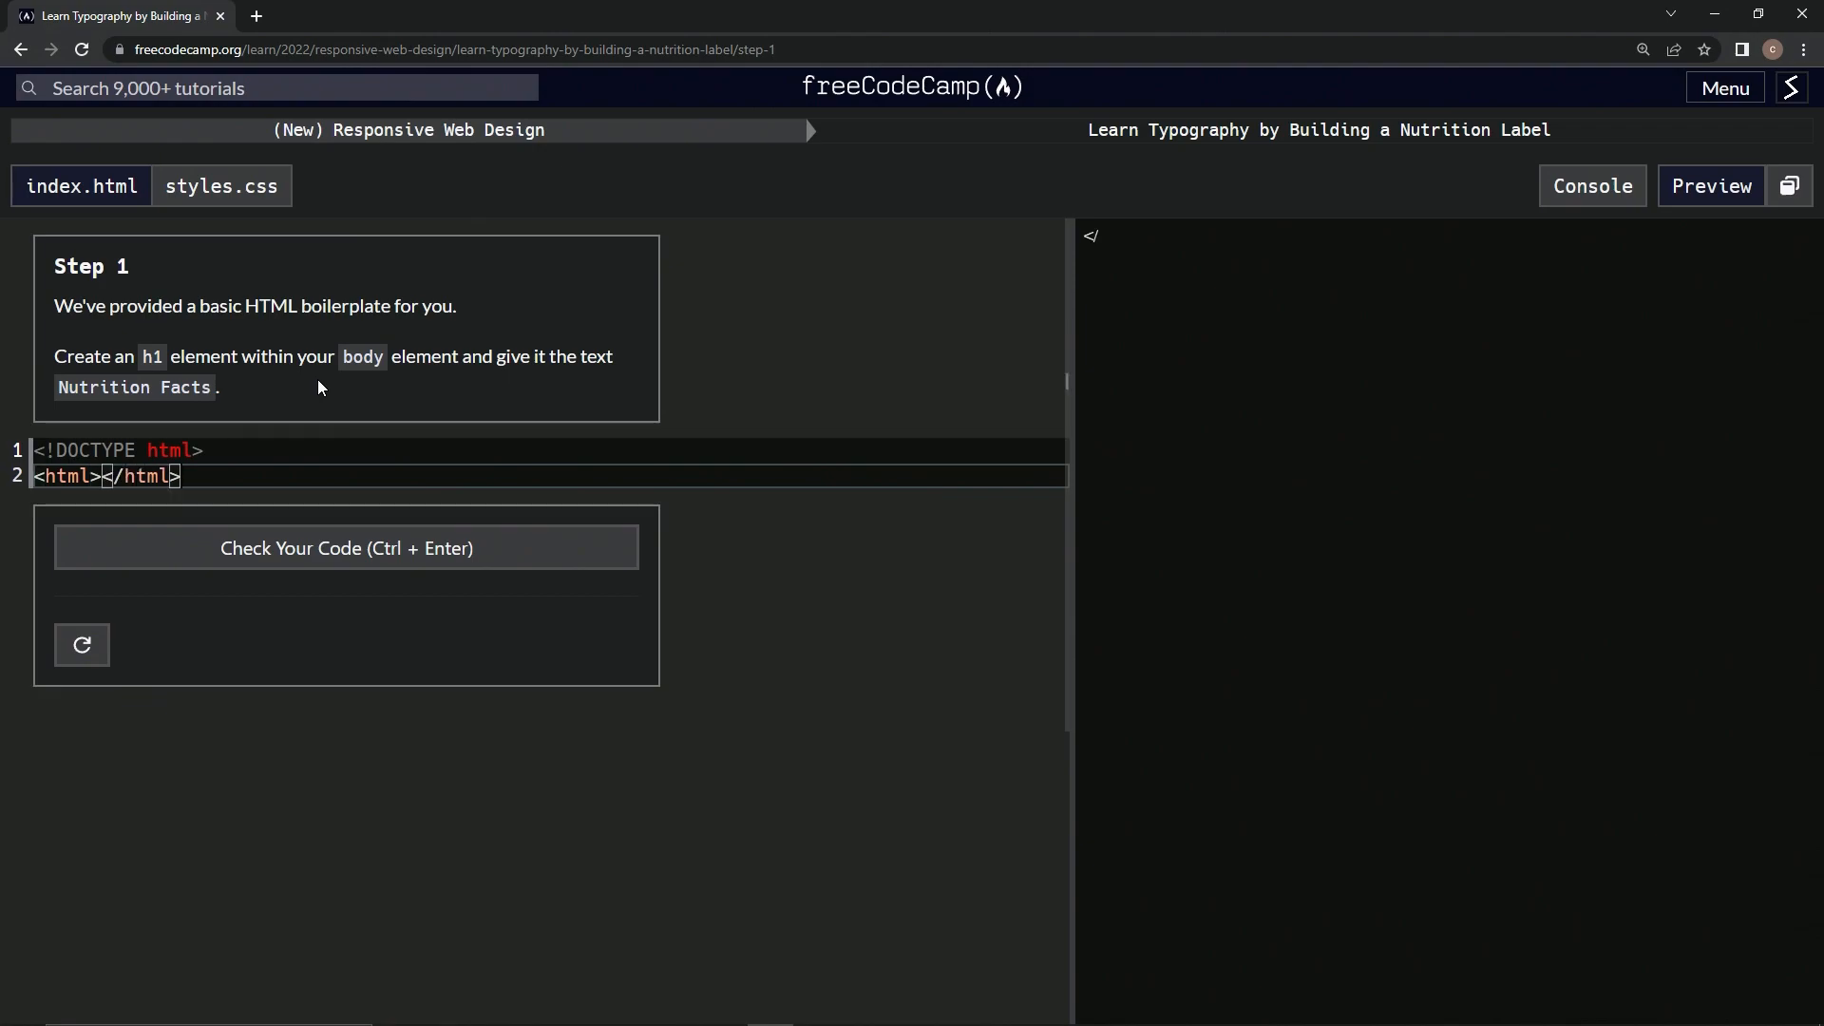
pyautogui.click(105, 476)
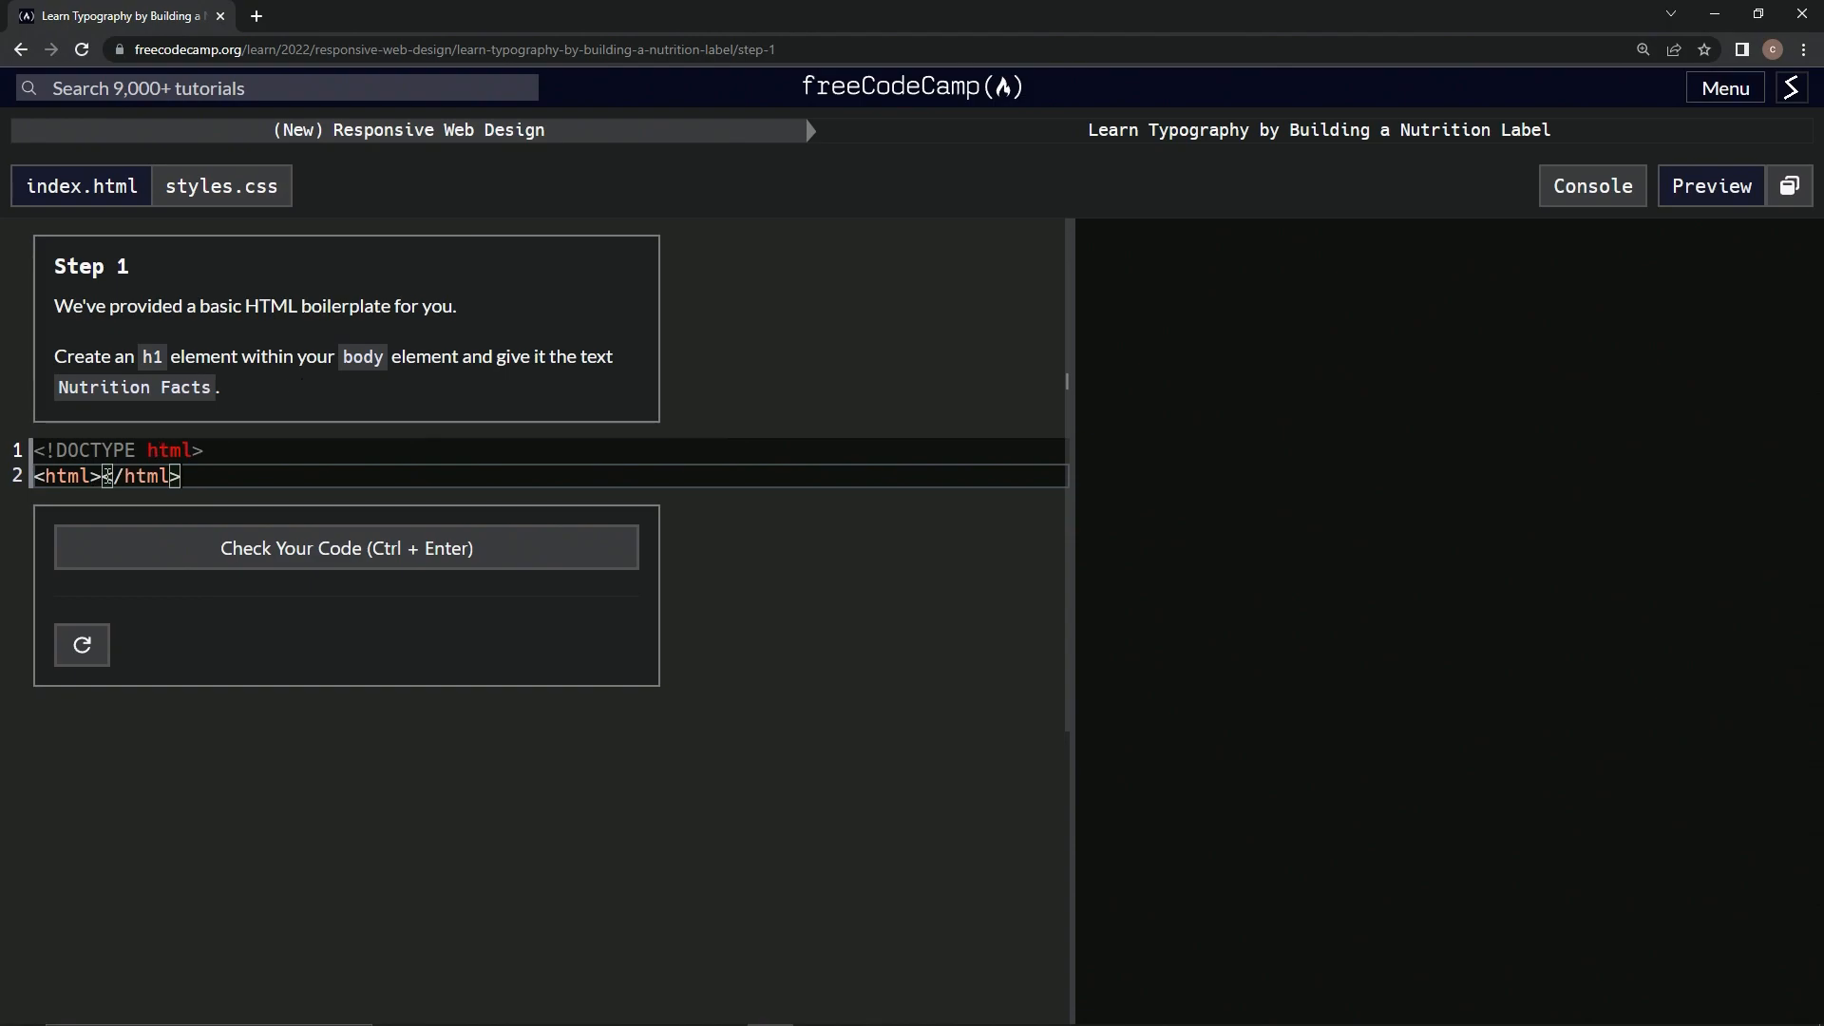
pyautogui.press('Enter')
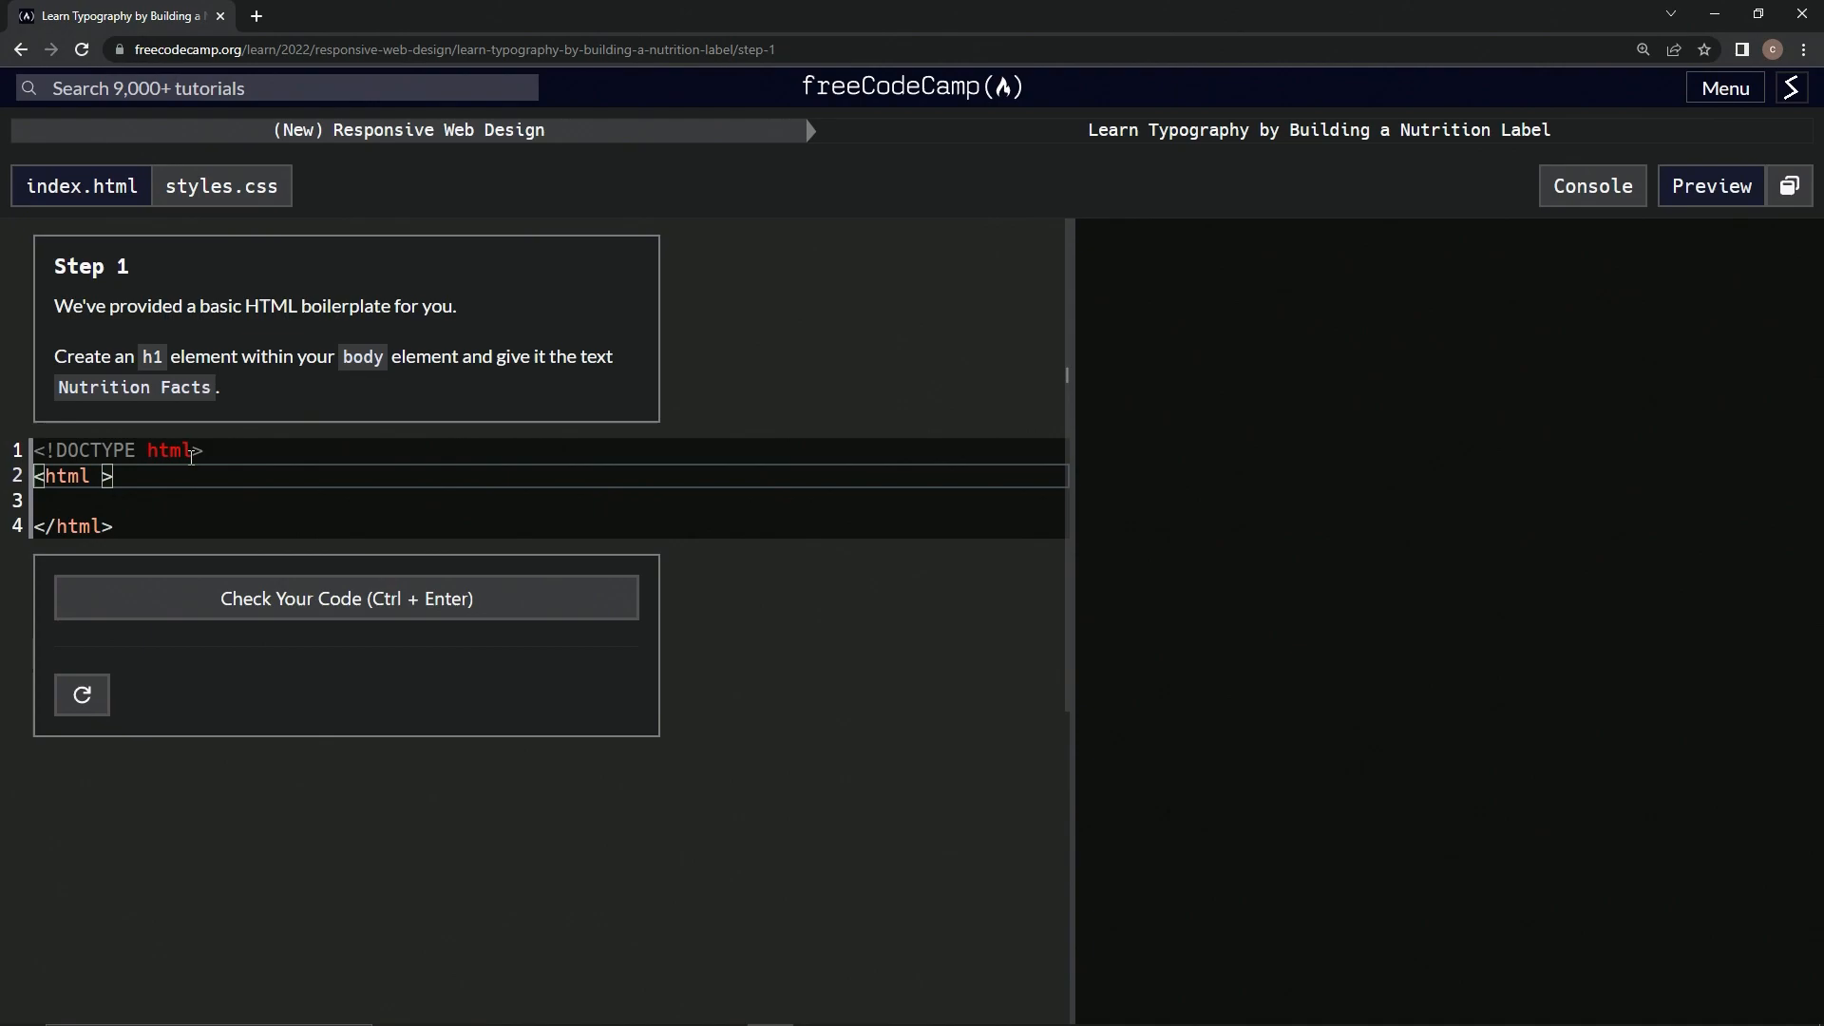
# Set lang="en" on the html tag and add an empty <head></head> inside it.
pyautogui.write("lang='")
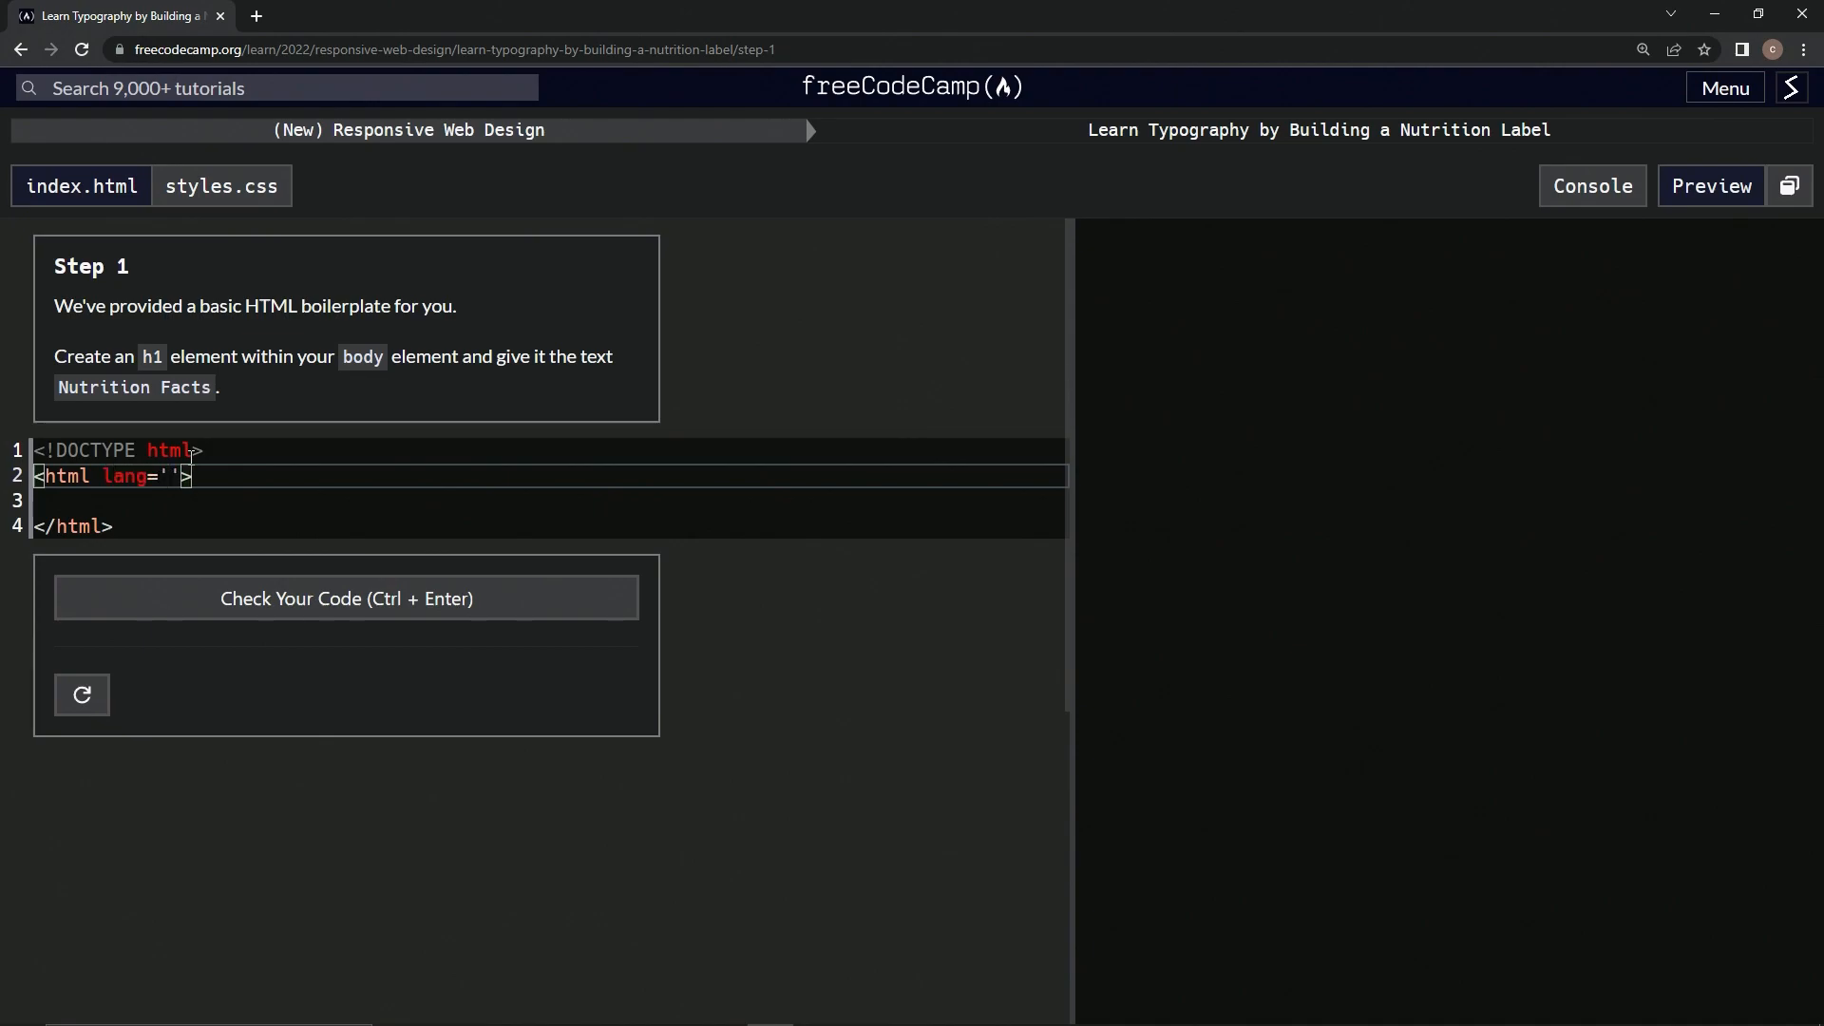
pyautogui.write('en')
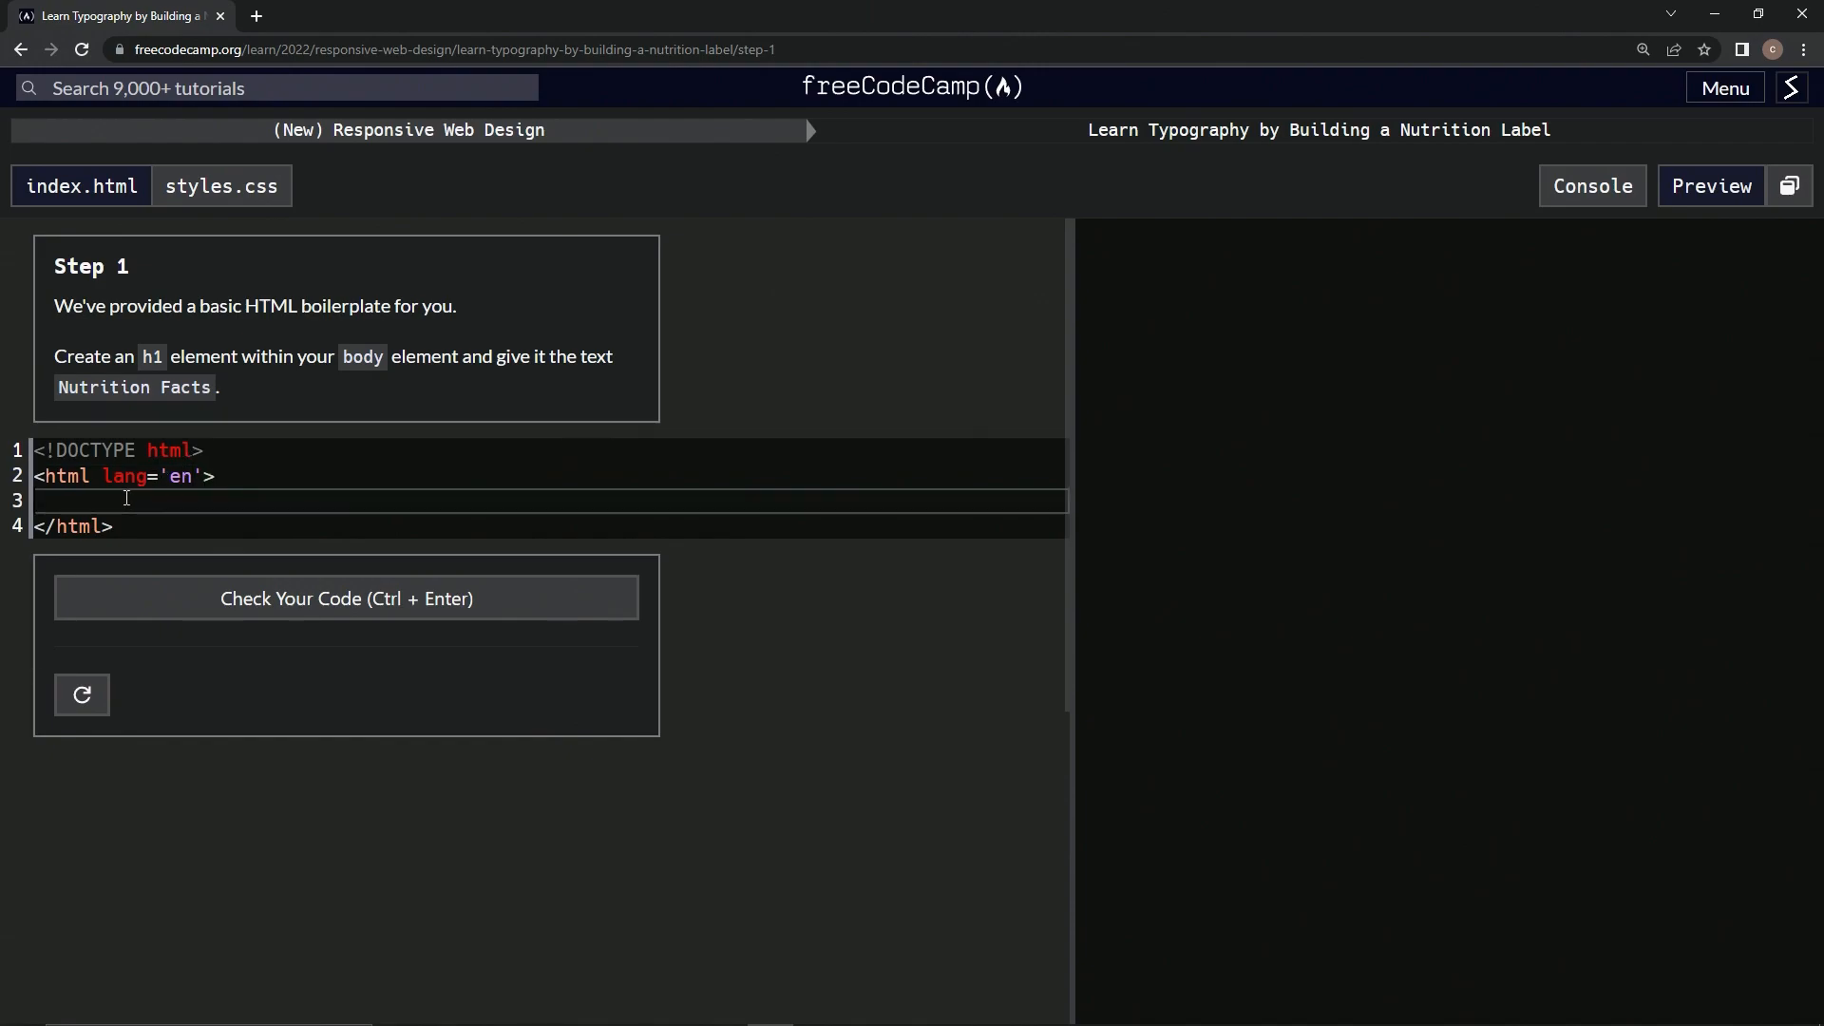
pyautogui.write('<head><')
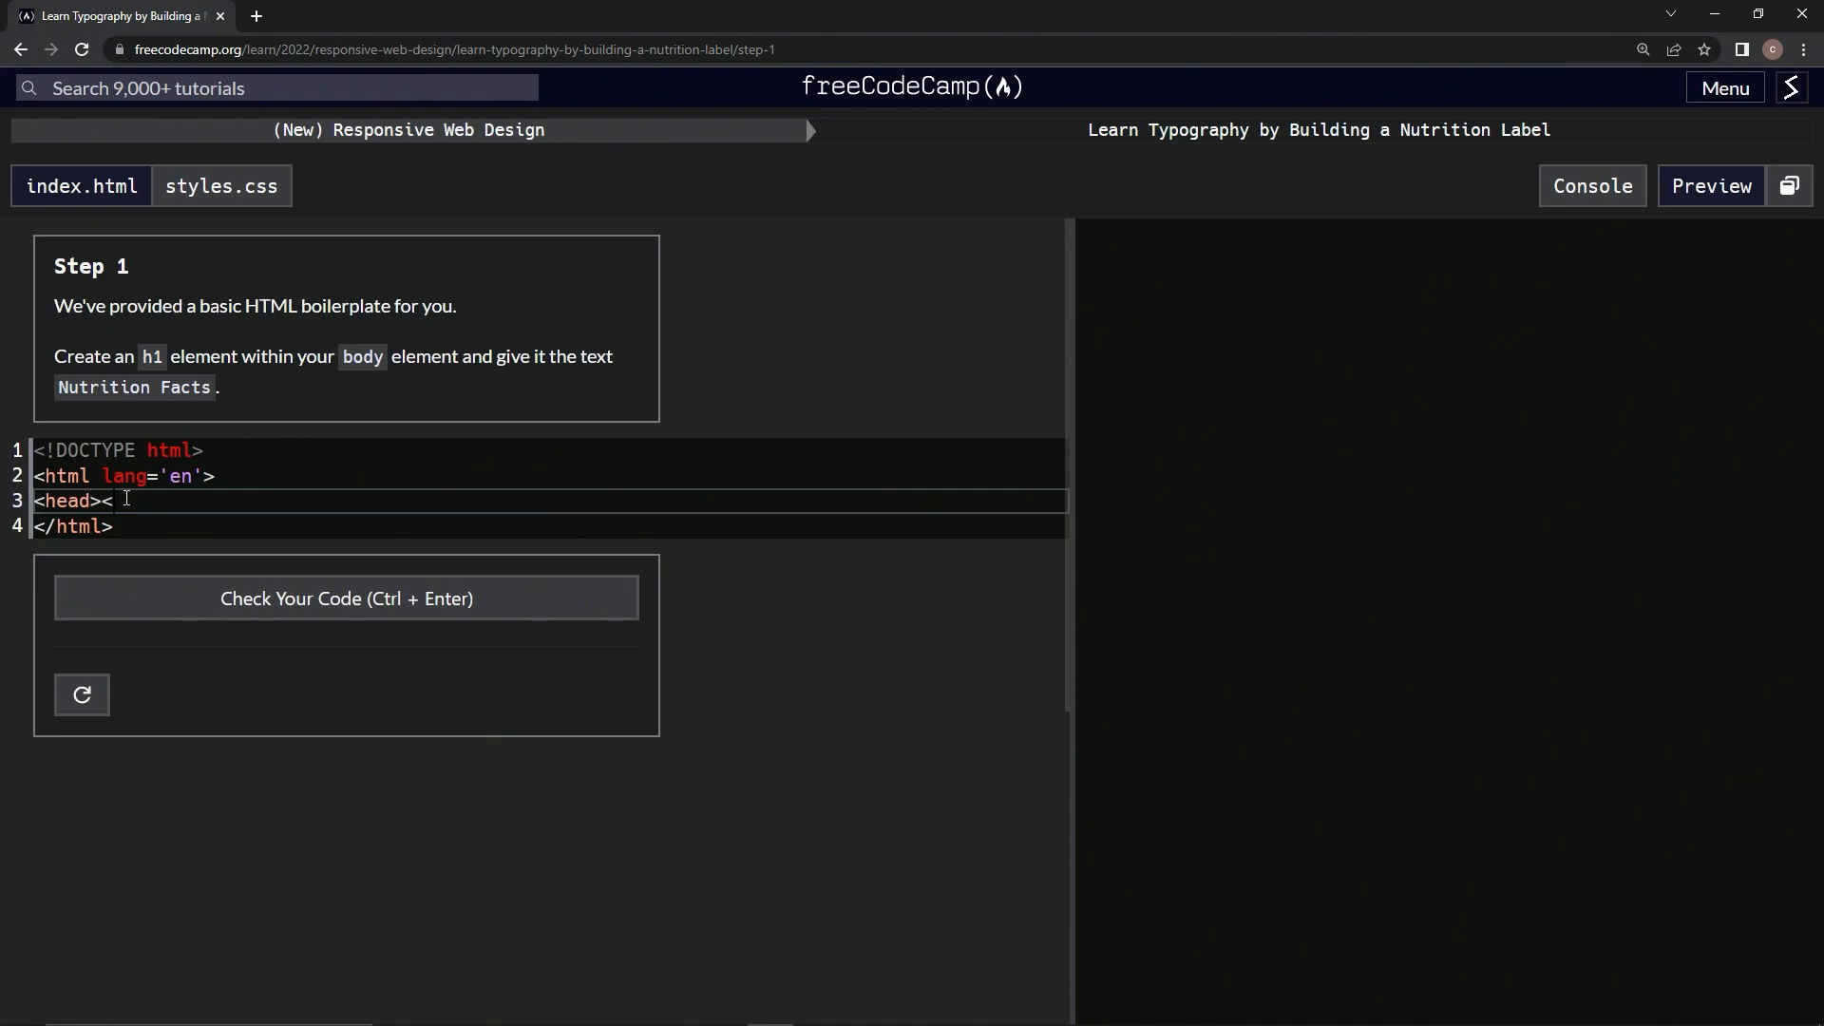
pyautogui.write('/head>')
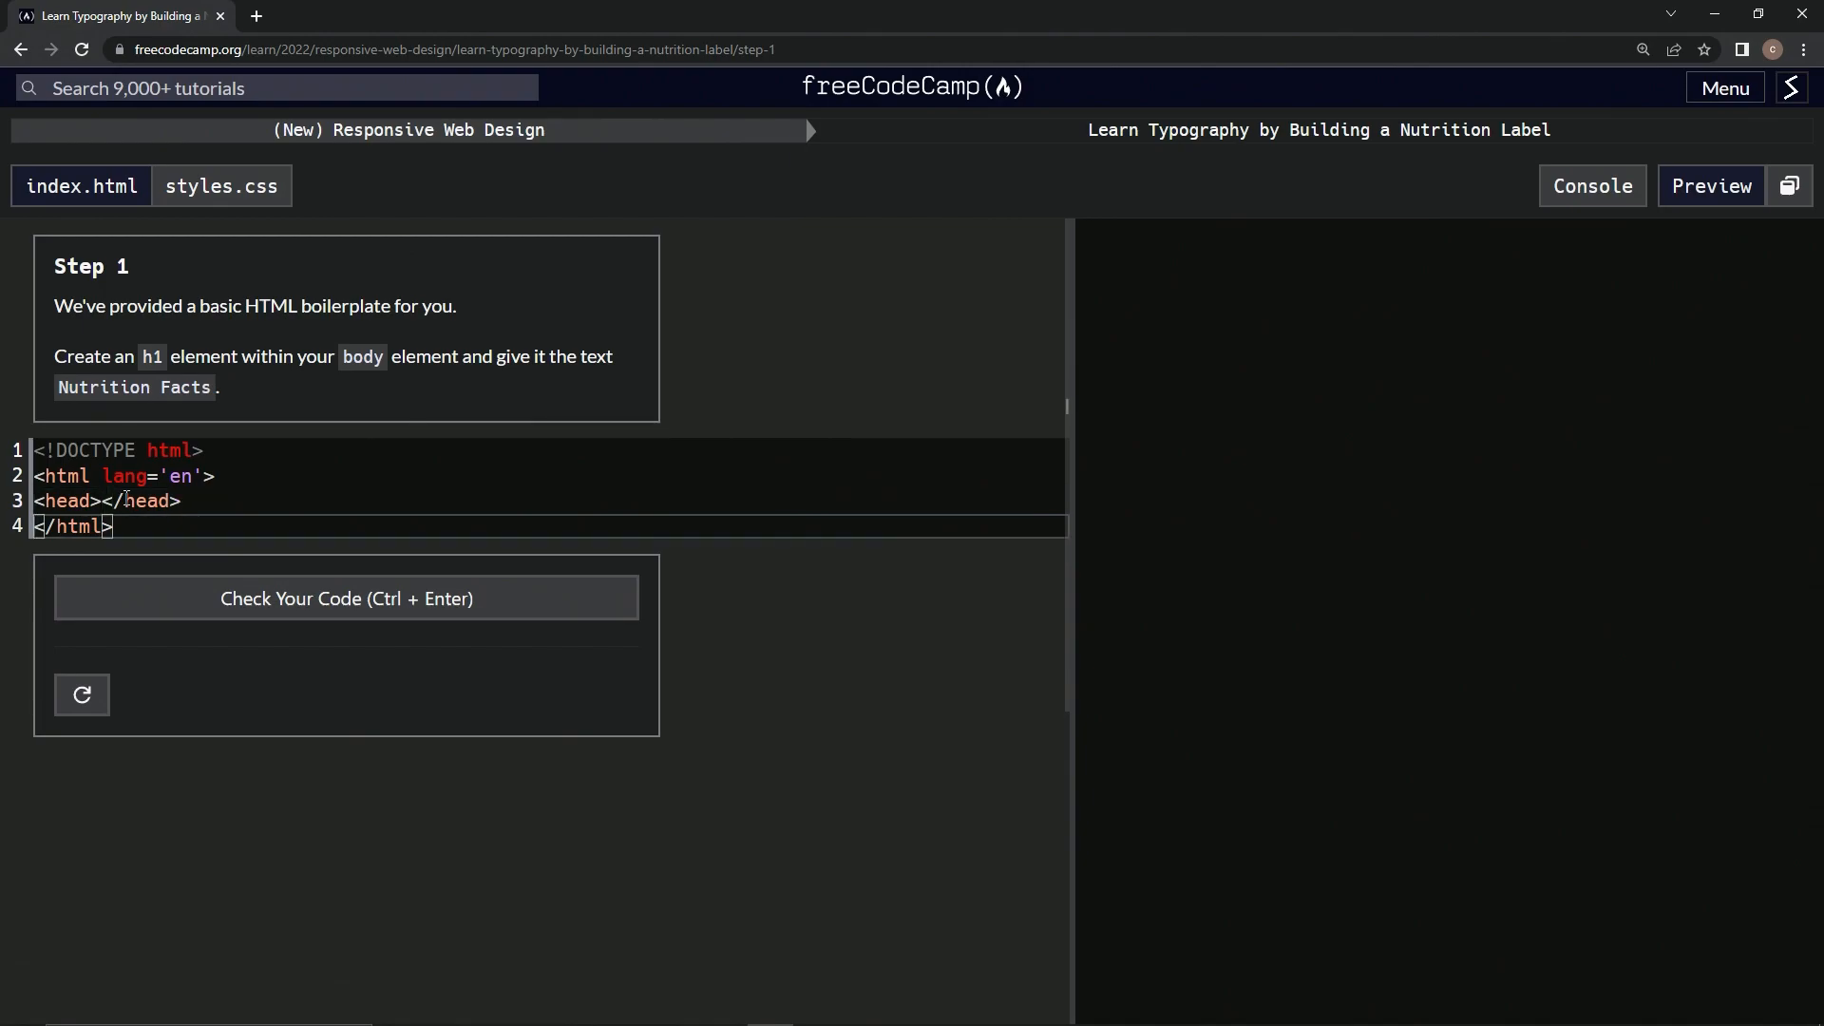
pyautogui.click(104, 501)
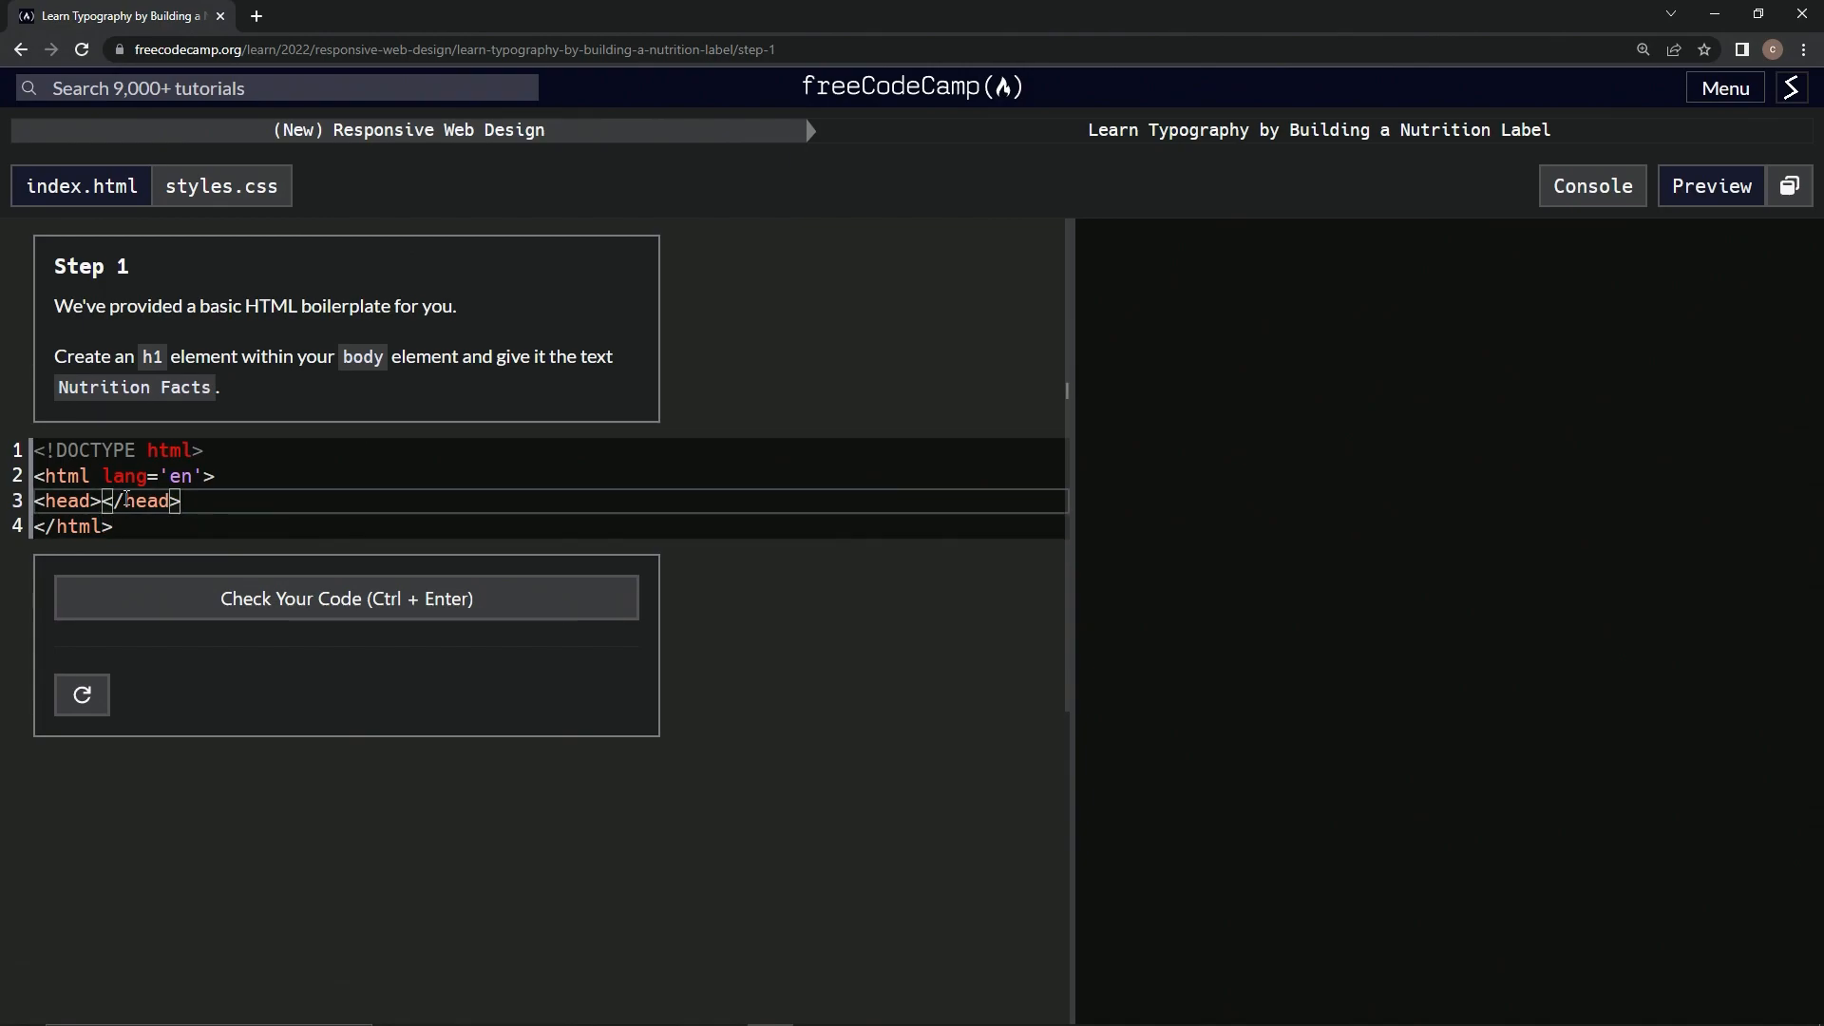
pyautogui.press('Enter')
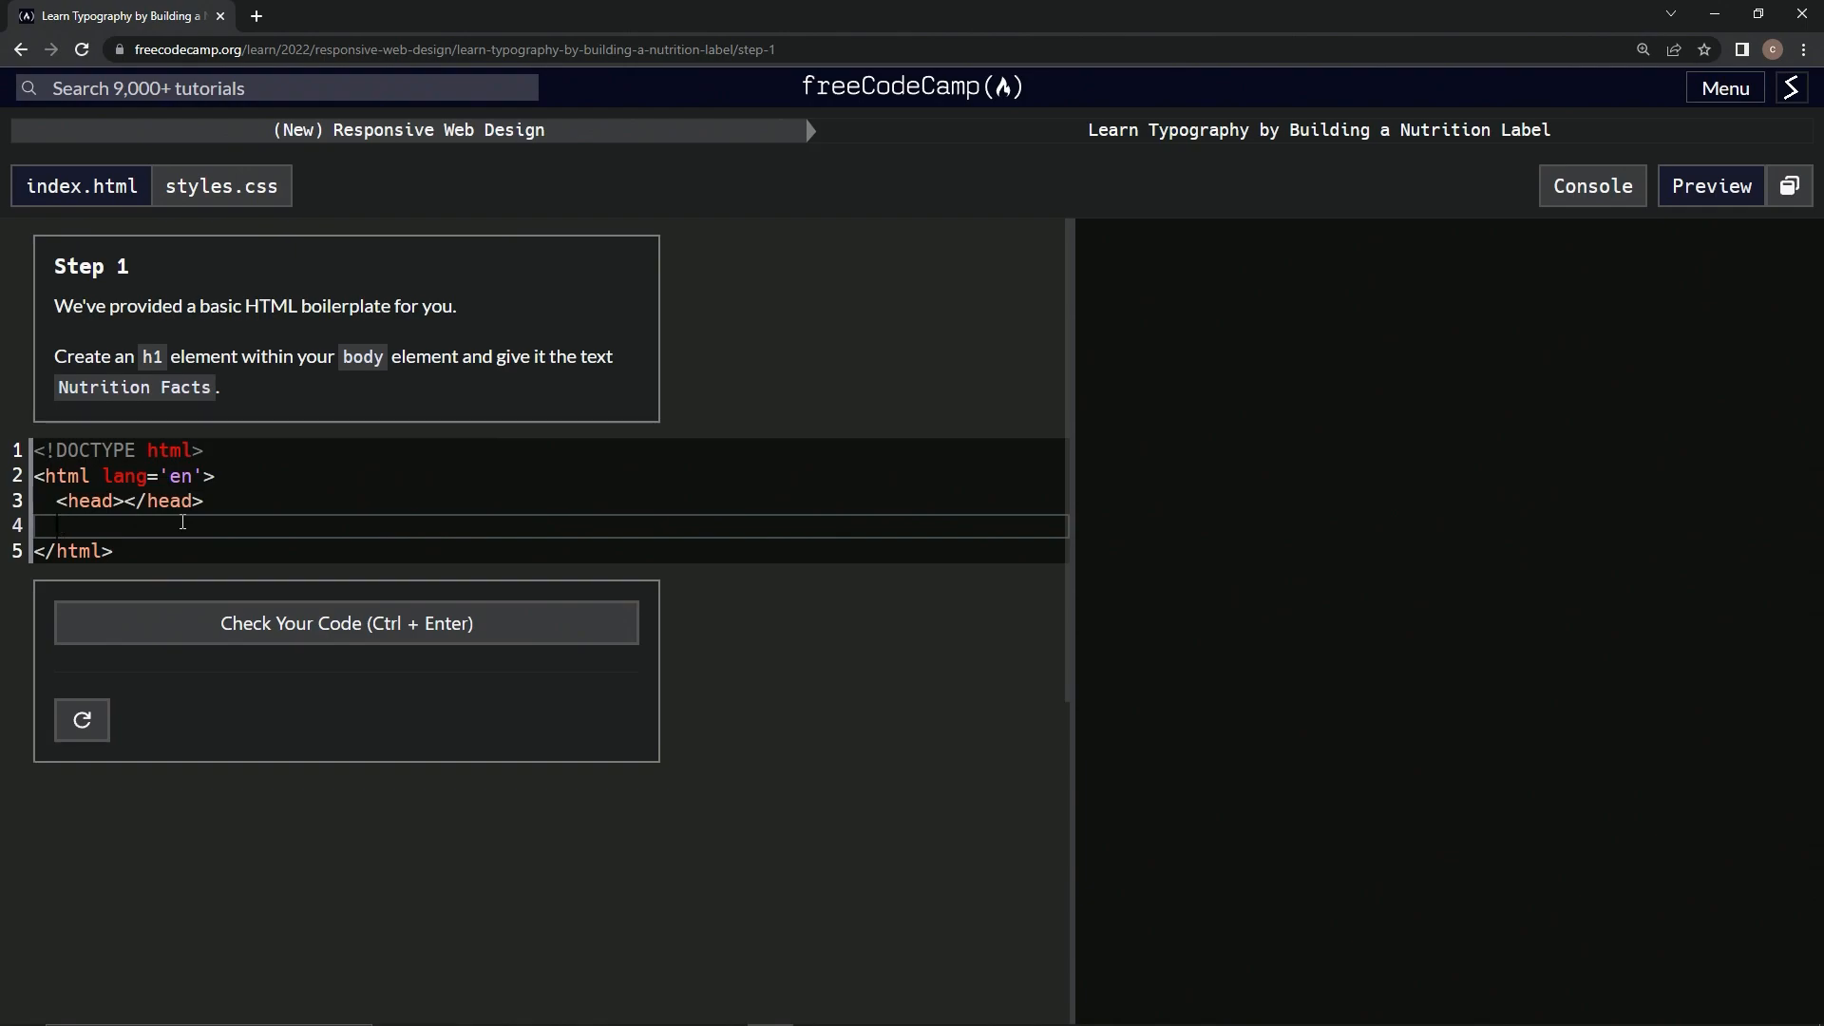
# Add <body></body> after the head and open a blank line inside the head.
pyautogui.write('<')
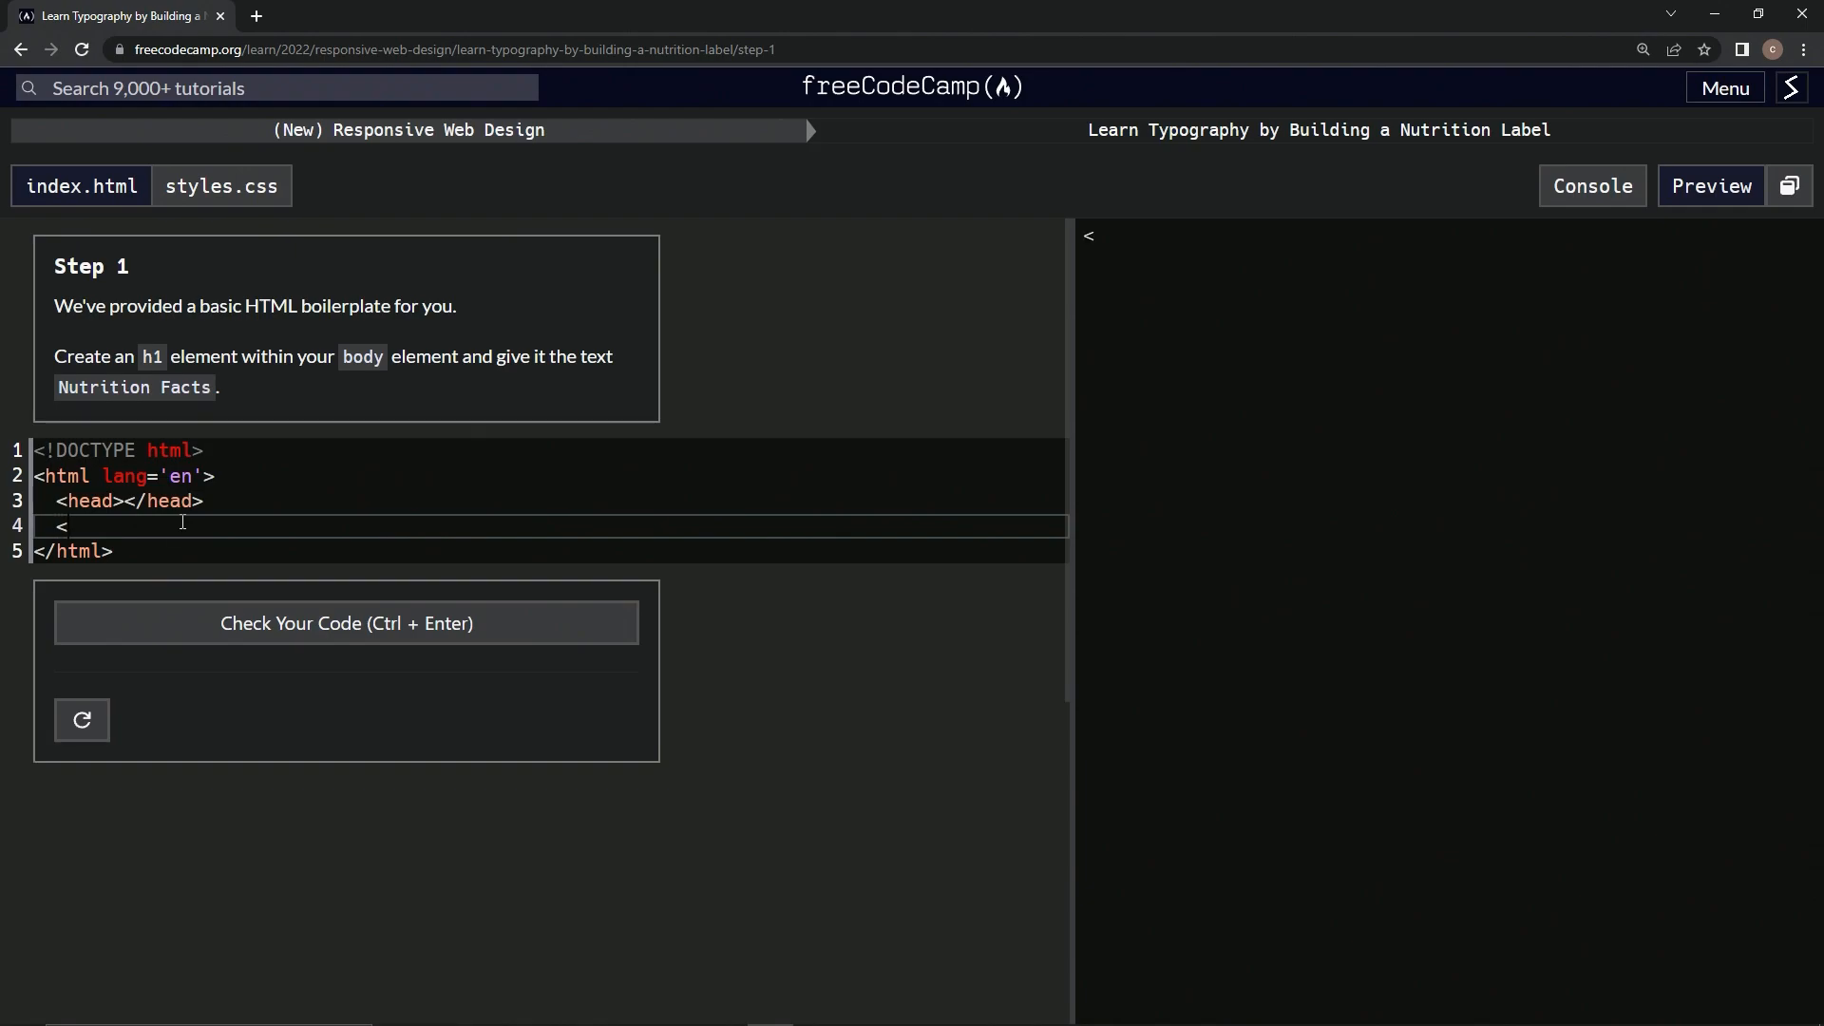
pyautogui.write('body>')
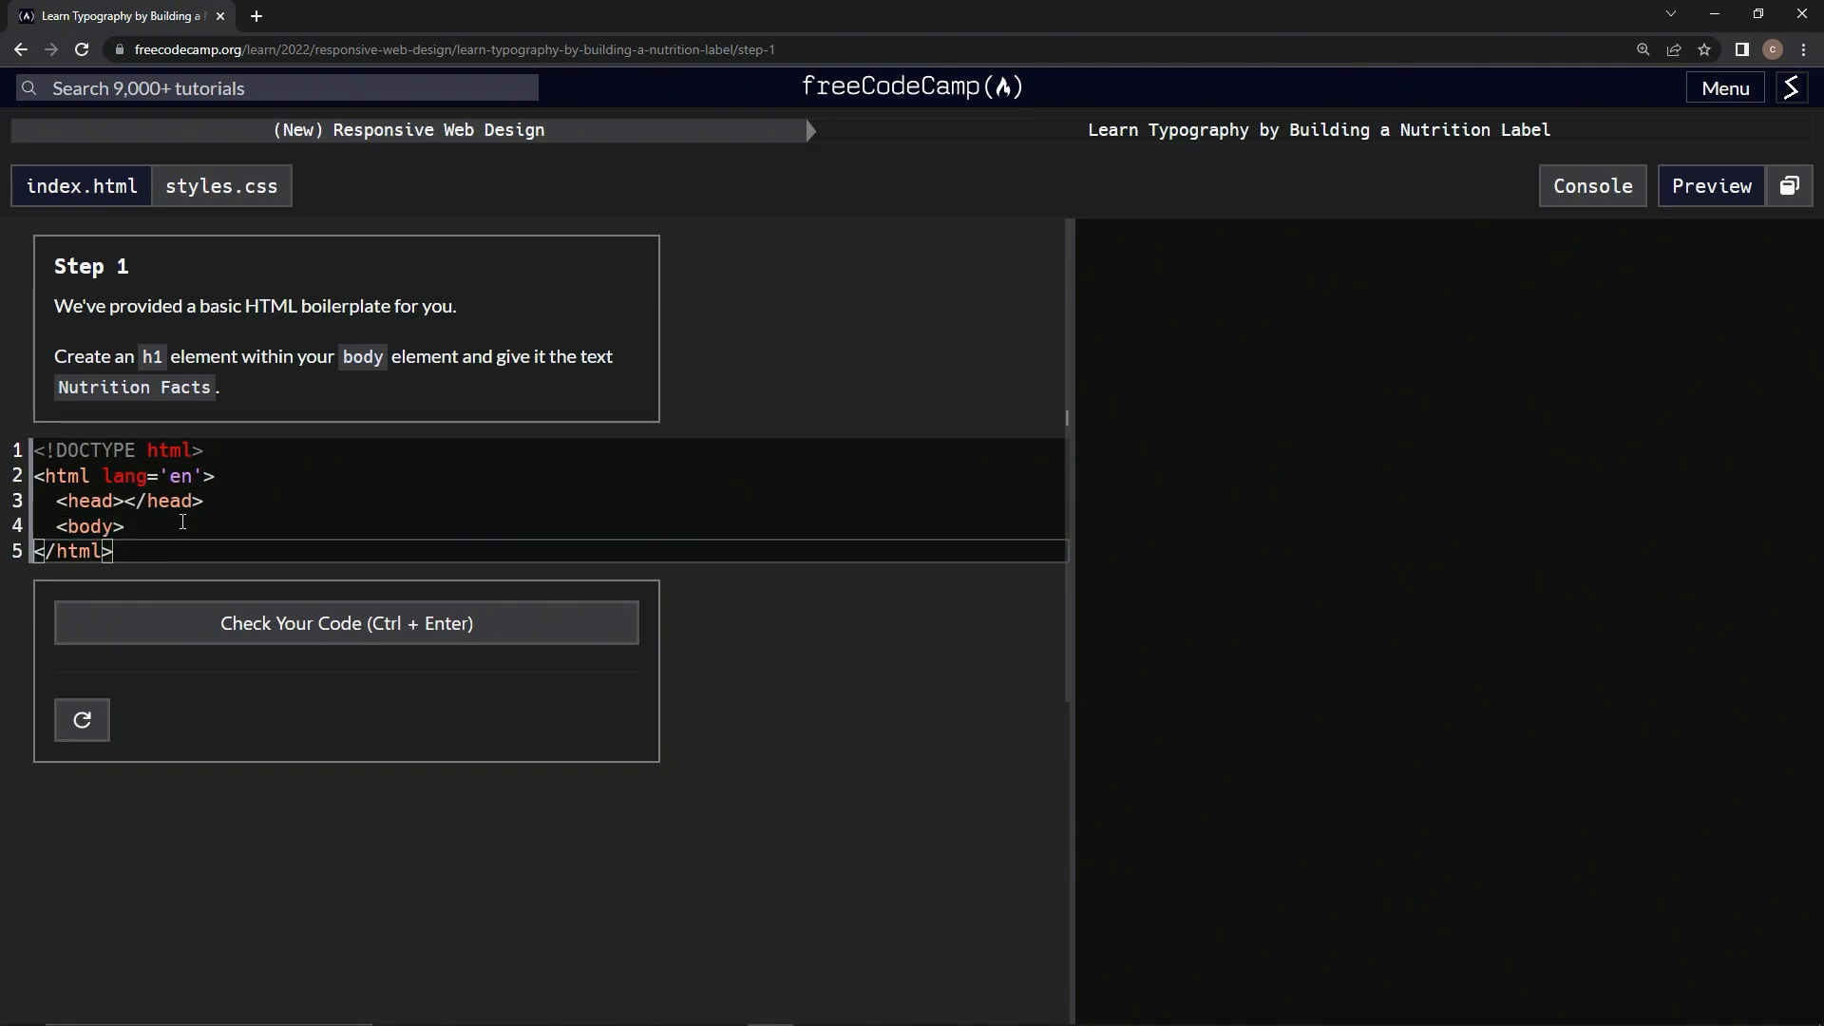
pyautogui.write('</html>')
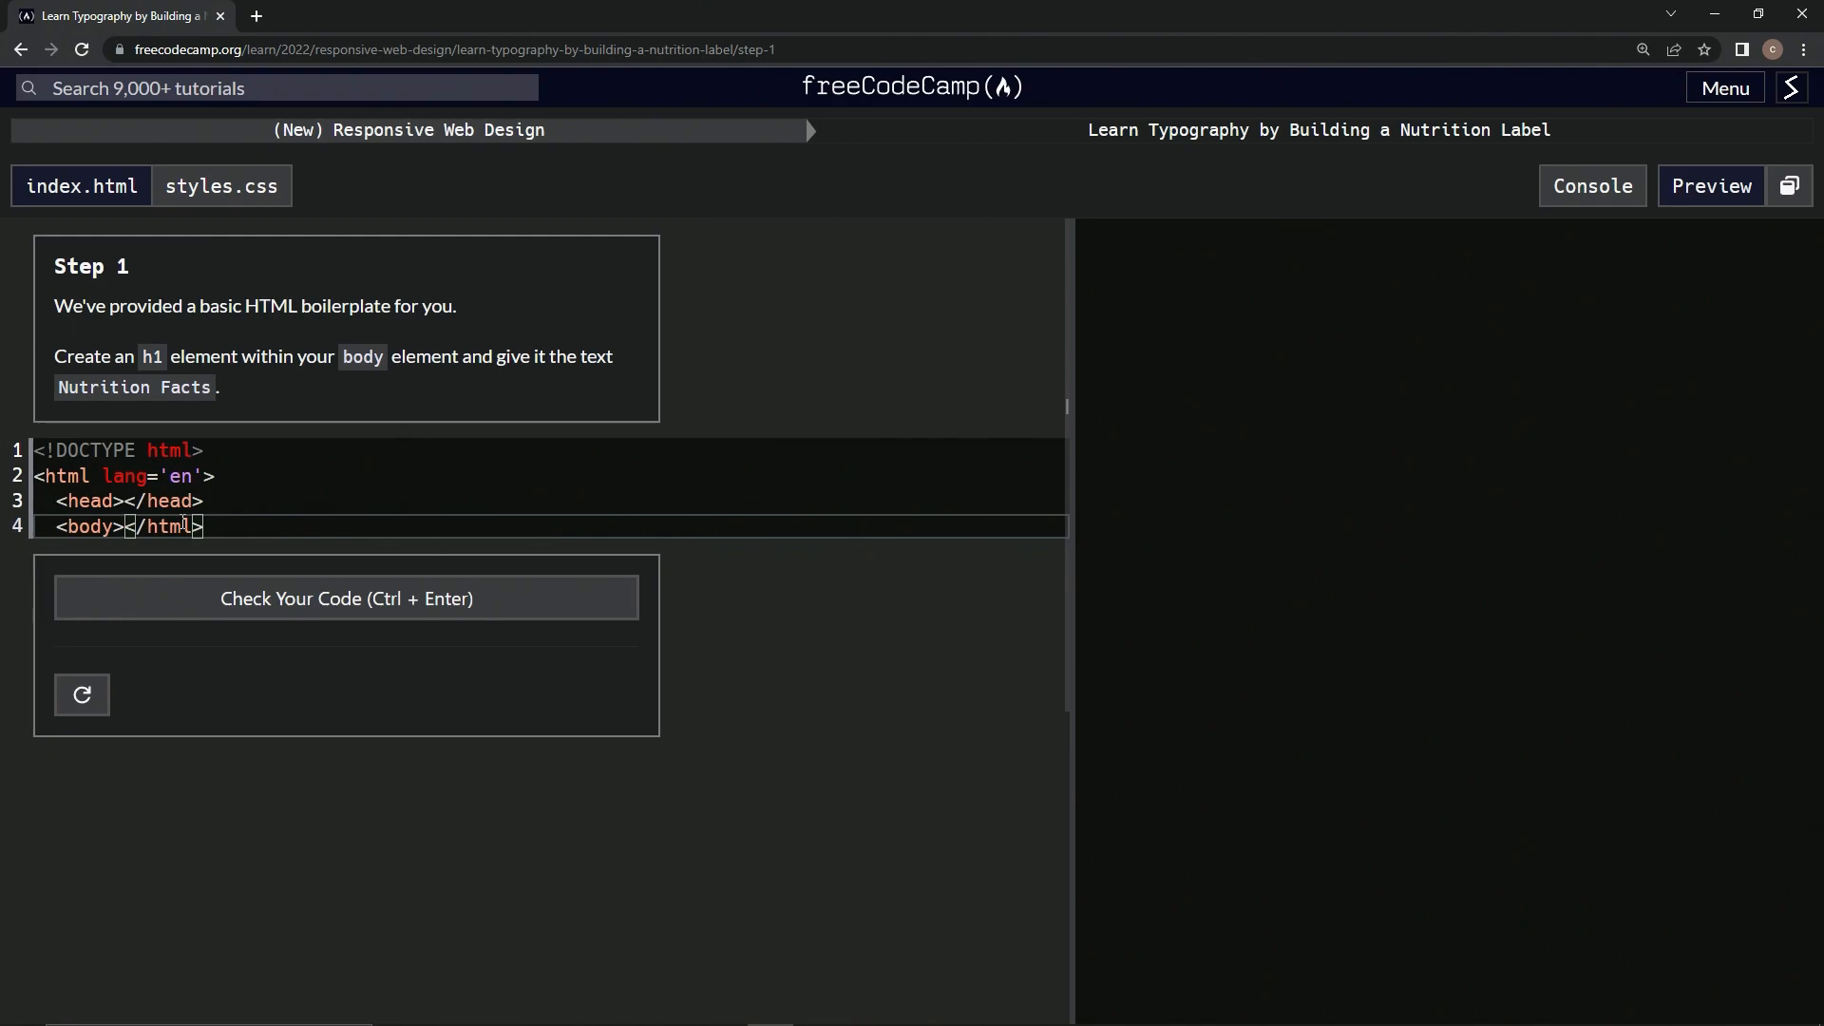
pyautogui.press('enter')
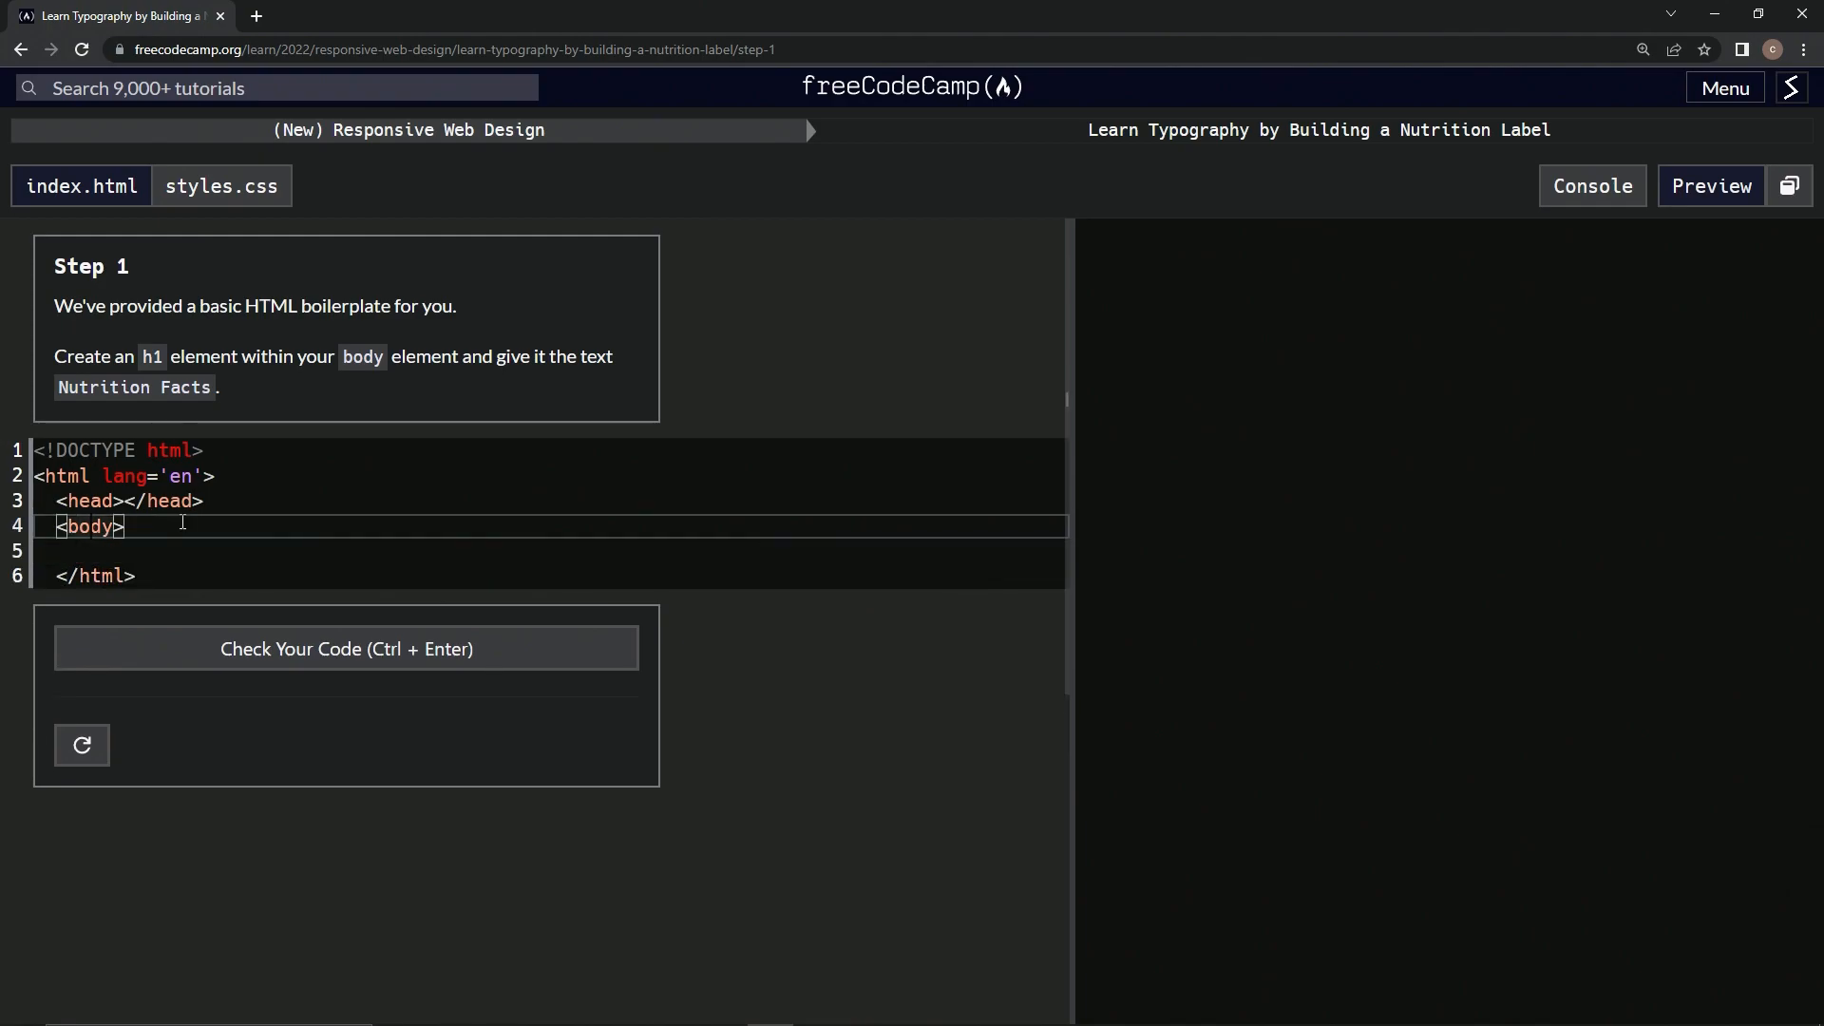
pyautogui.write('<bo')
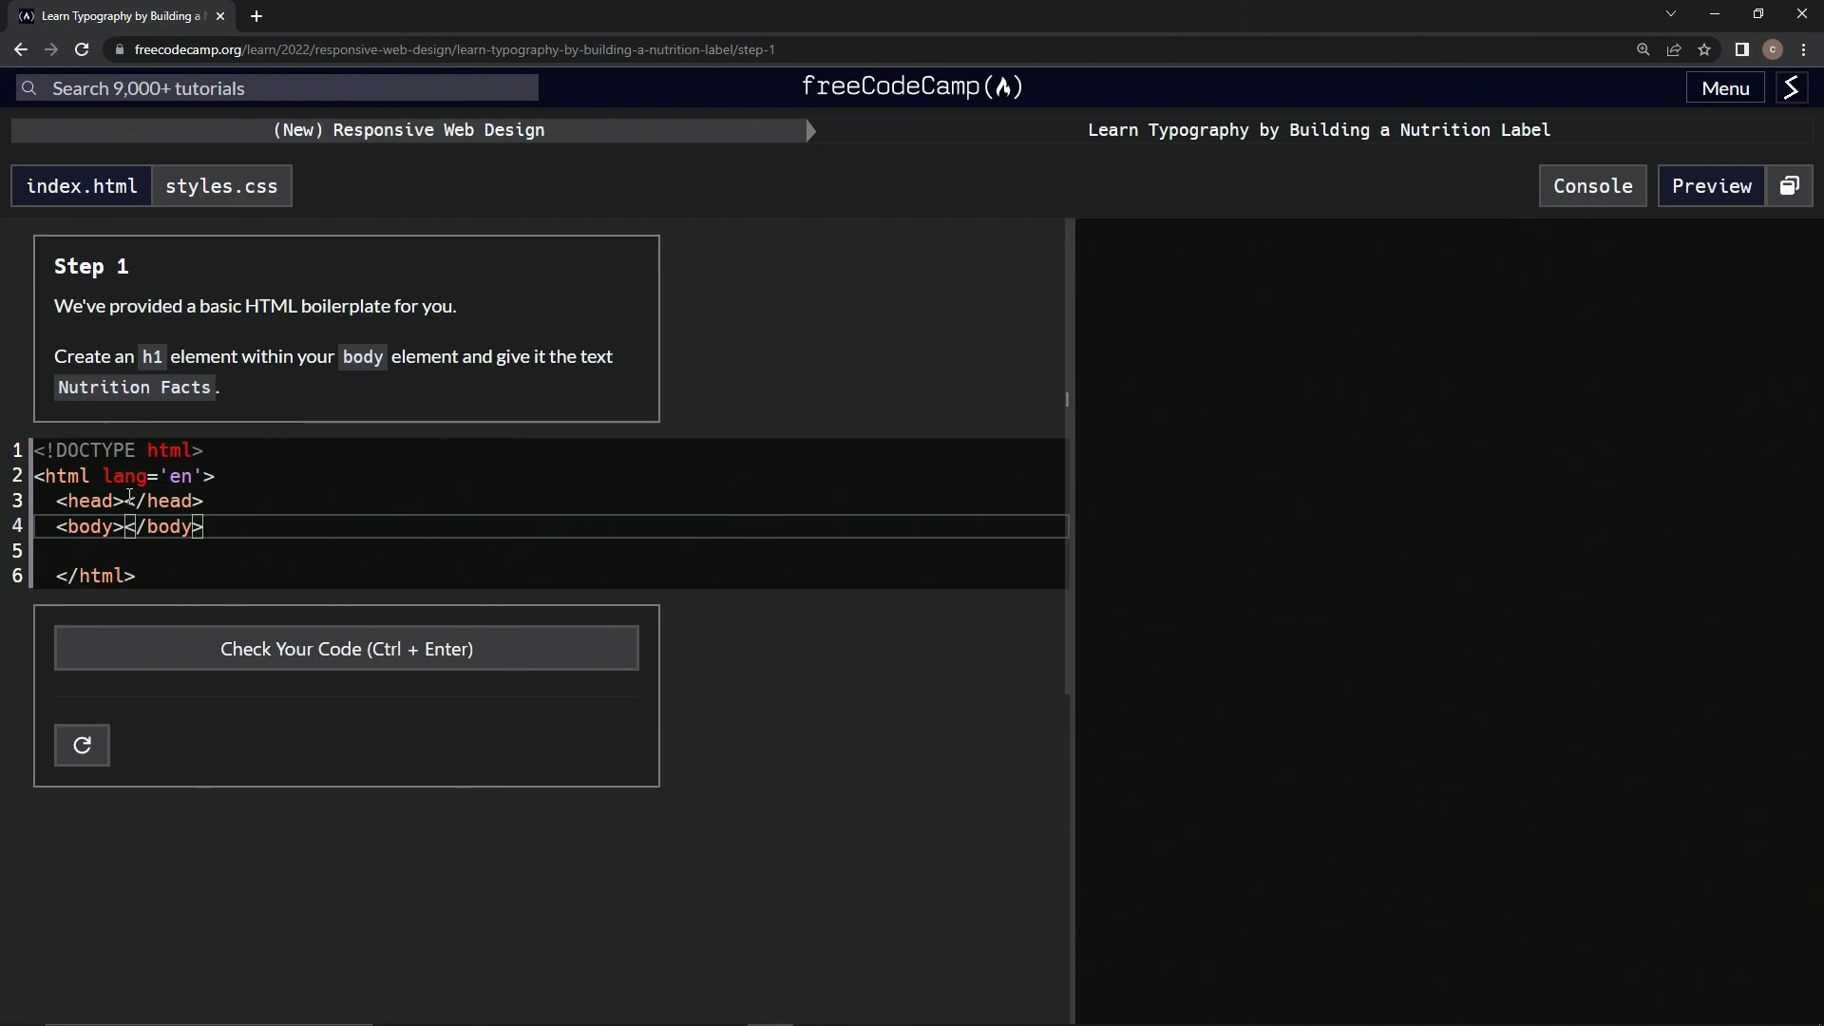
pyautogui.press('Enter')
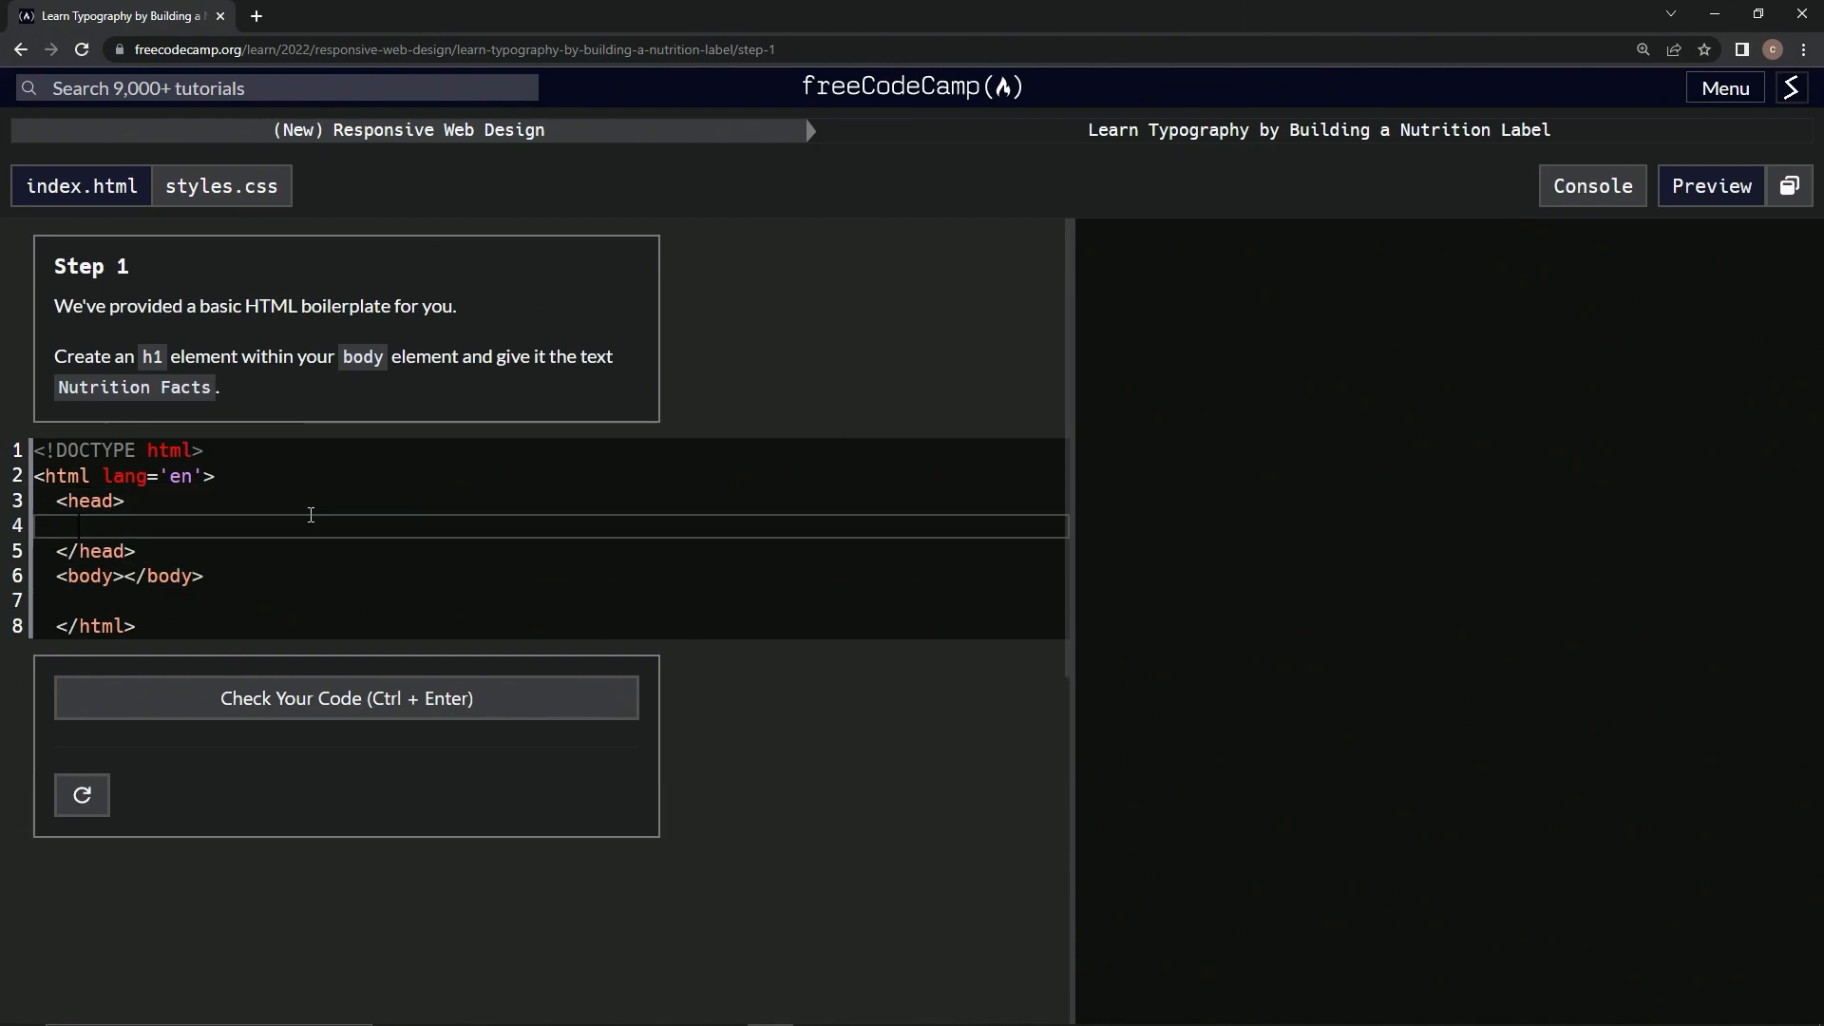
pyautogui.moveTo(147, 533)
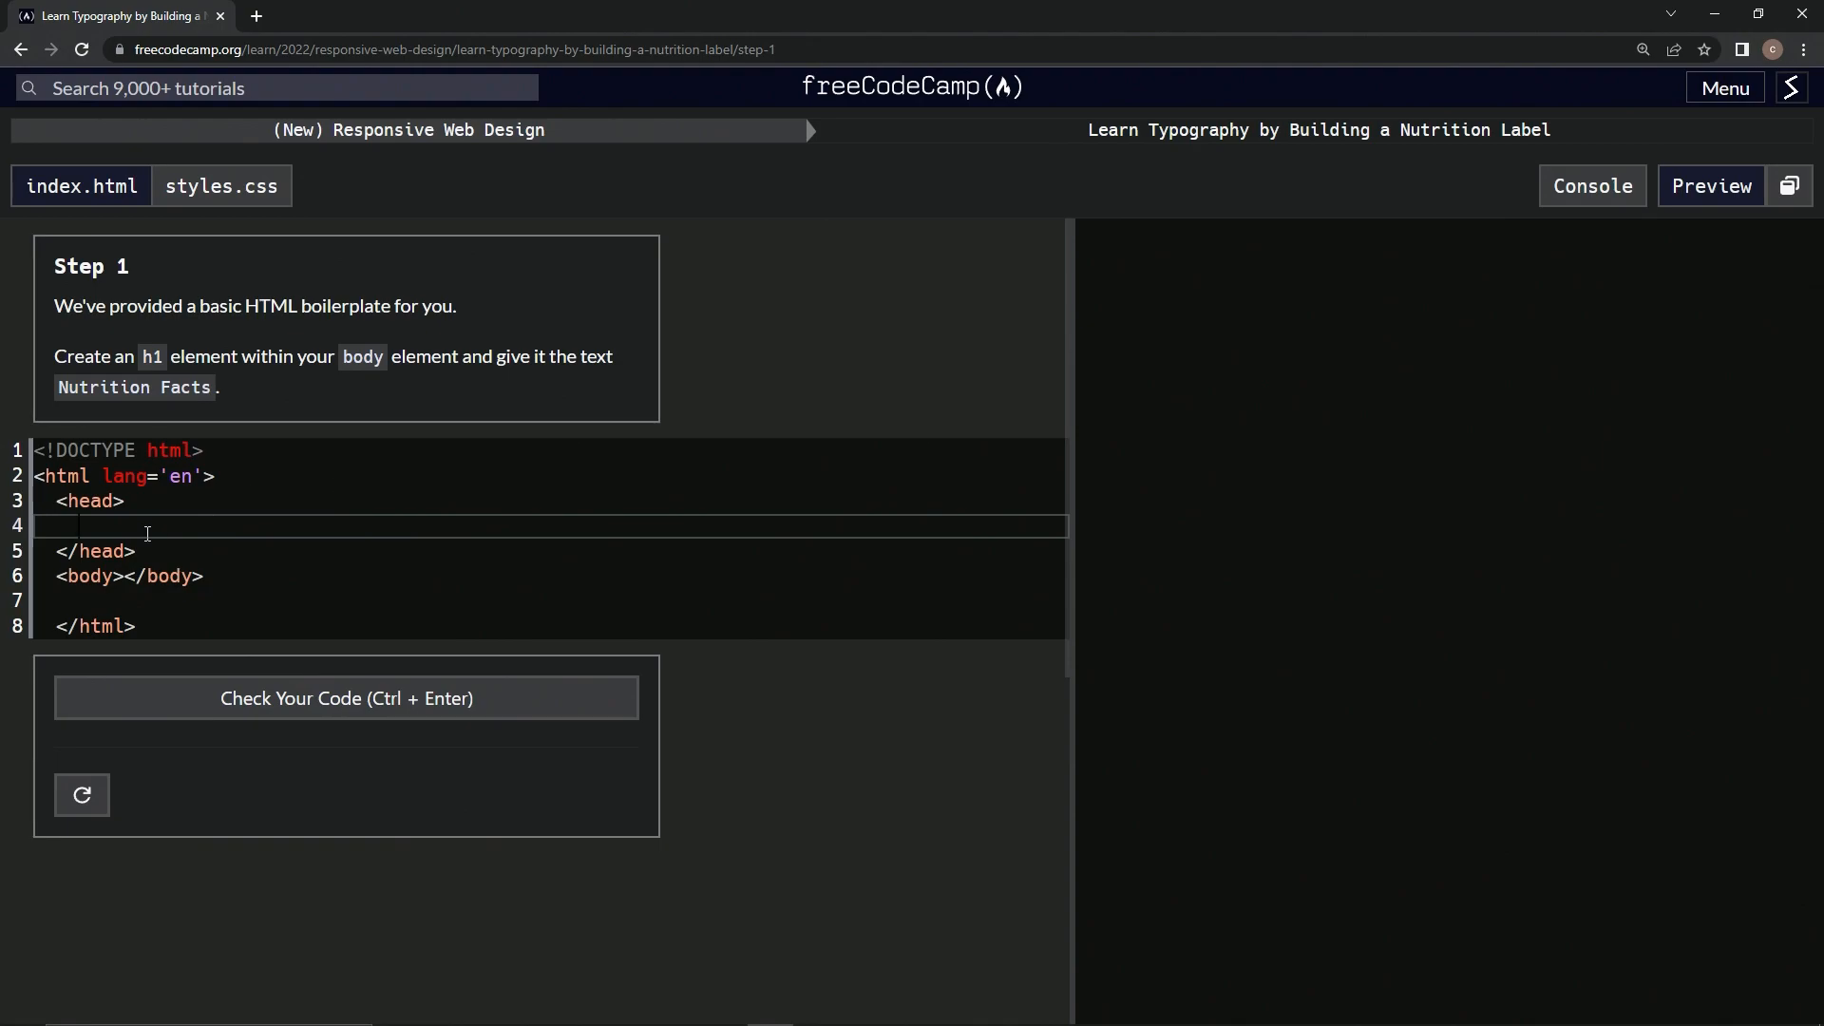
# Add <meta charset="UTF-8"> on the empty line inside the head.
pyautogui.write('<')
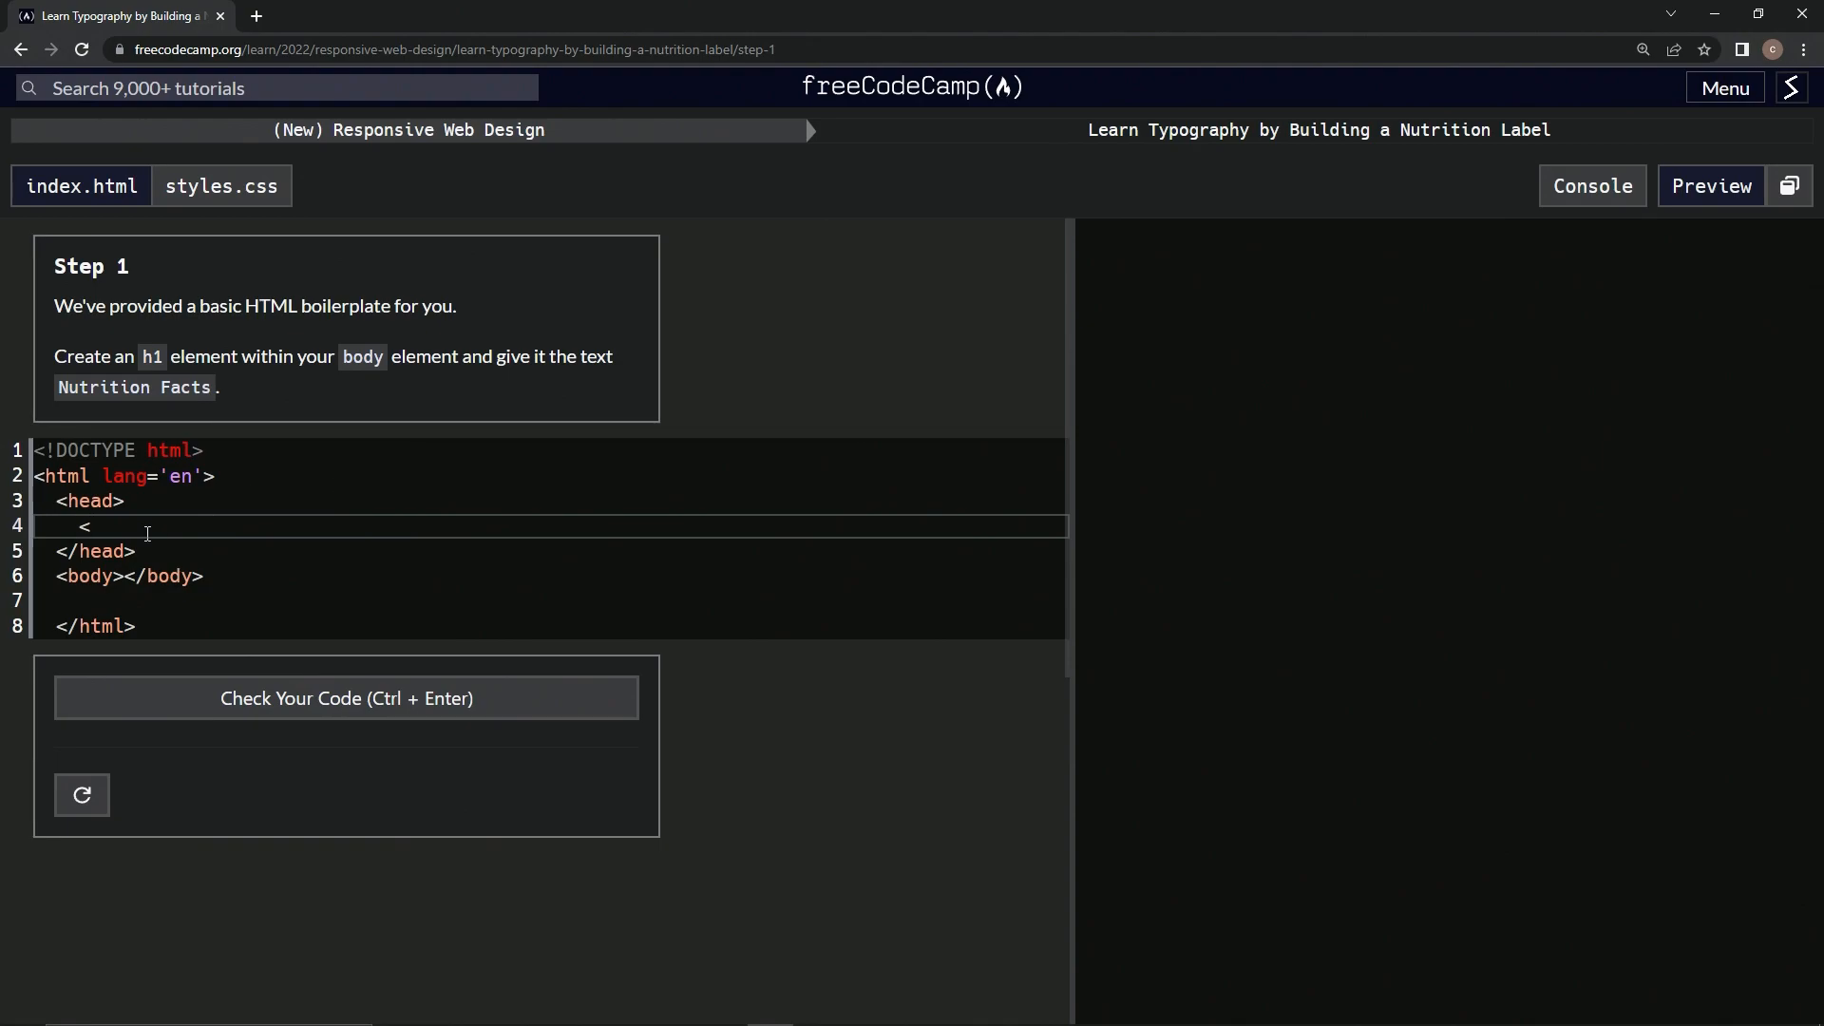
pyautogui.write('meta')
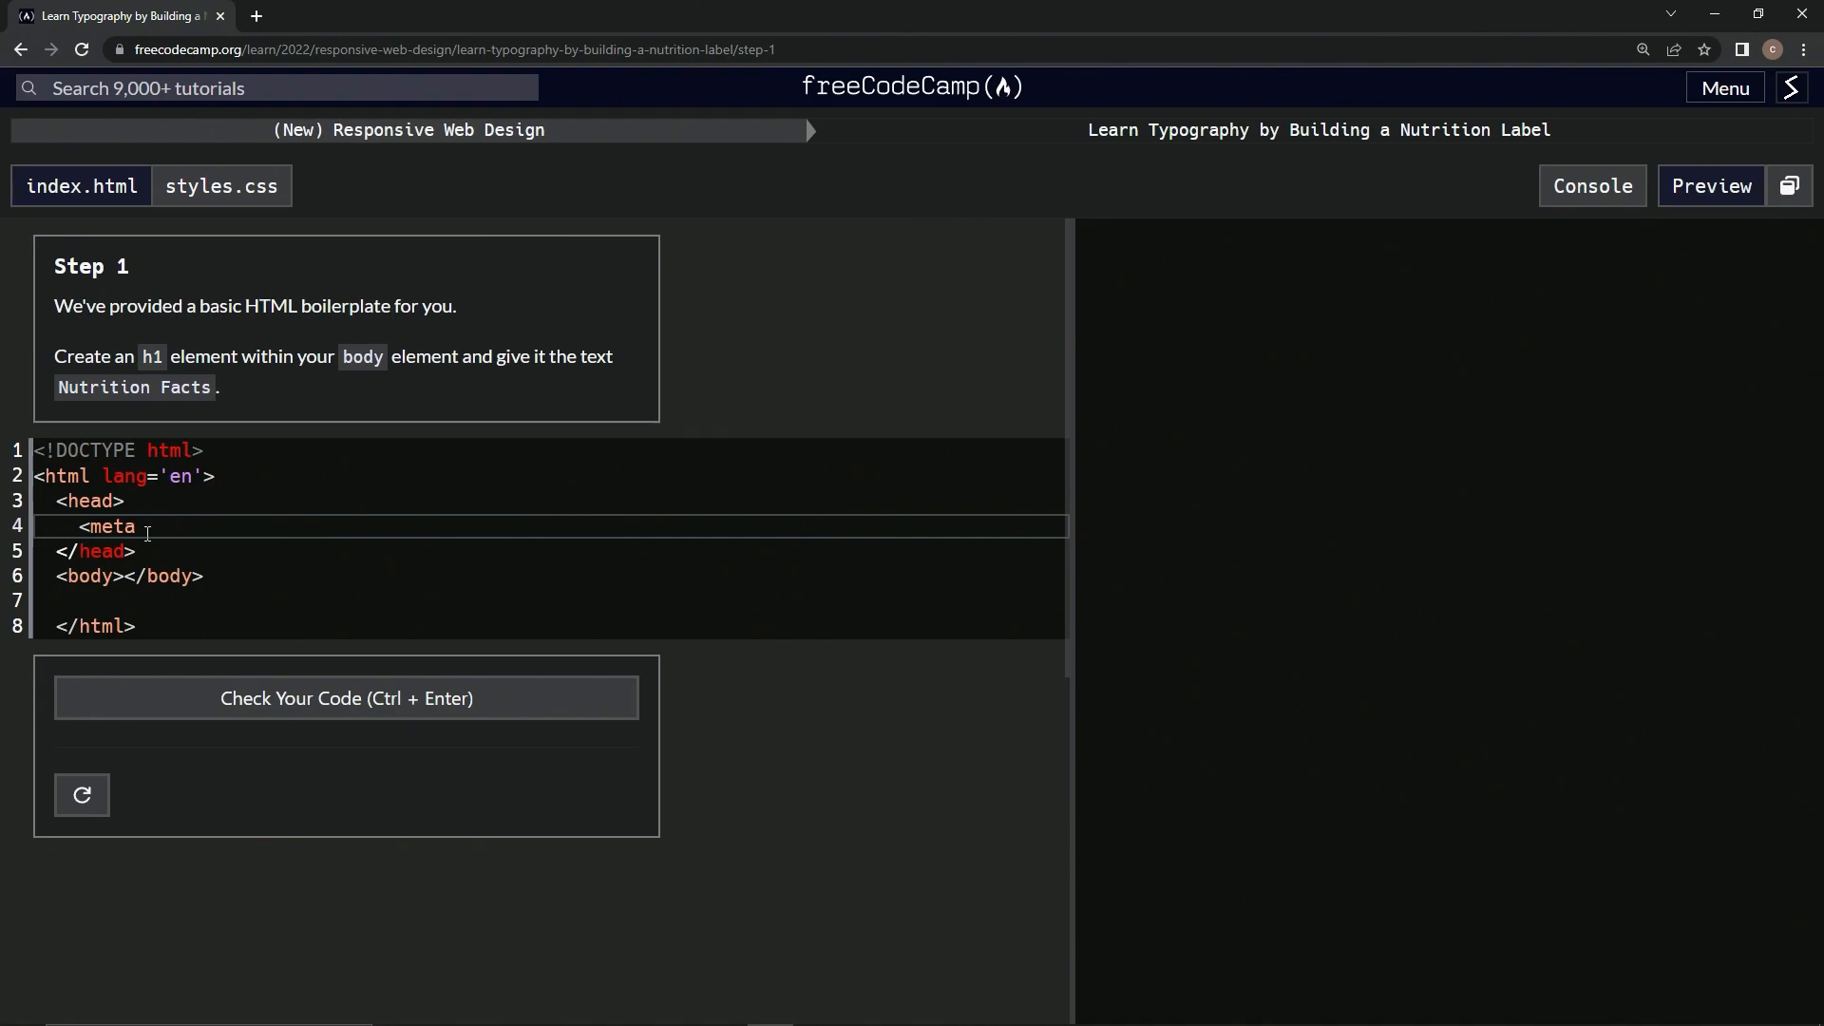
pyautogui.write('>')
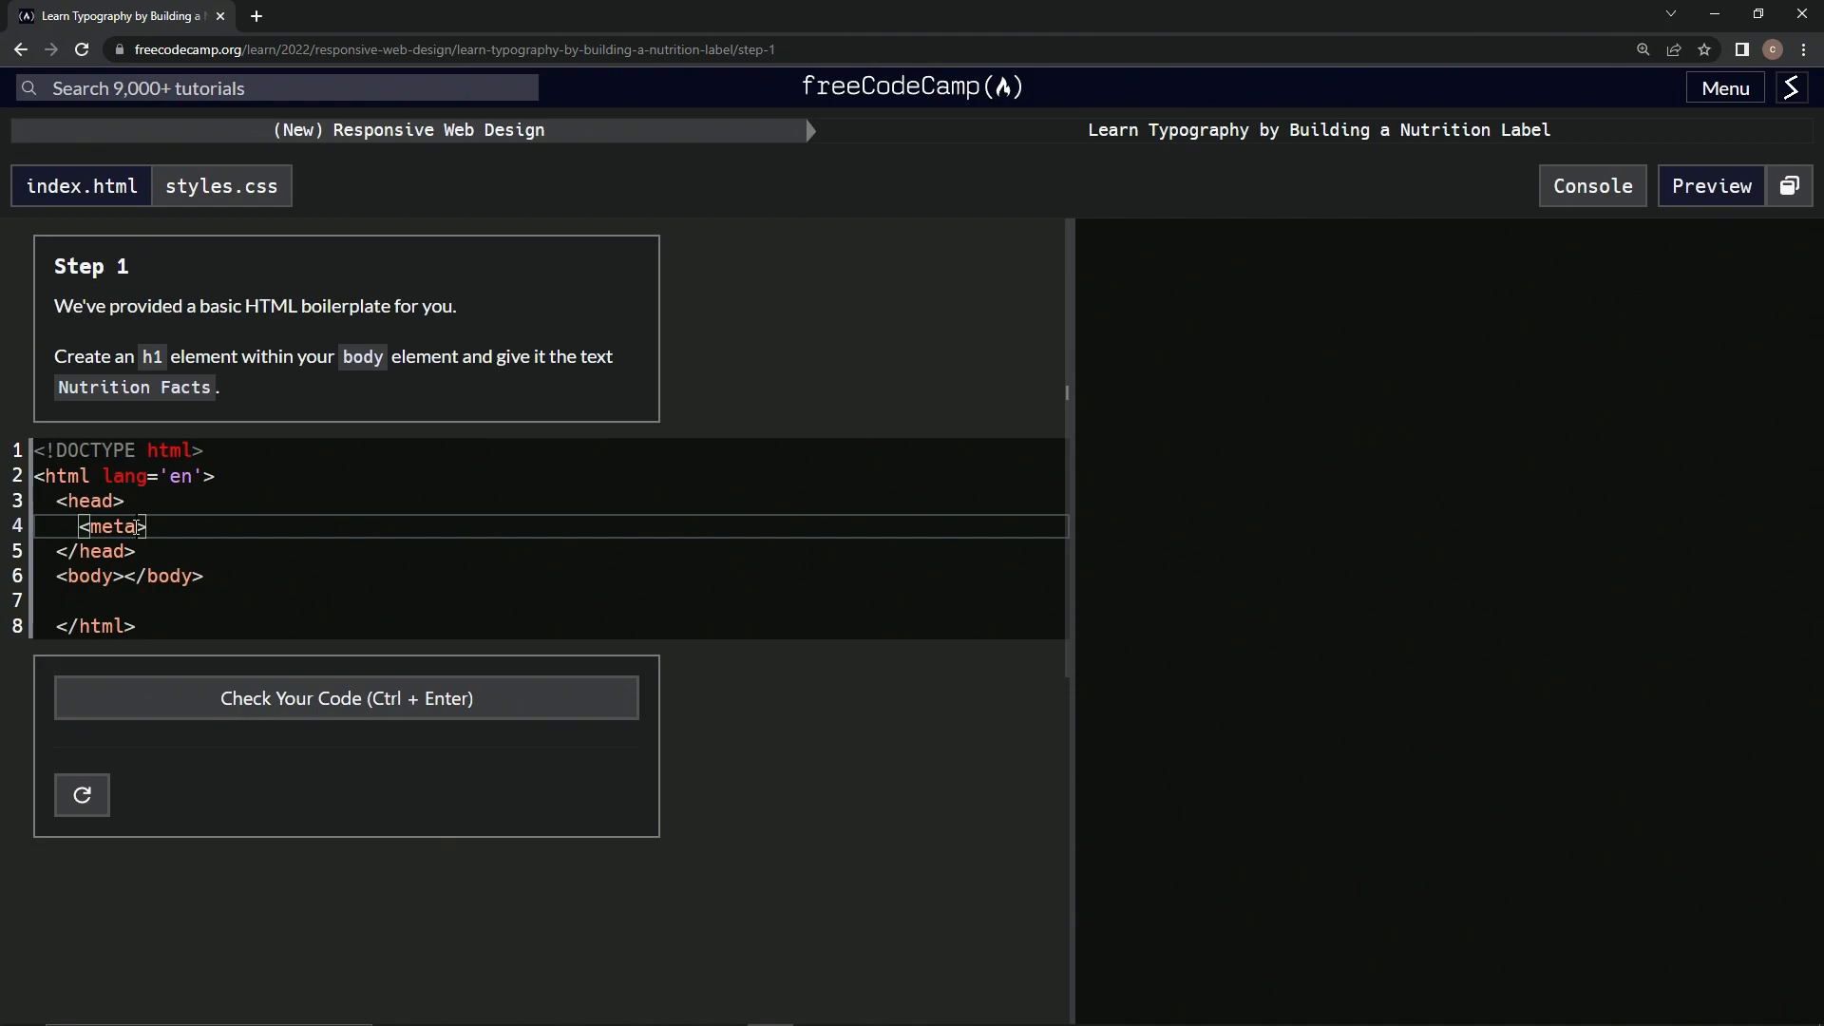
pyautogui.write('charse')
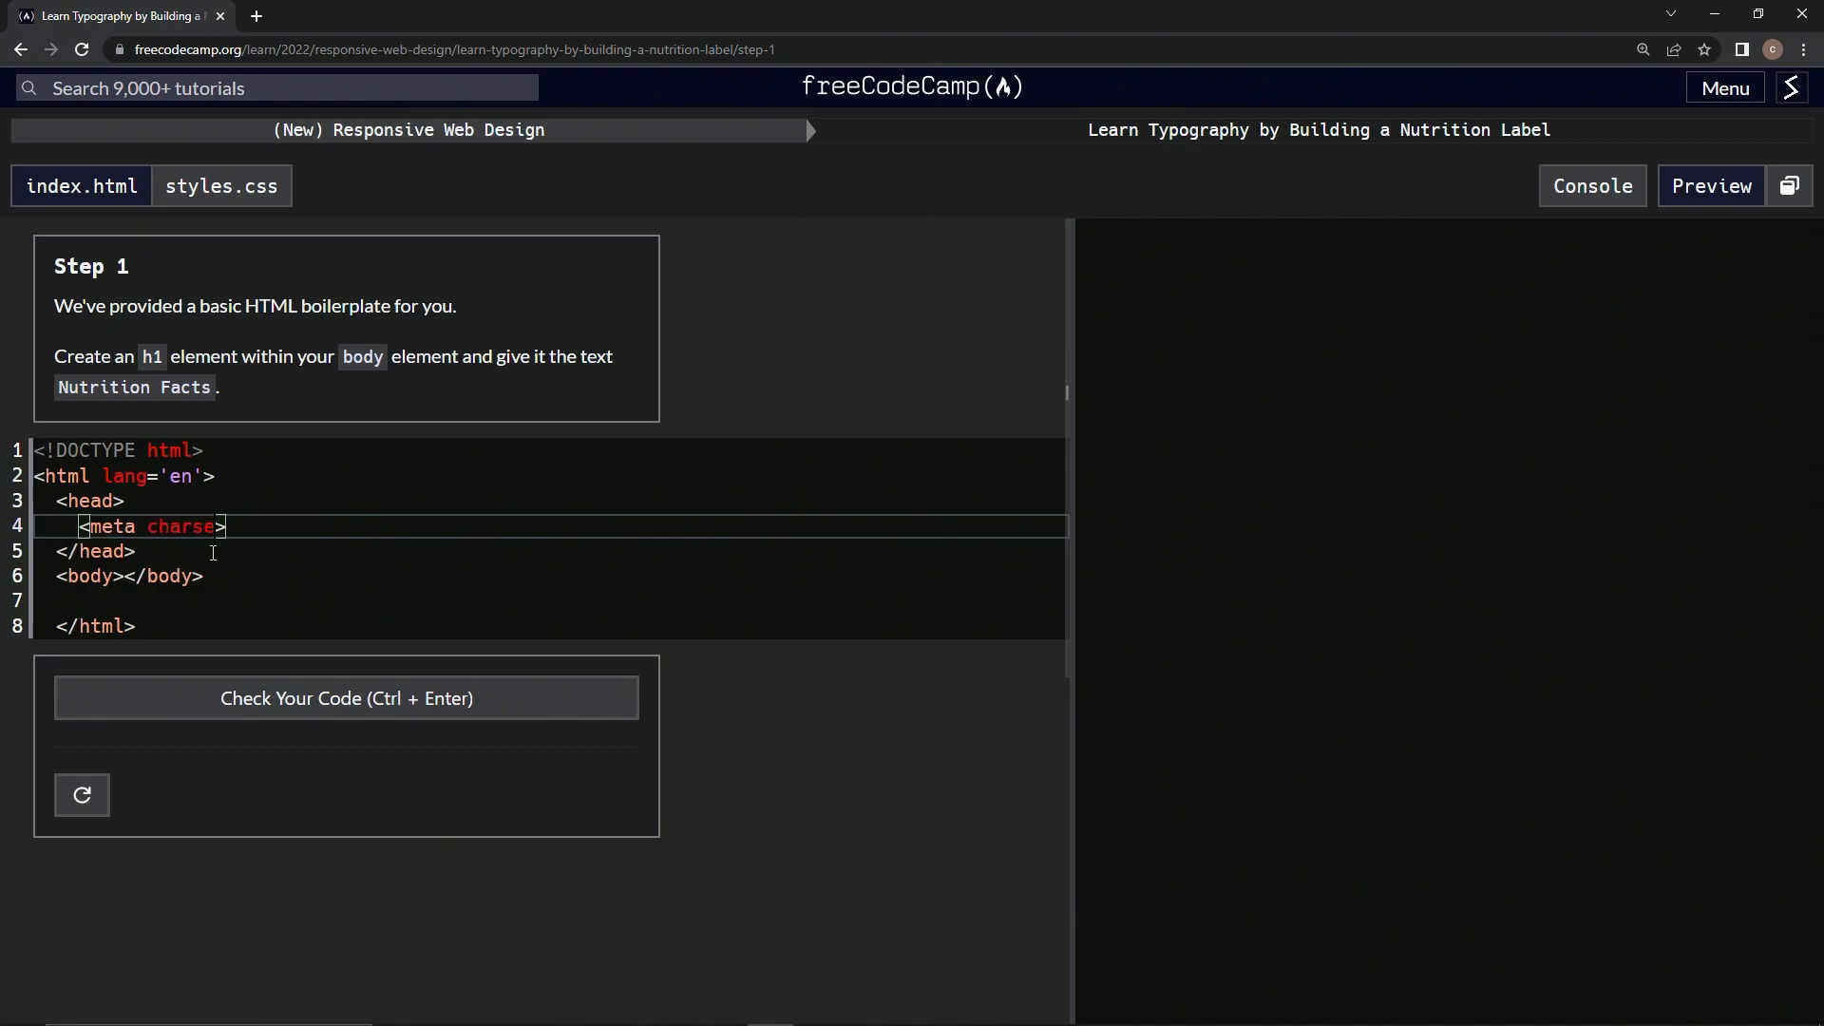
pyautogui.write('=')
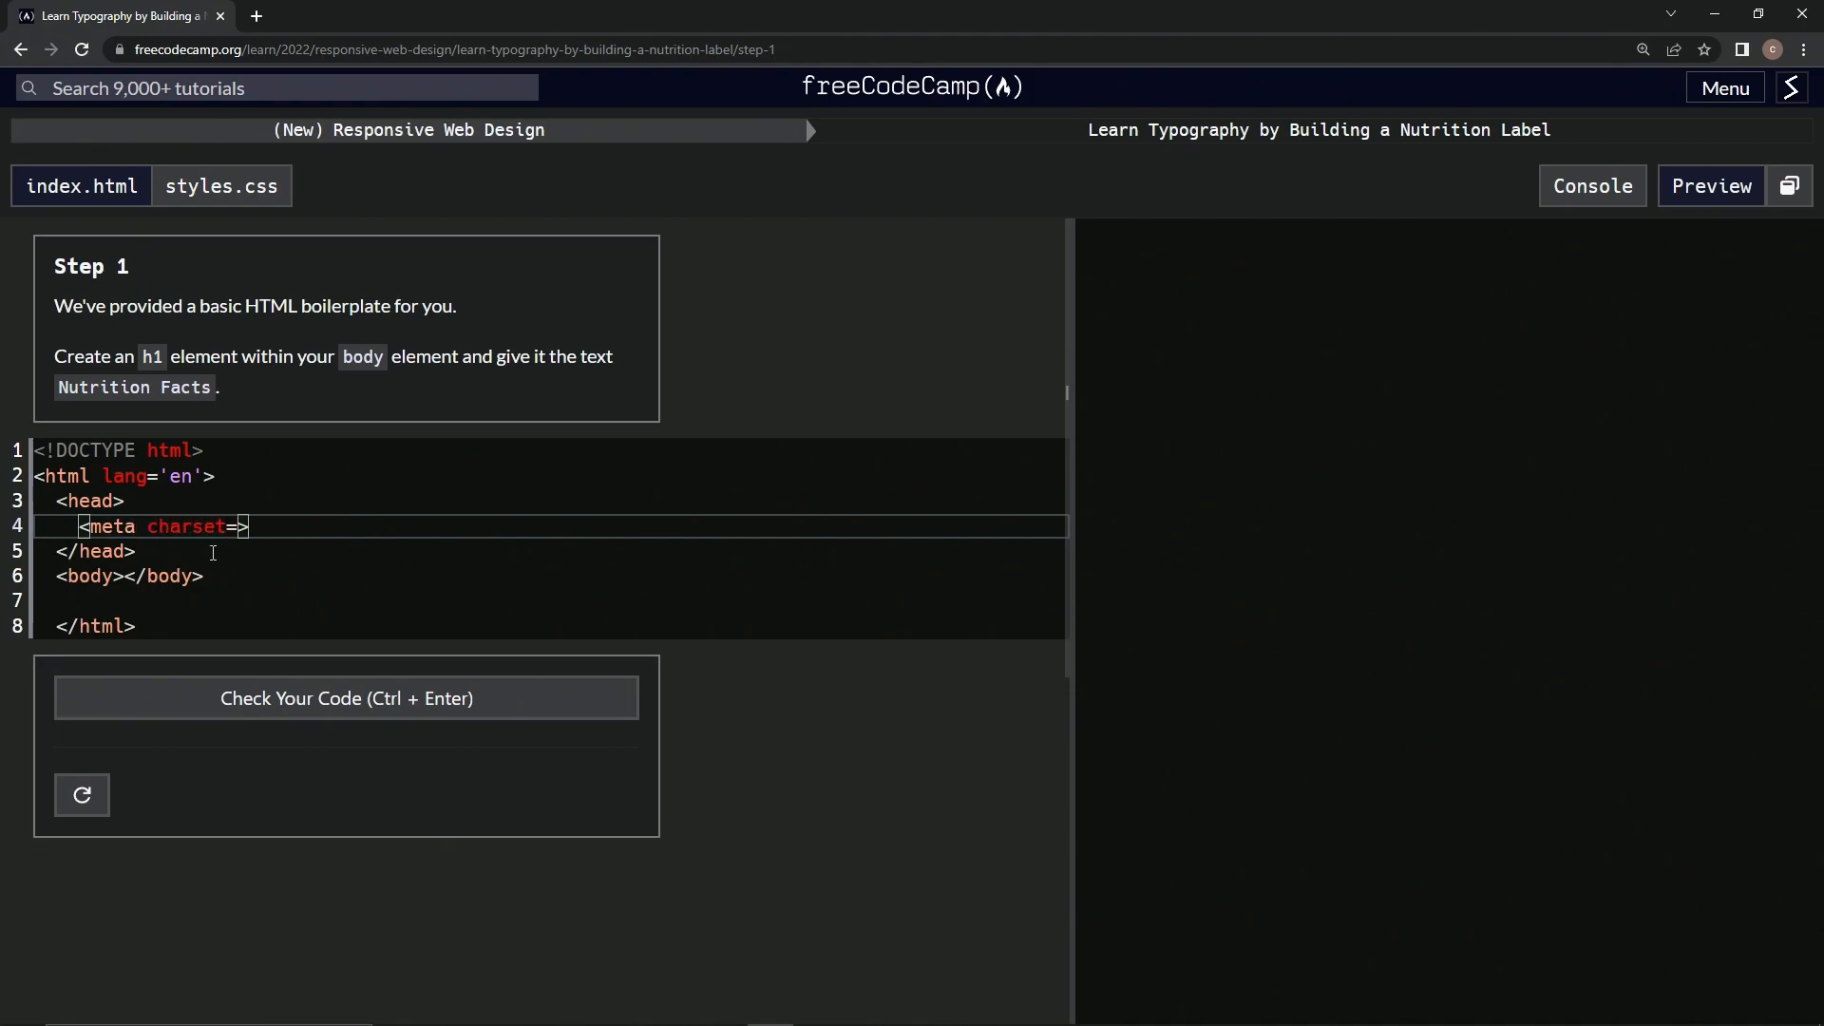
pyautogui.write("UTF'")
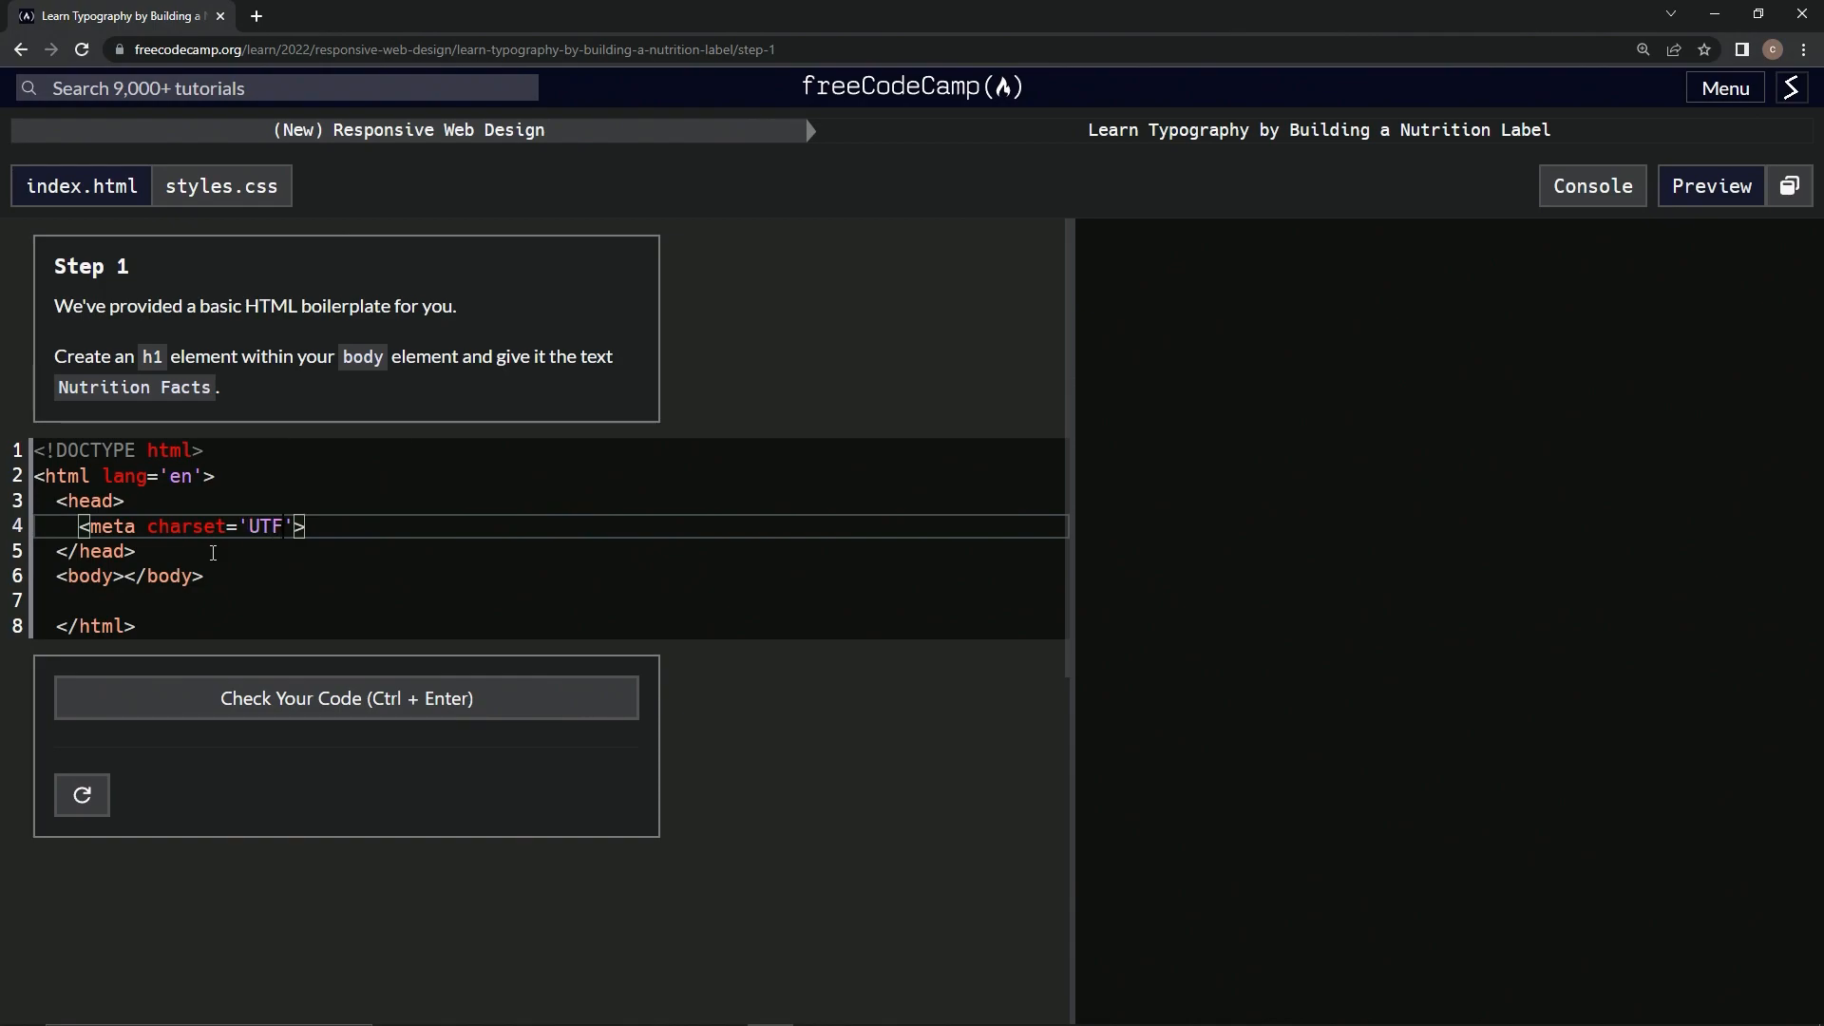
pyautogui.write('-')
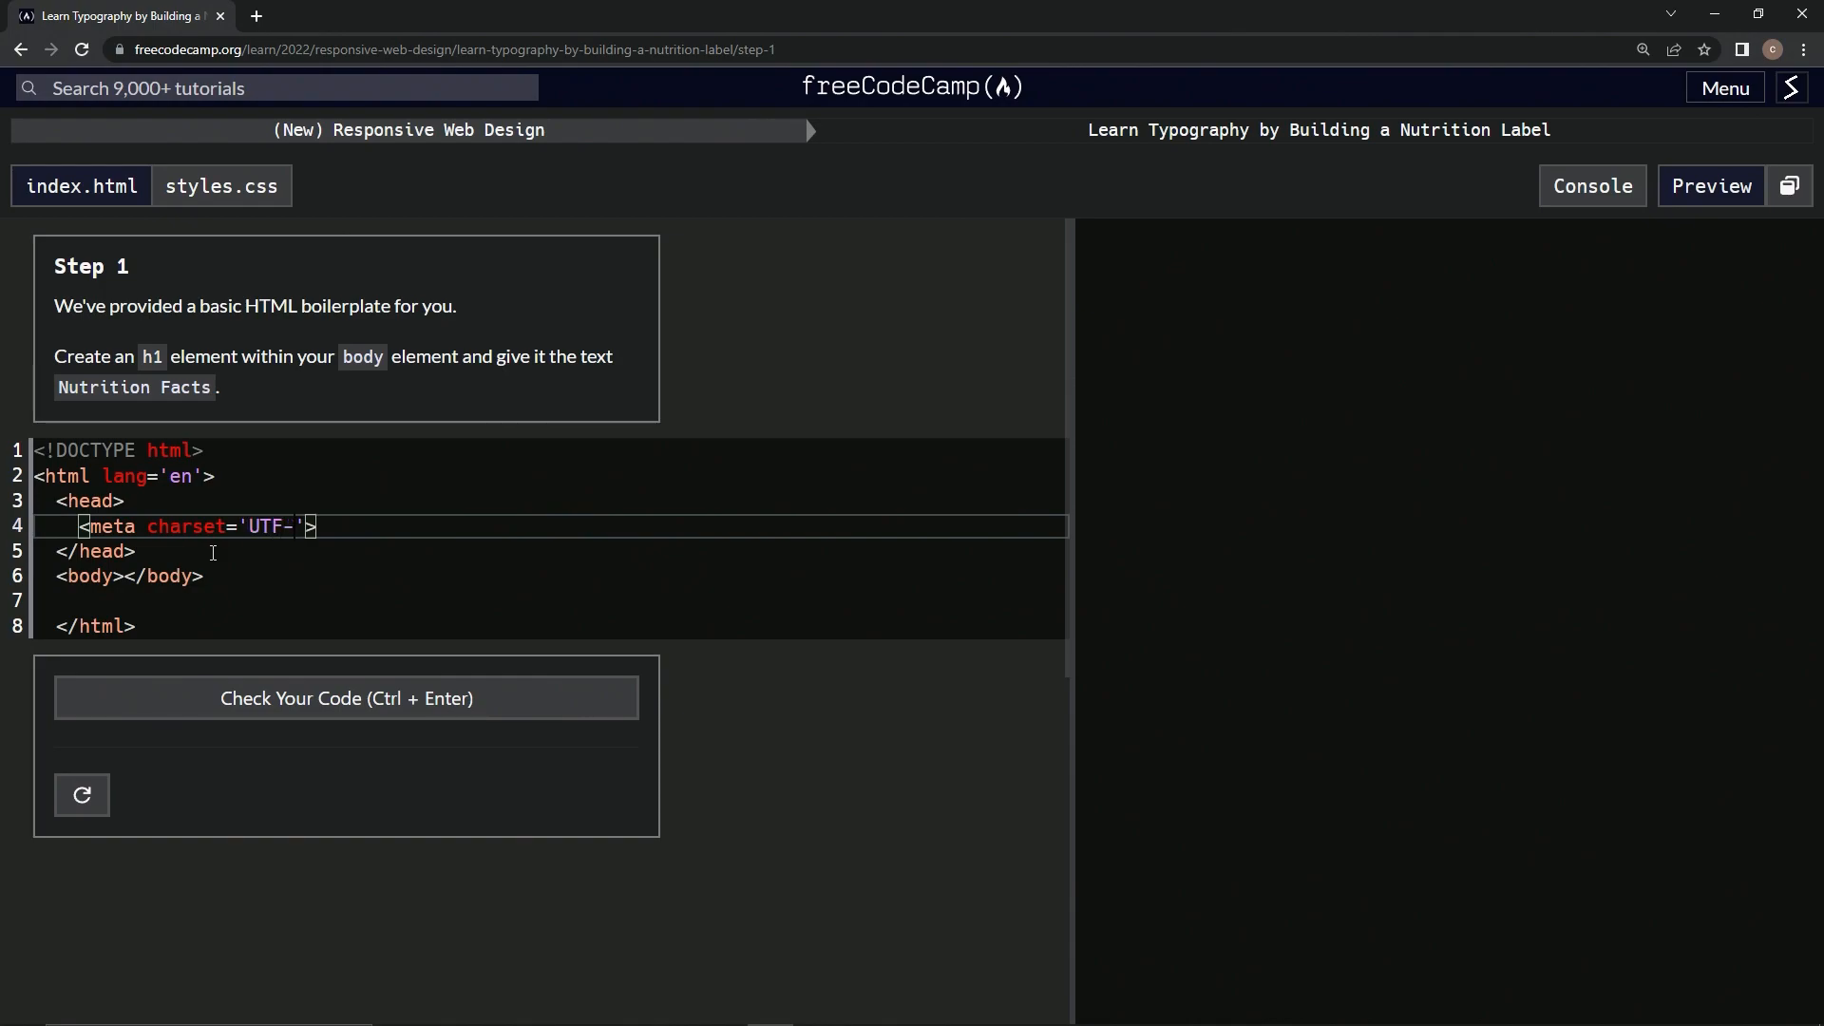
pyautogui.write('8')
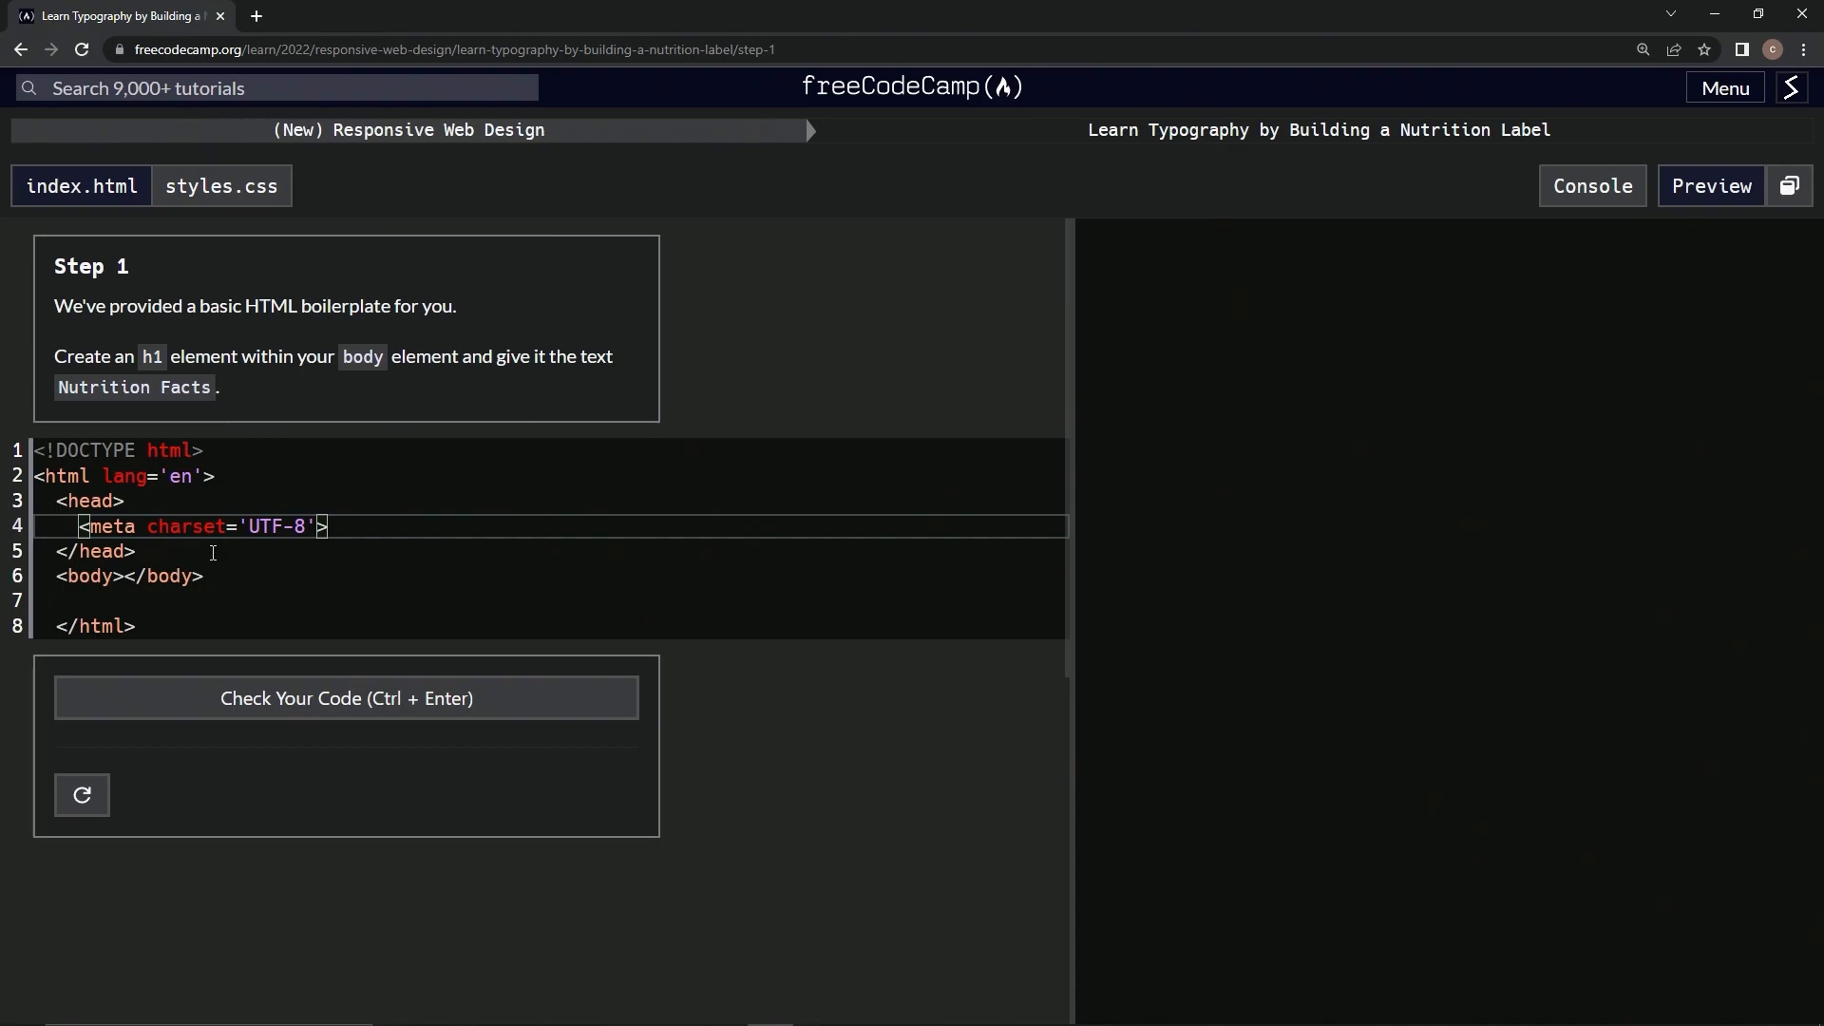
pyautogui.press('Backspace')
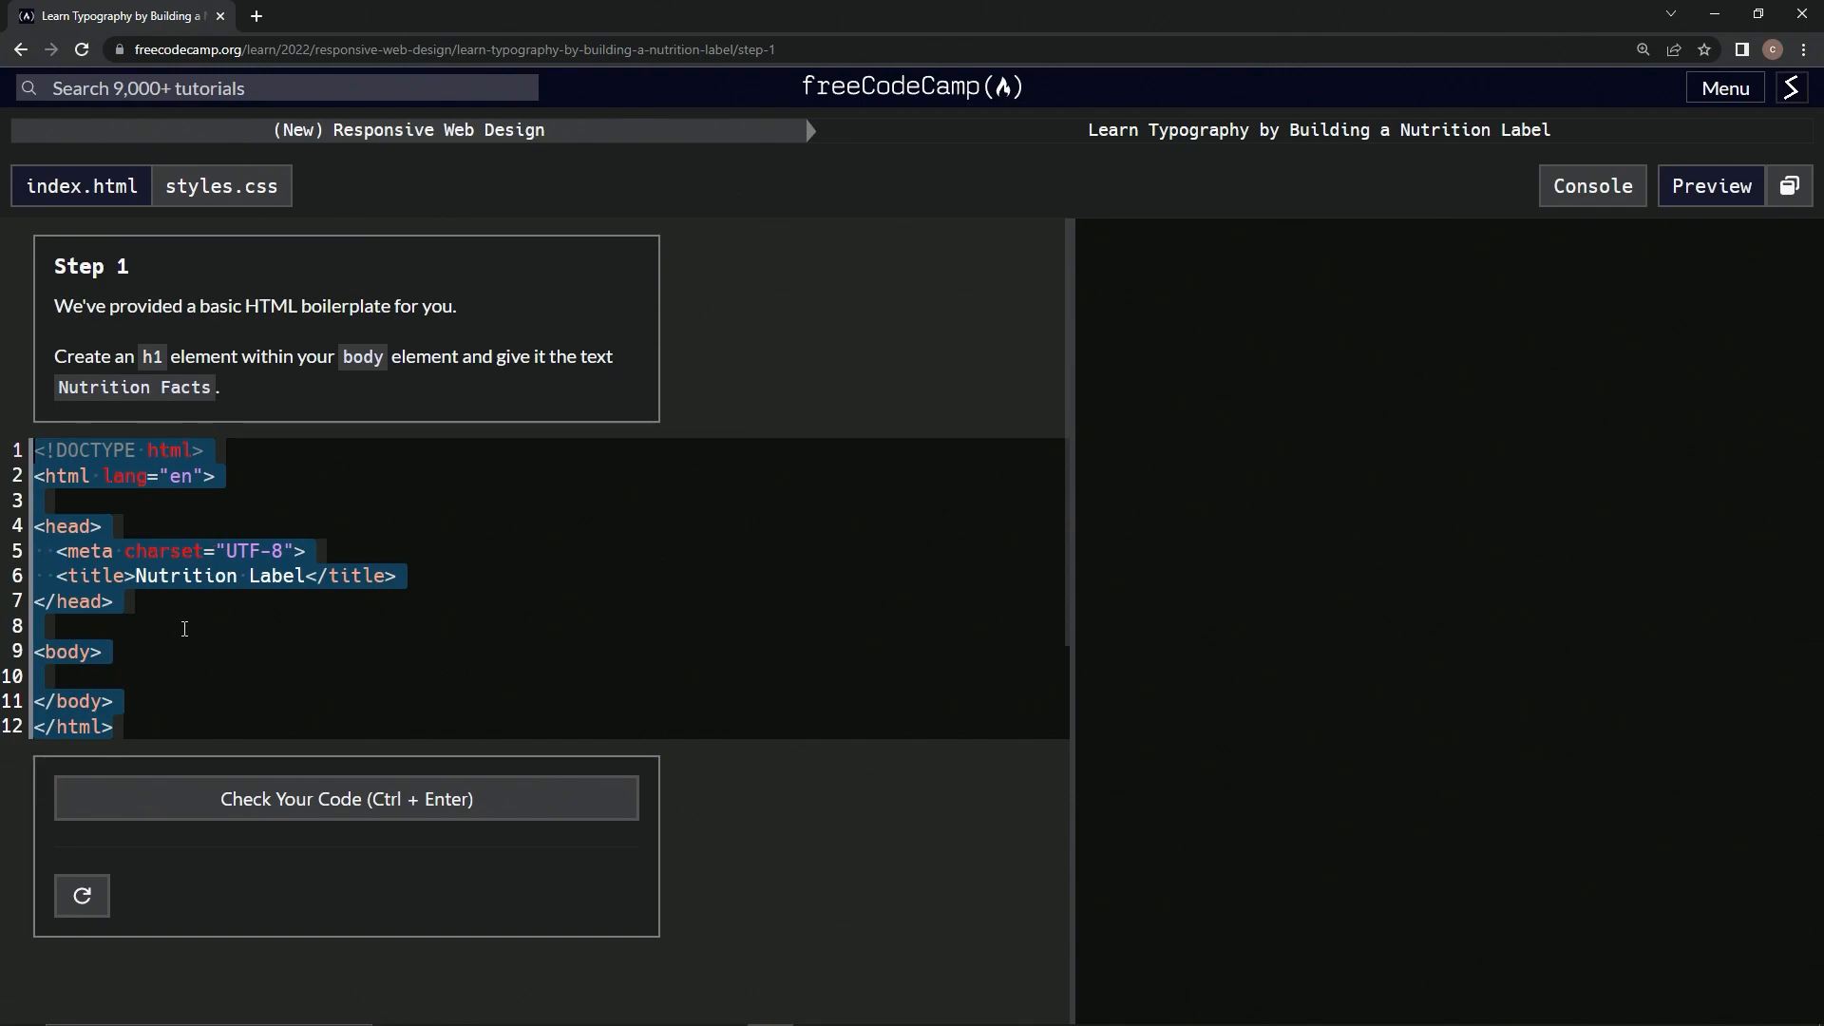
# Add <title>Nutrition Label</title> below the charset meta tag.
pyautogui.click(183, 628)
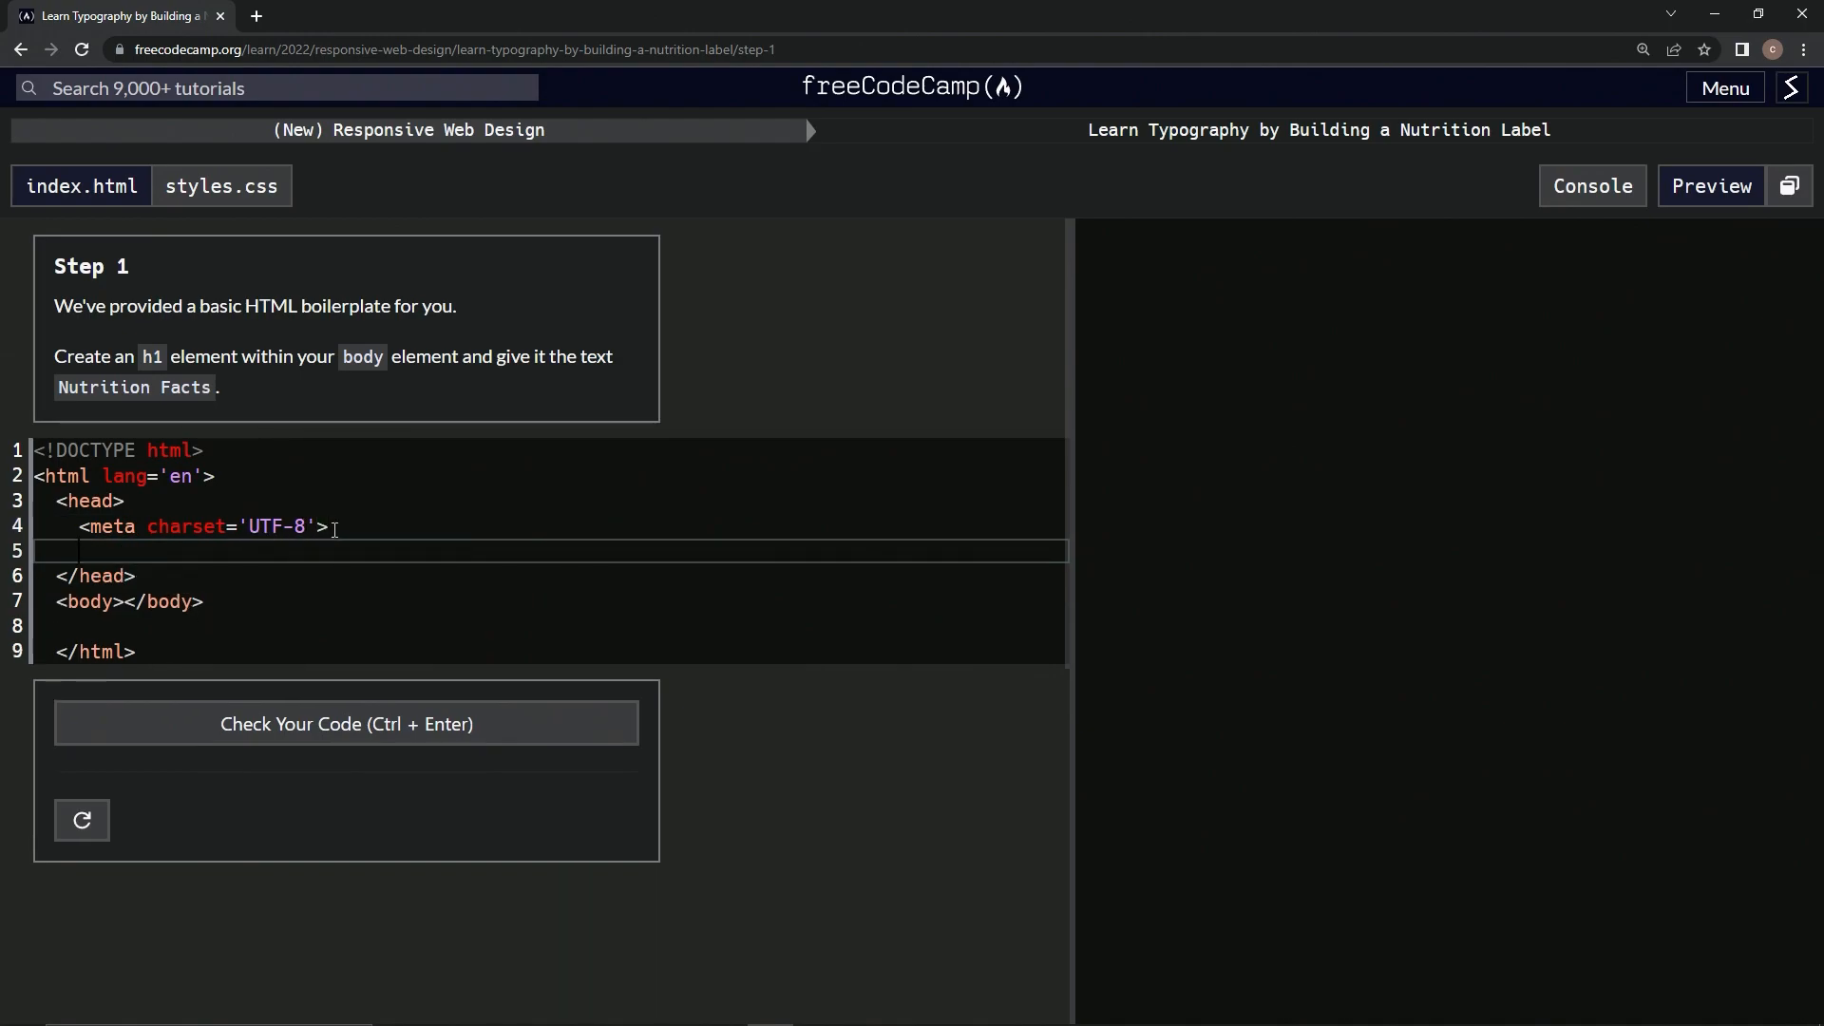
pyautogui.write('<titl')
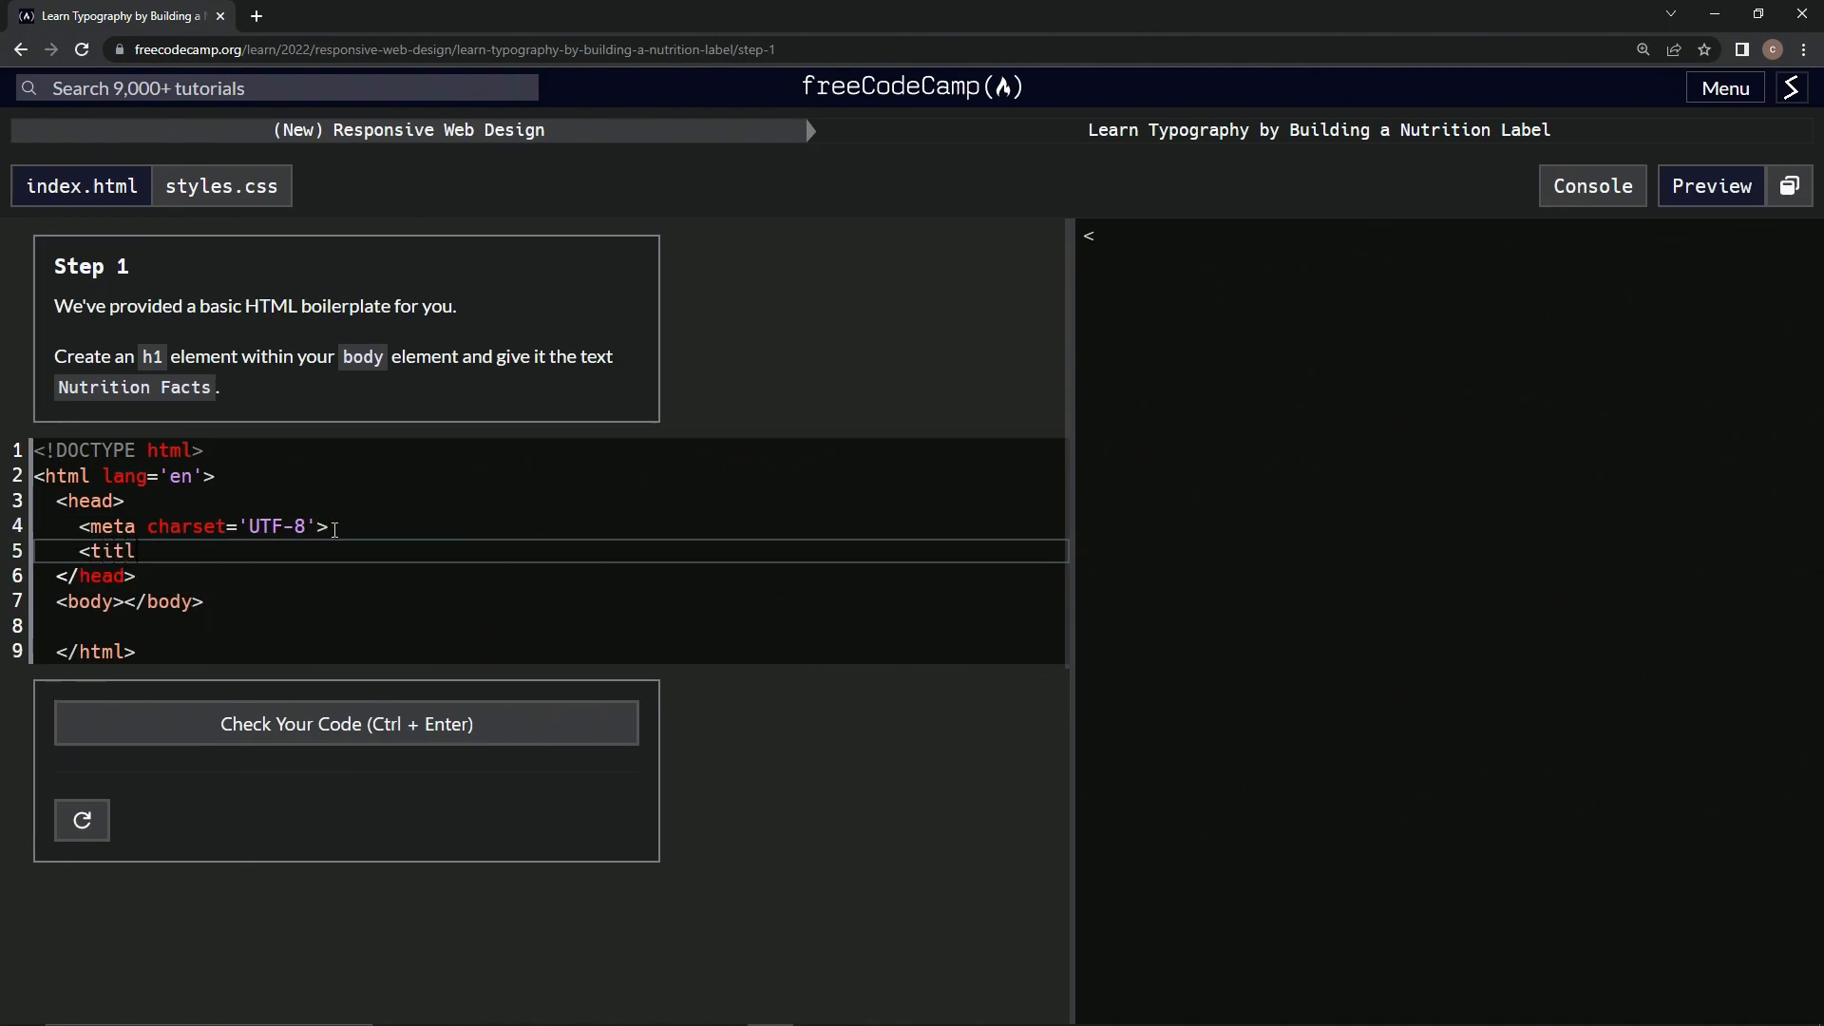
pyautogui.write('e></title>')
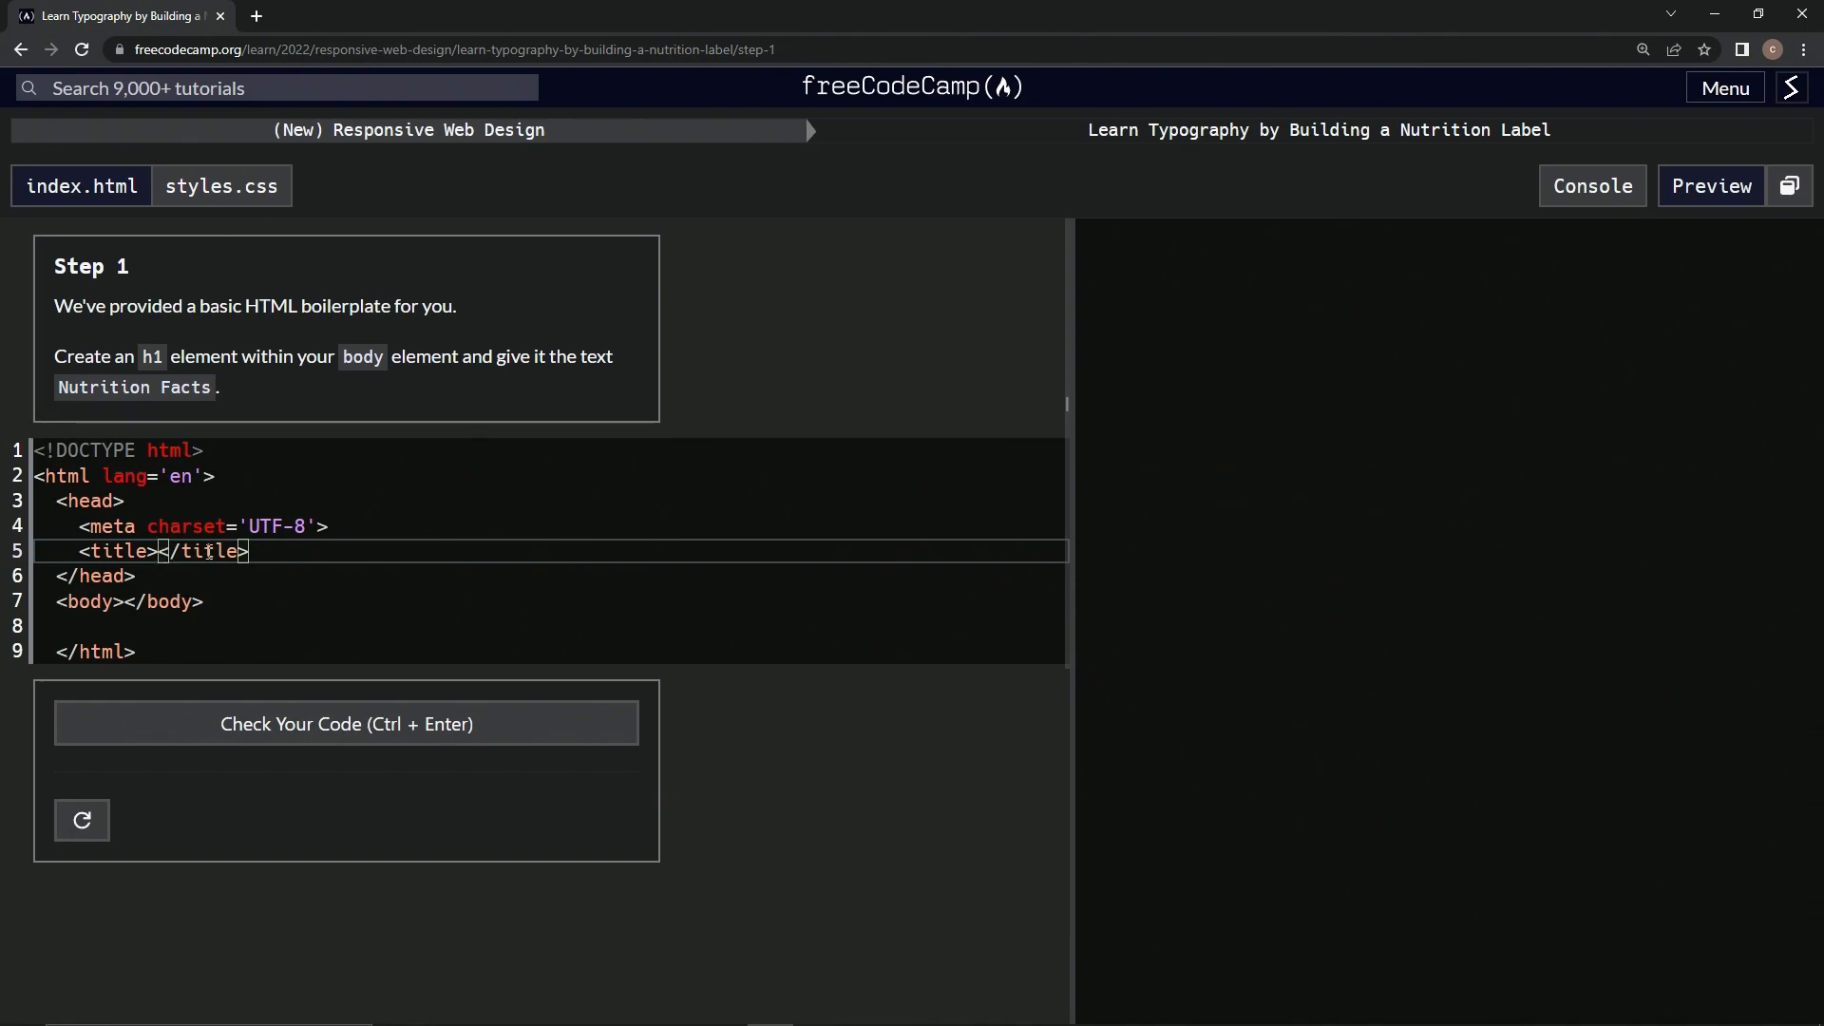
pyautogui.write('Nutrition Label')
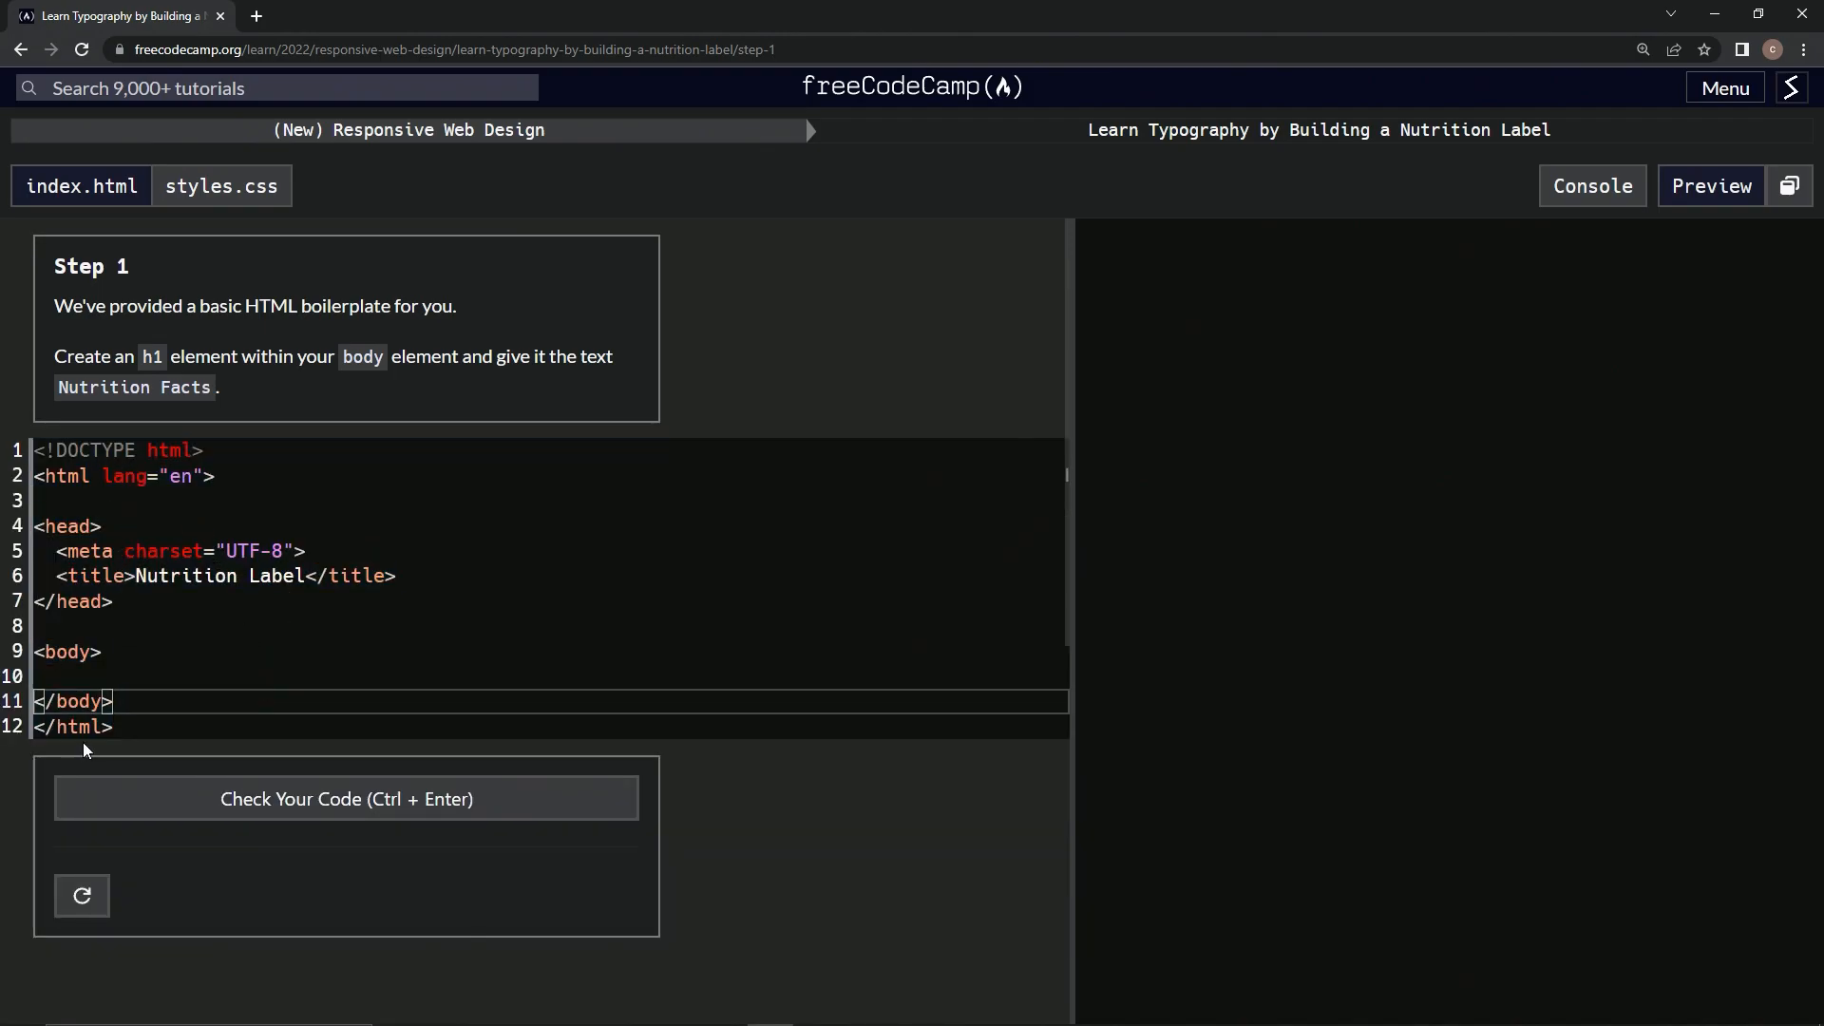
pyautogui.moveTo(356, 536)
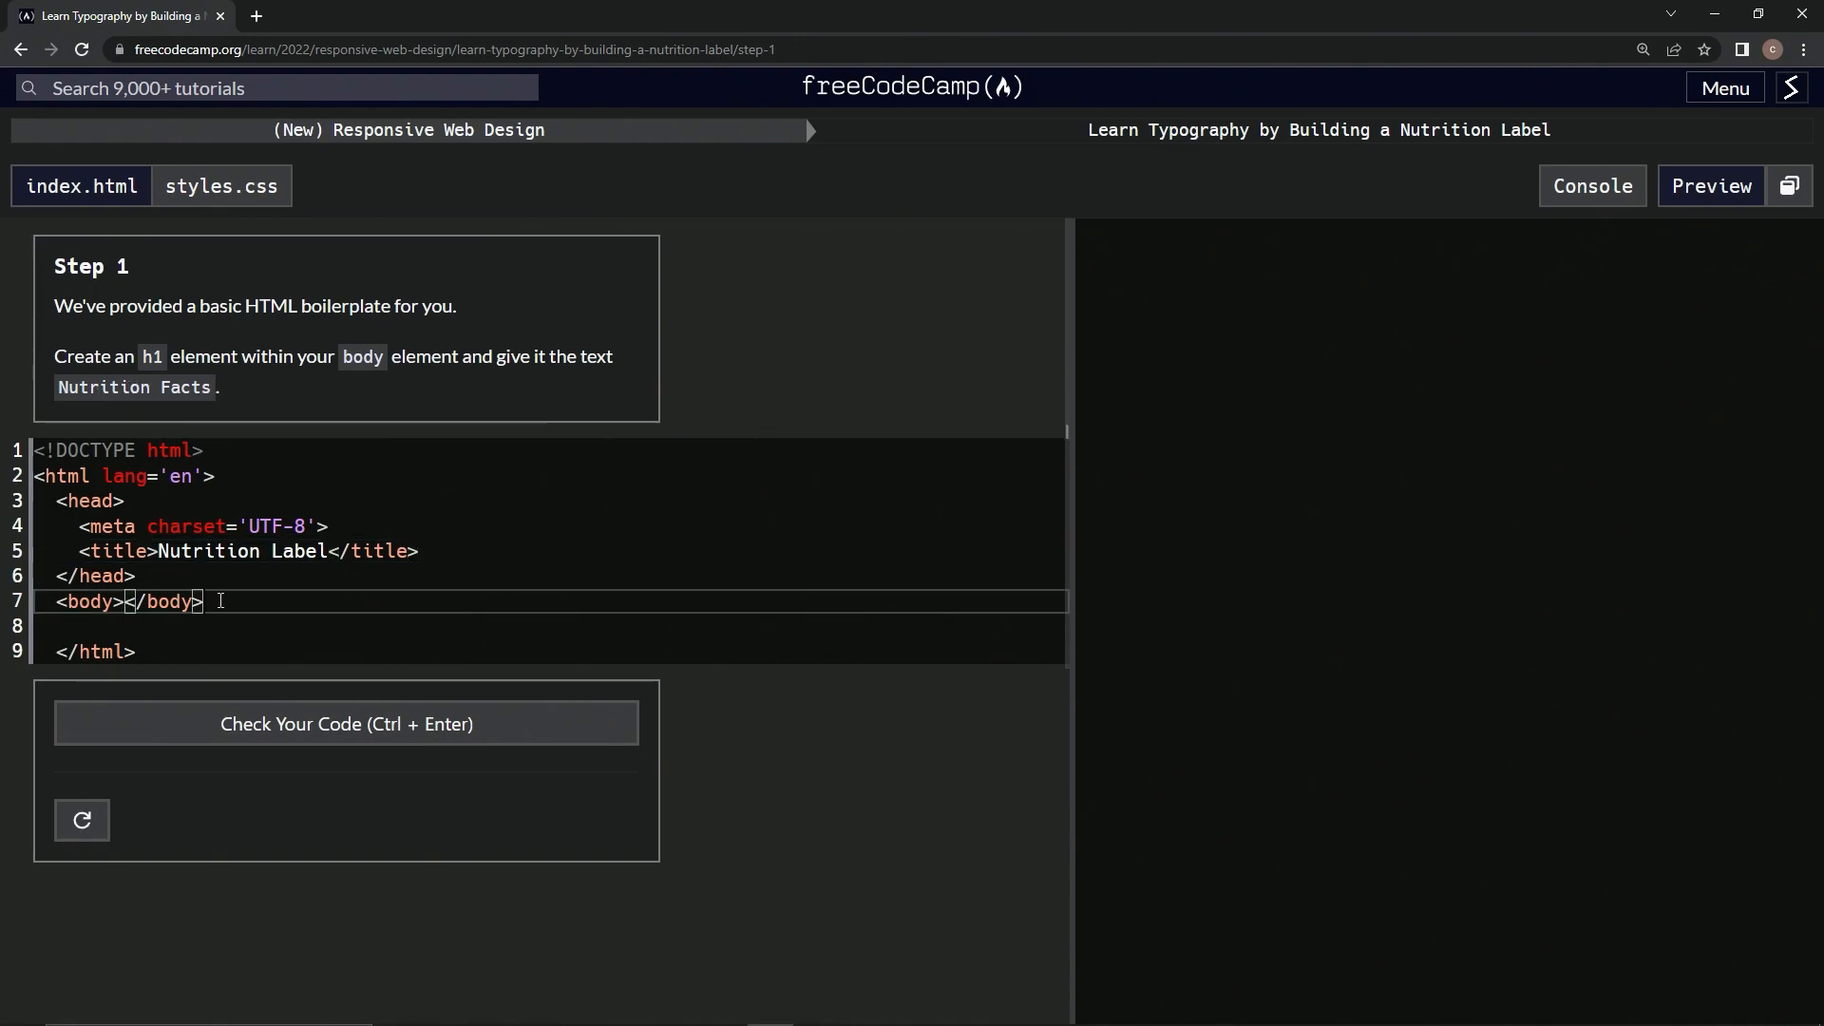
# Add <h1>Nutrition Facts</h1> on a new line inside the body.
pyautogui.press('Enter')
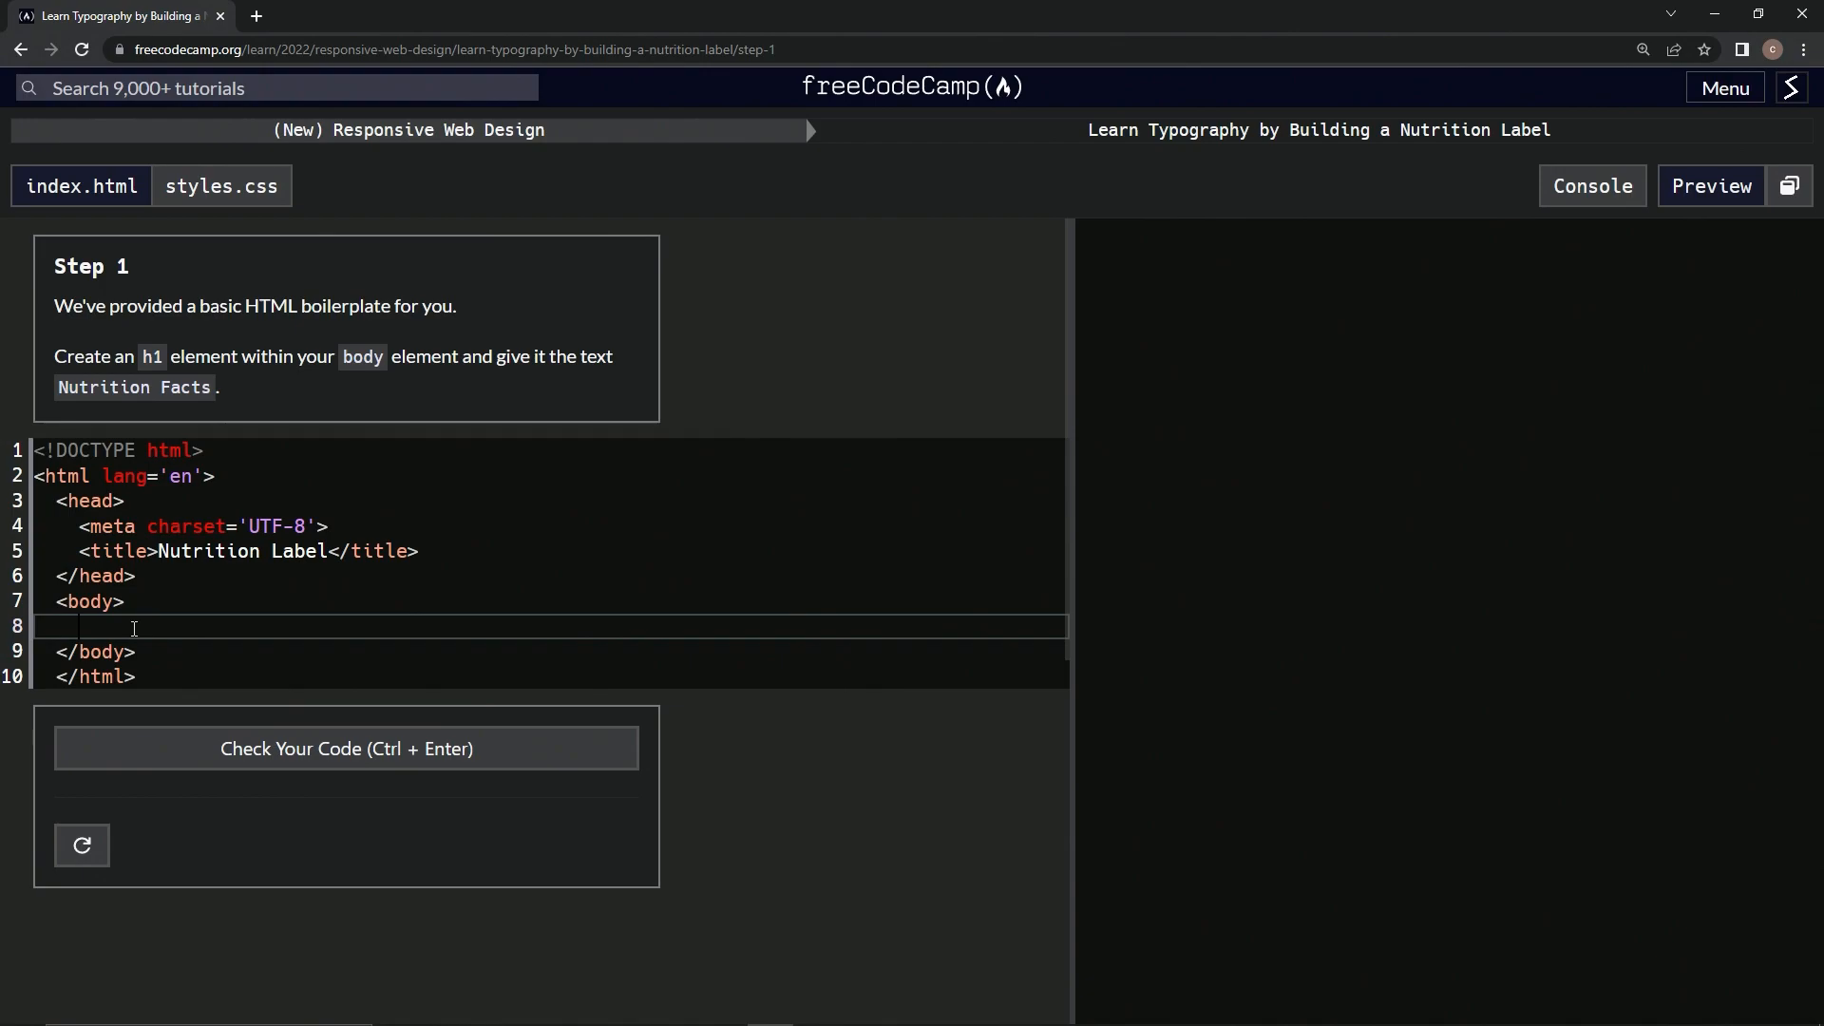
pyautogui.write('<')
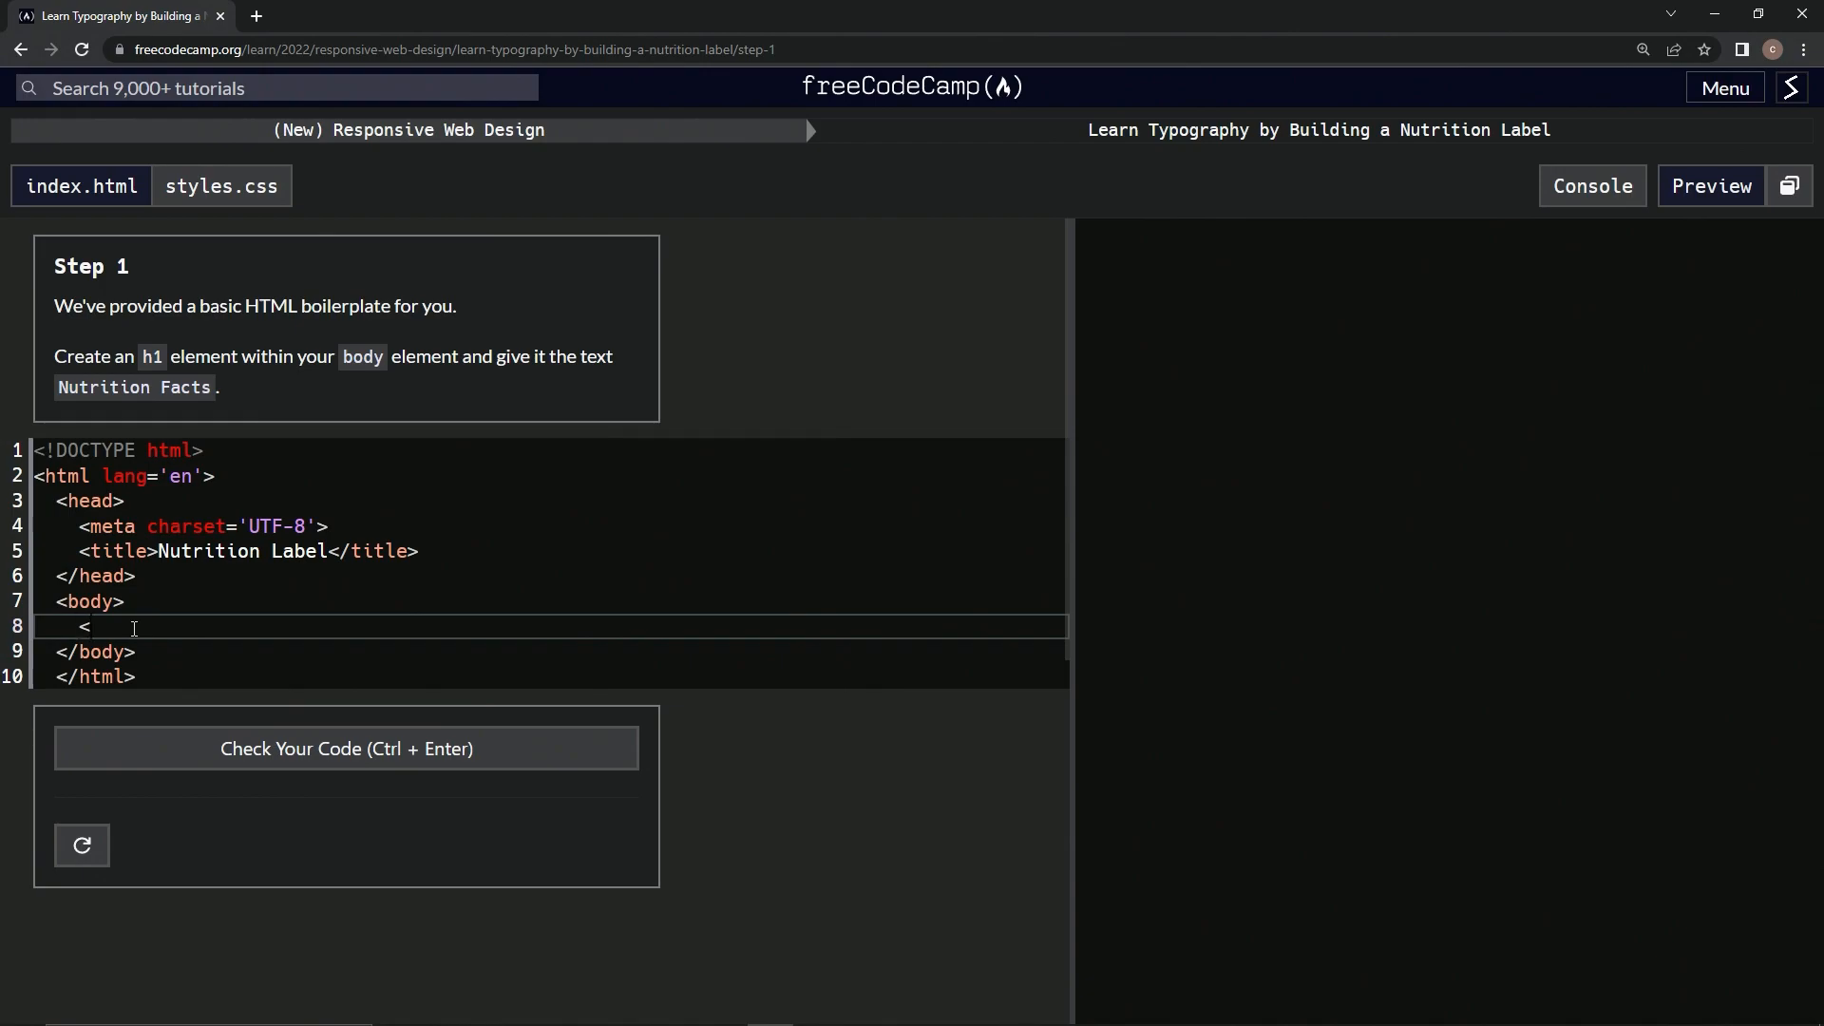
pyautogui.write('h1><')
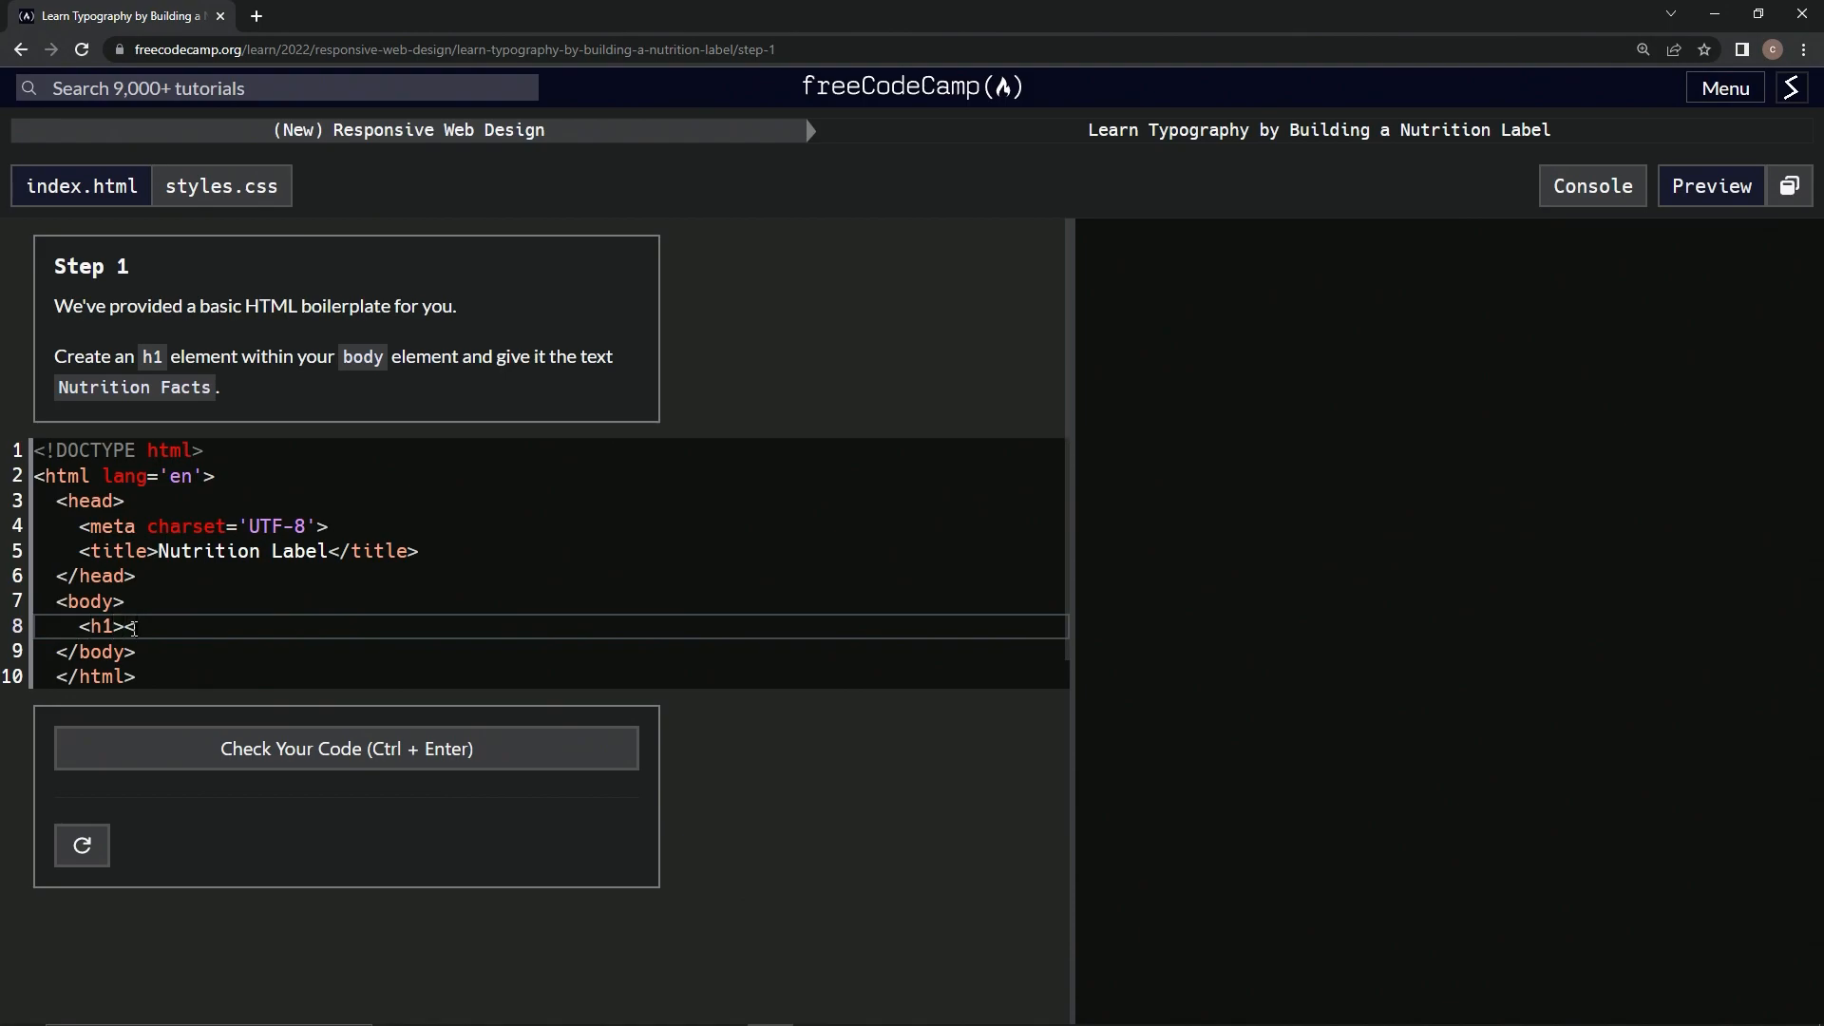
pyautogui.write('/h1>')
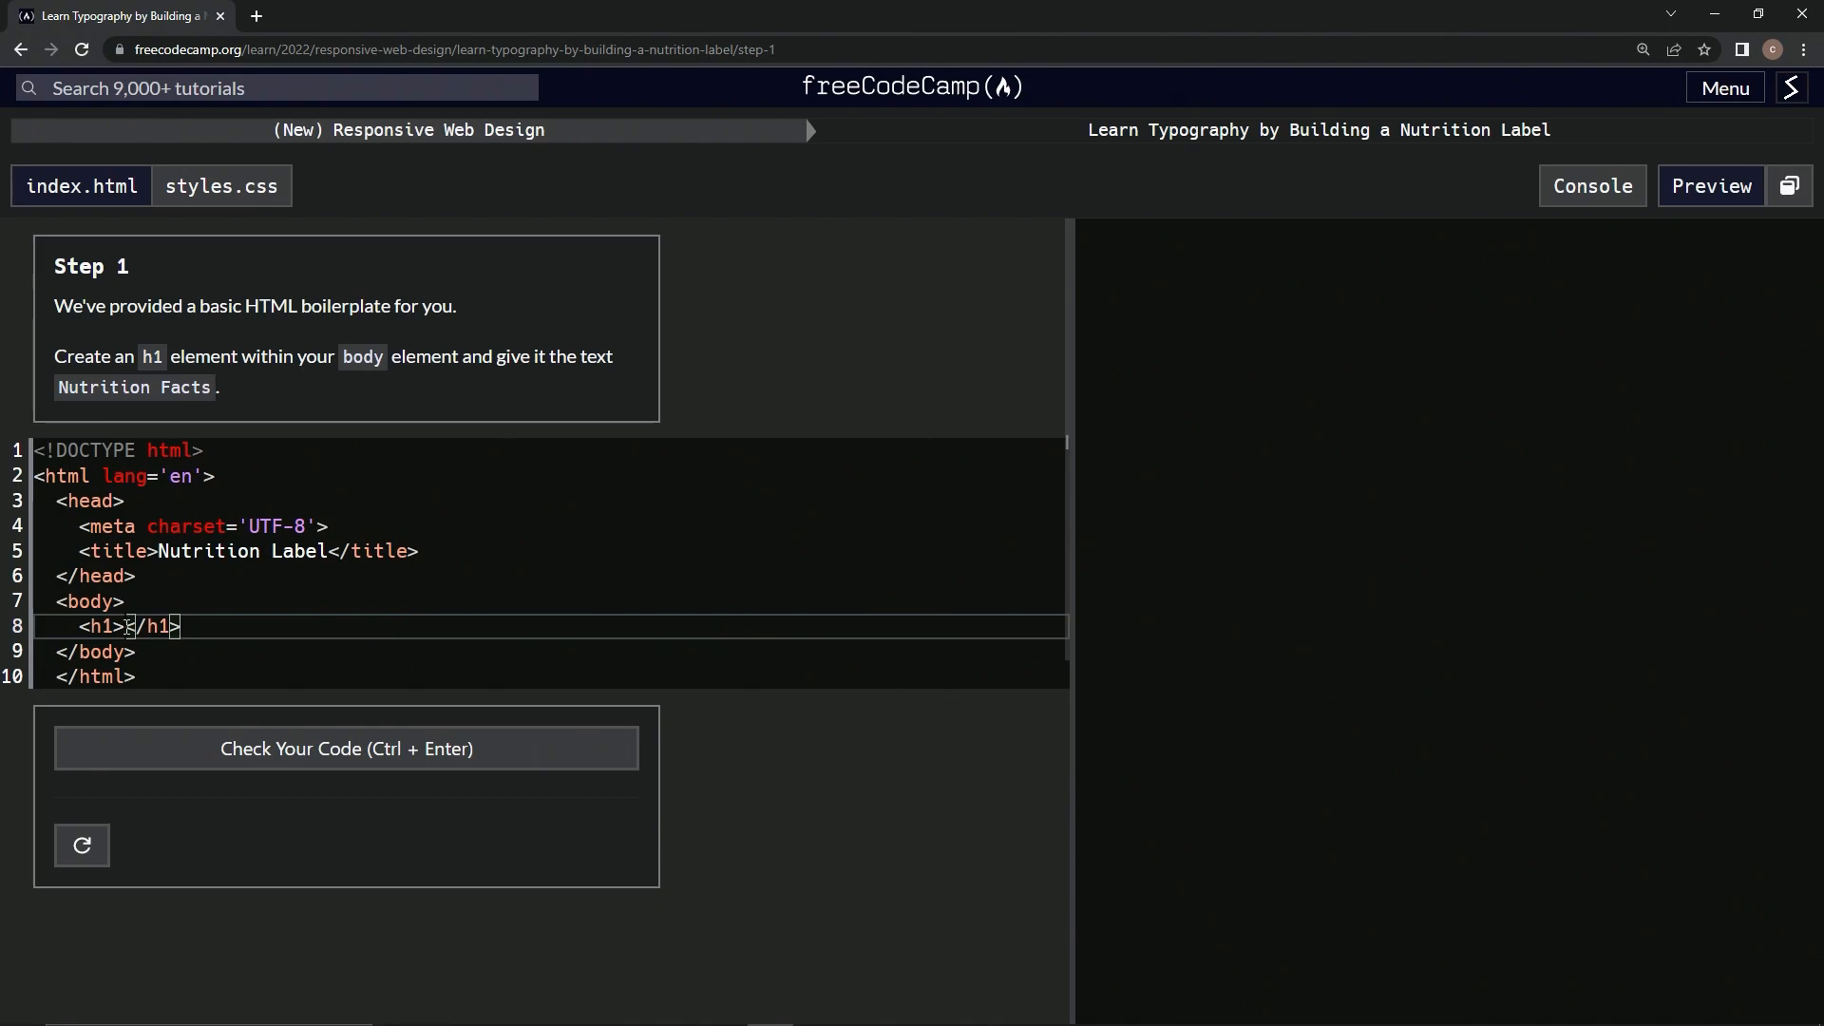
pyautogui.write('Nu')
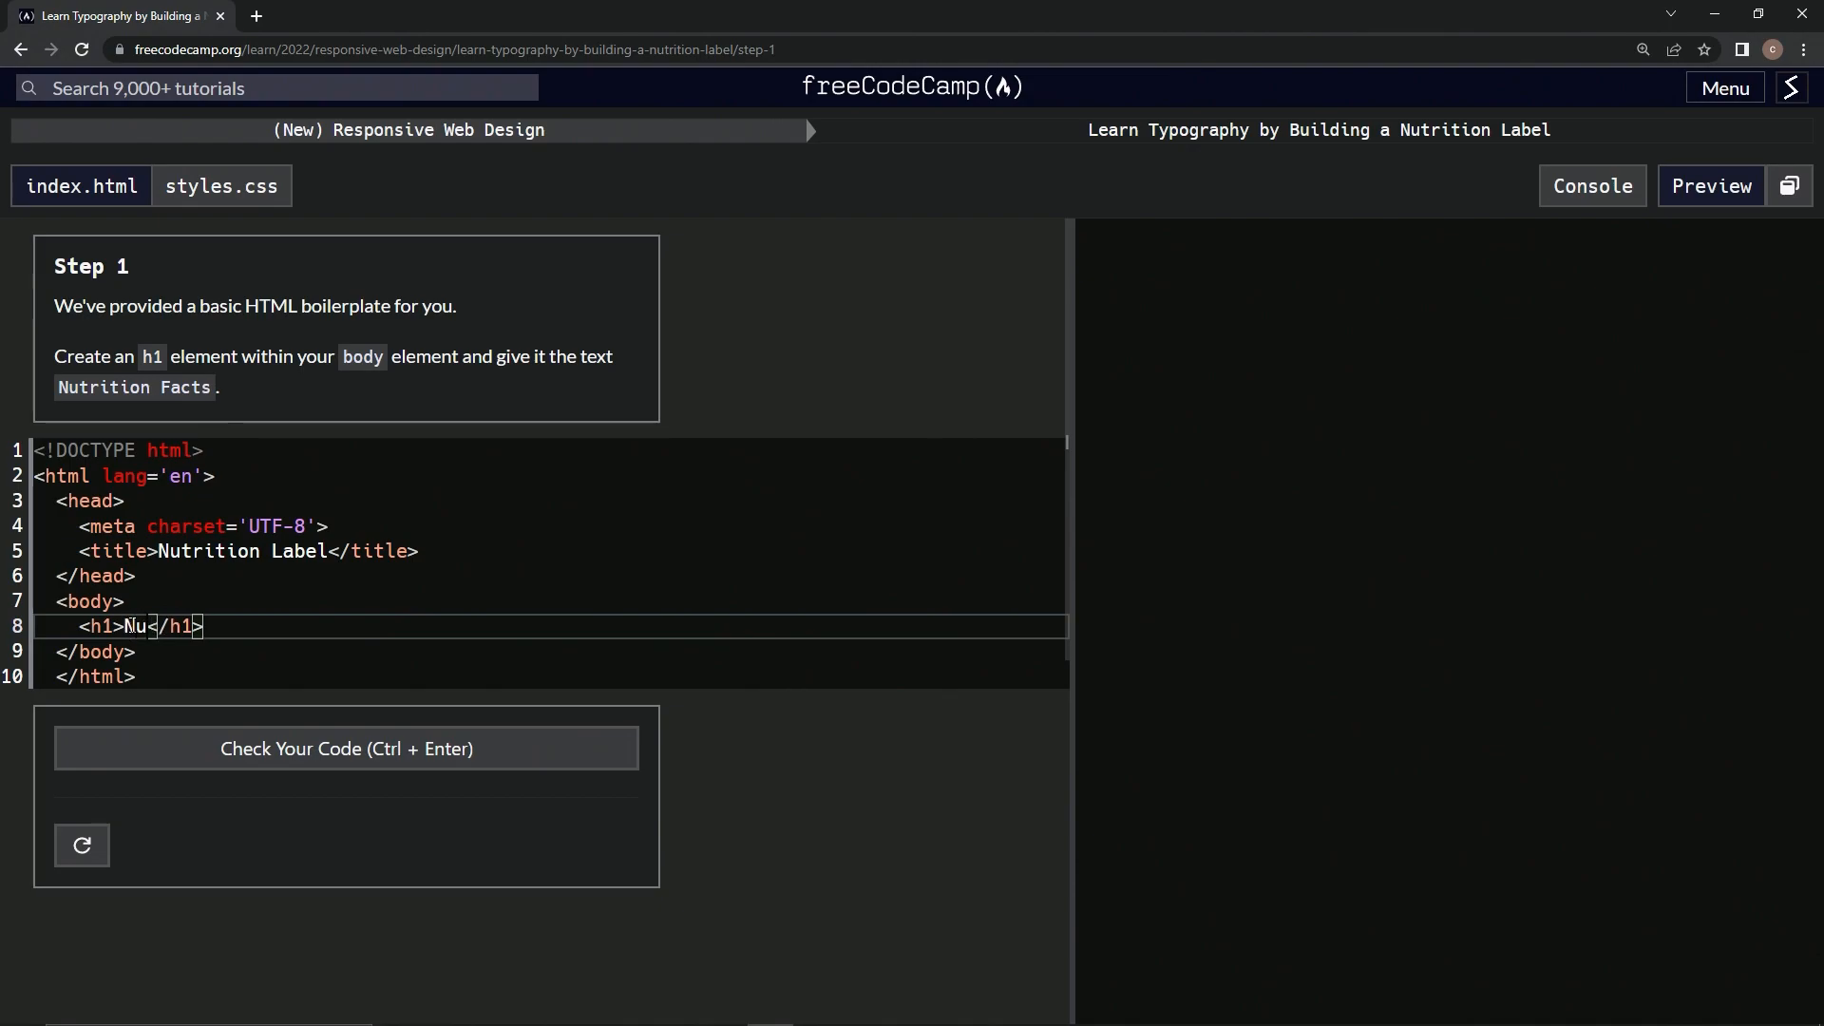
pyautogui.write('trition')
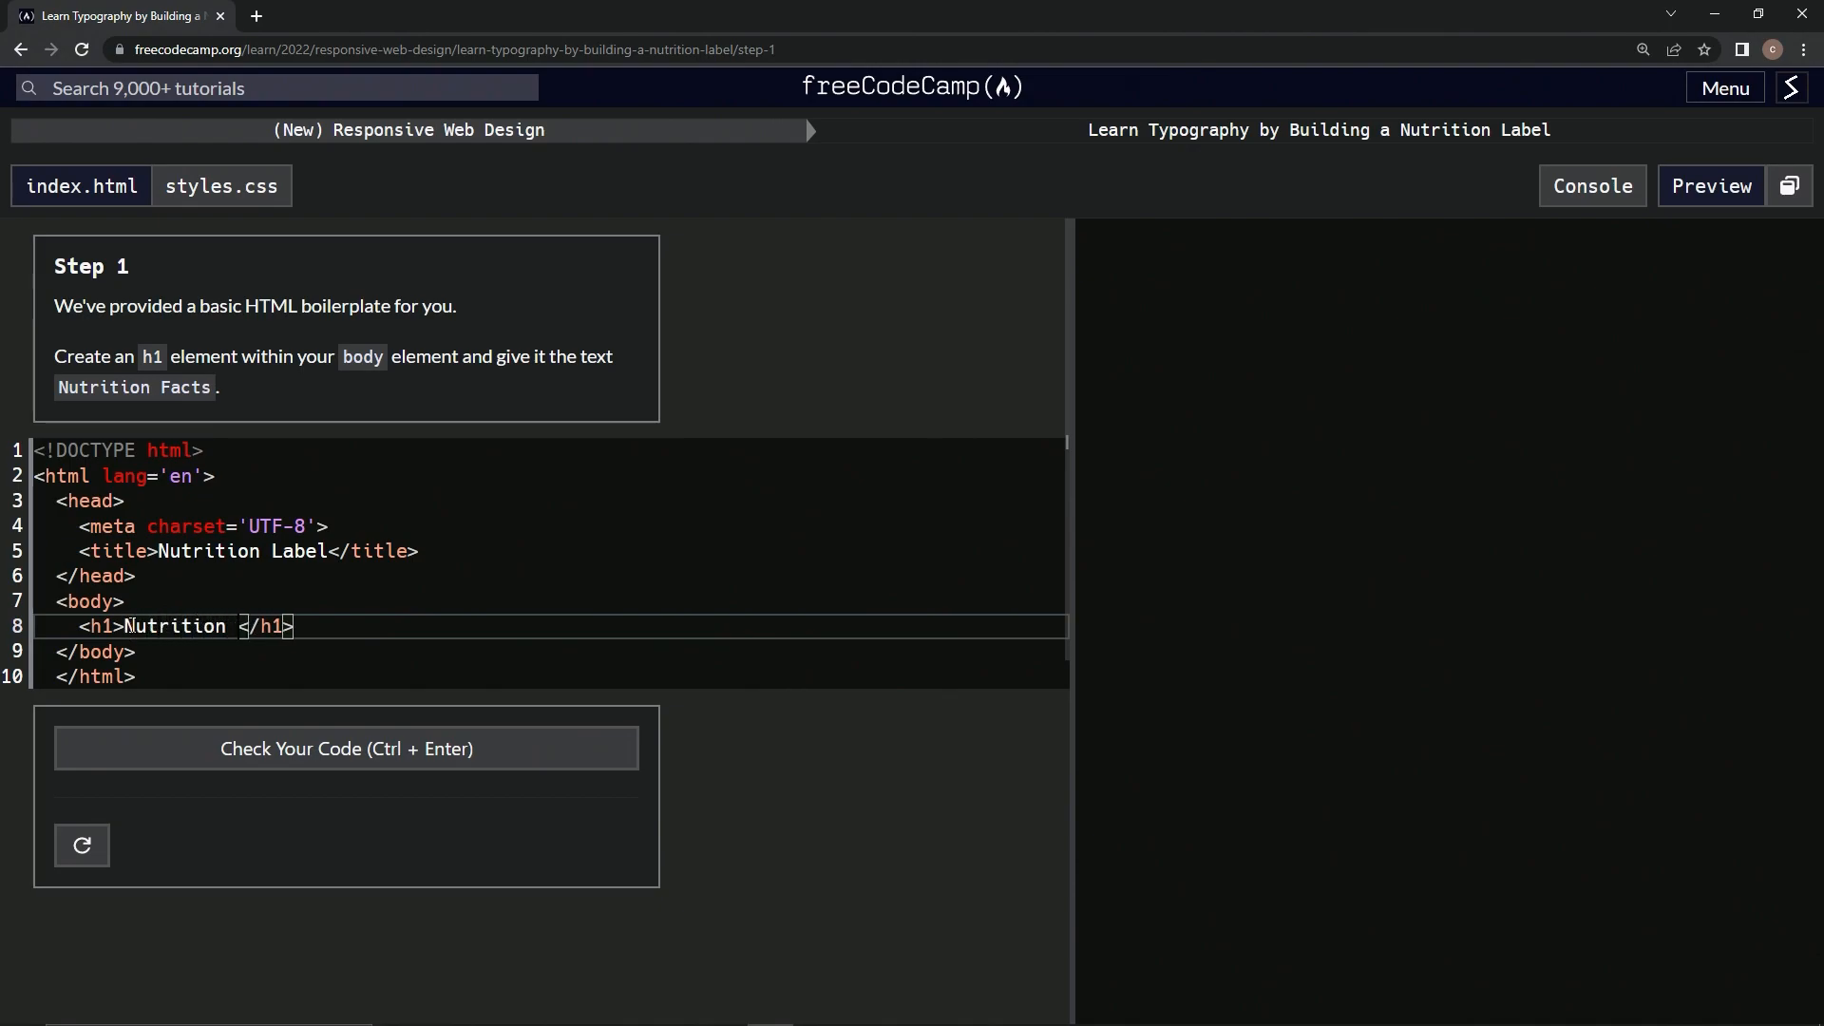
pyautogui.write('Facts')
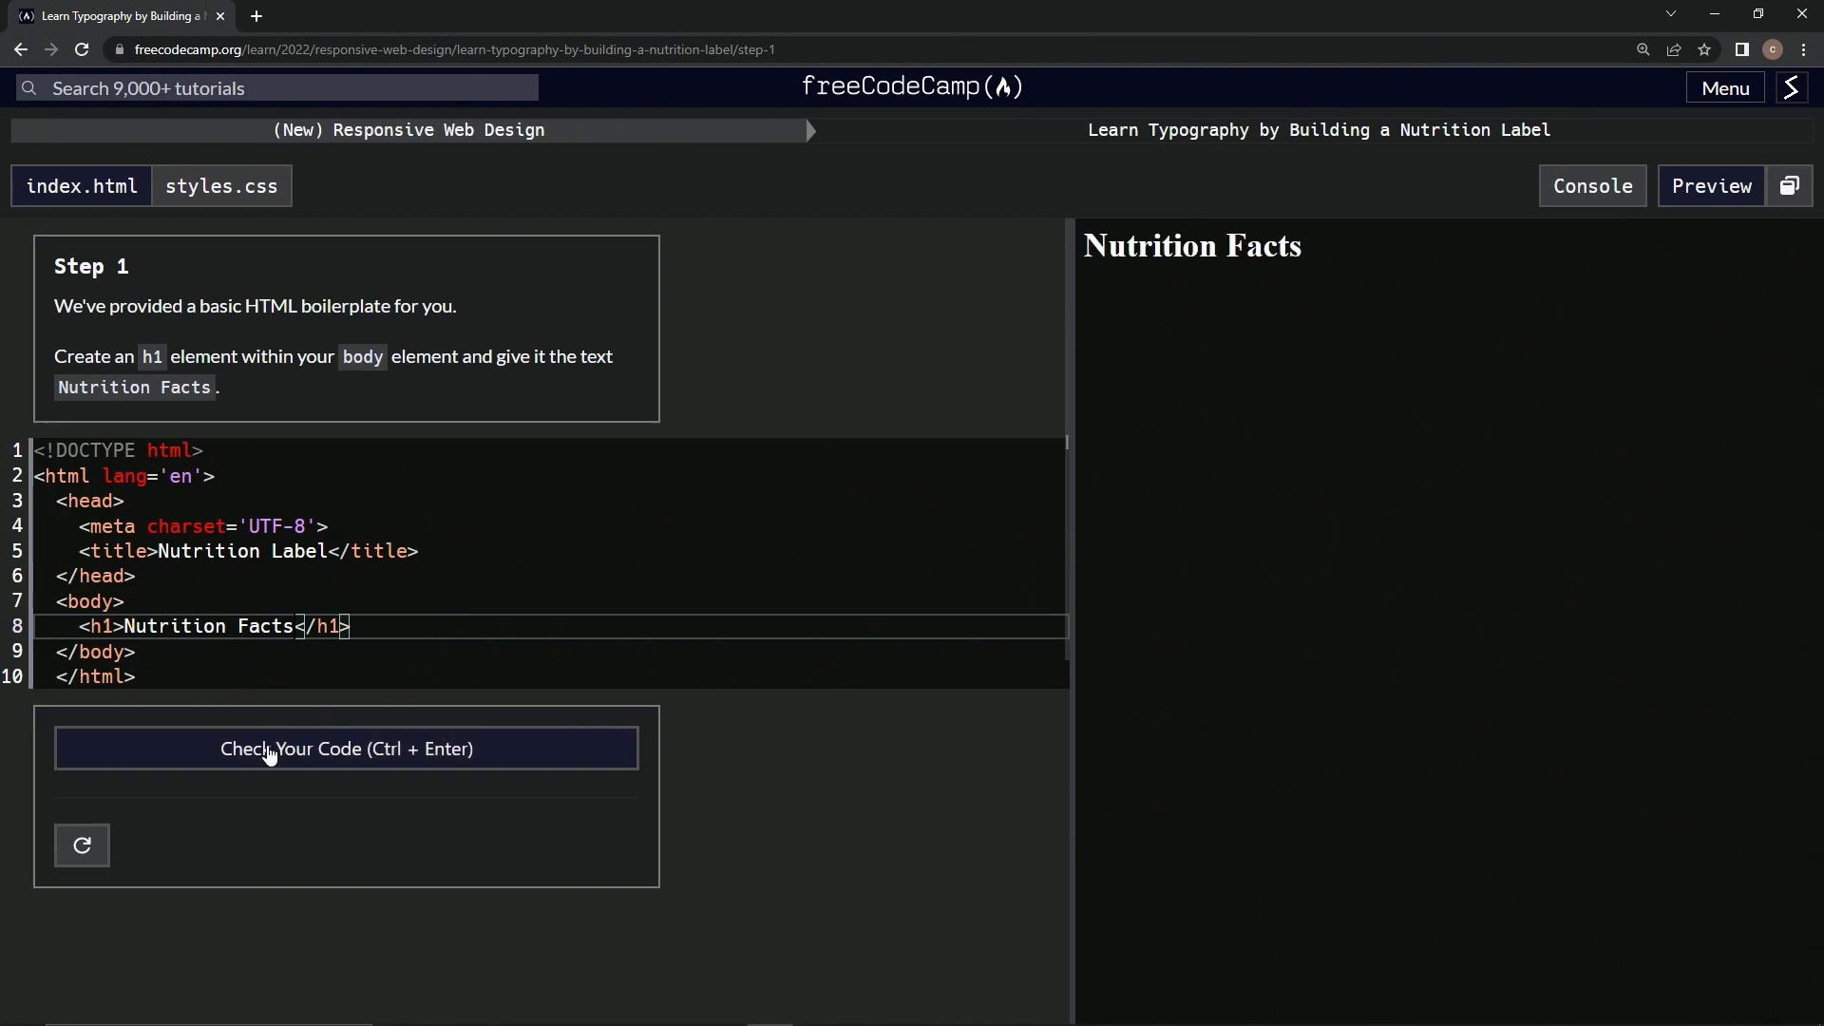
# Run the Step 1 tests and submit the passing code to reach Step 2.
pyautogui.click(346, 747)
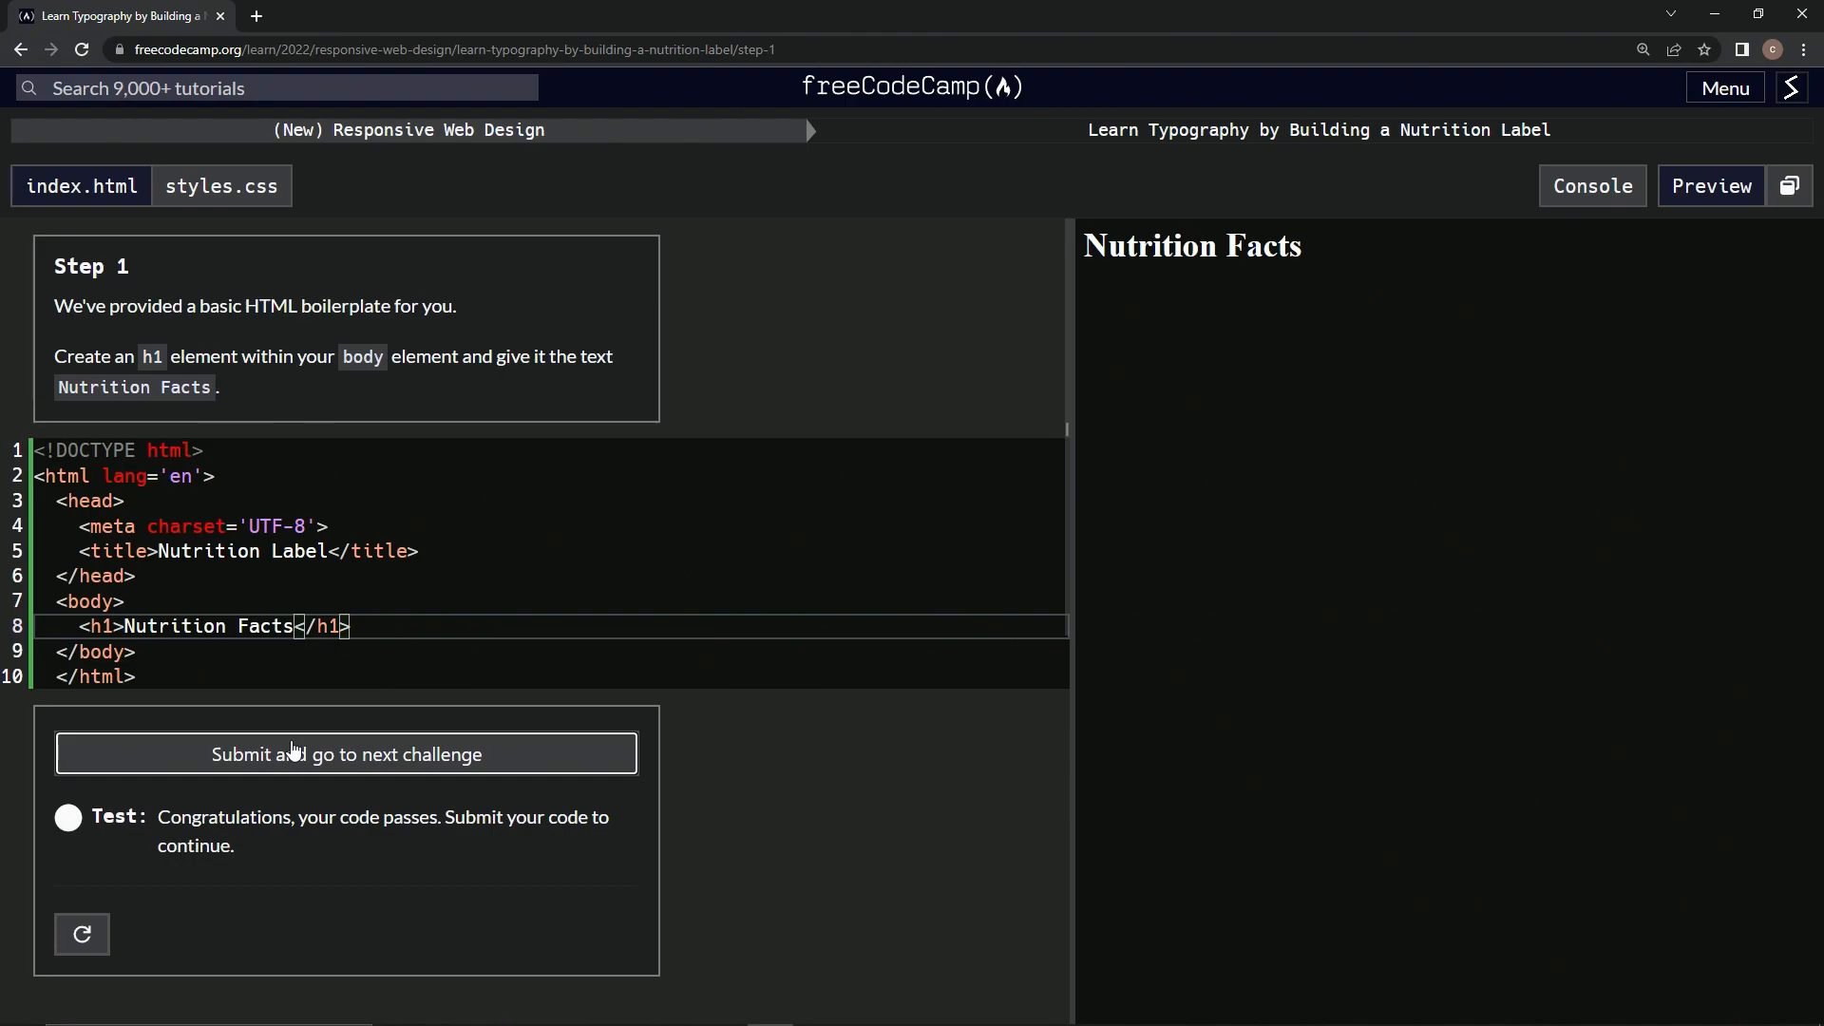
pyautogui.click(345, 754)
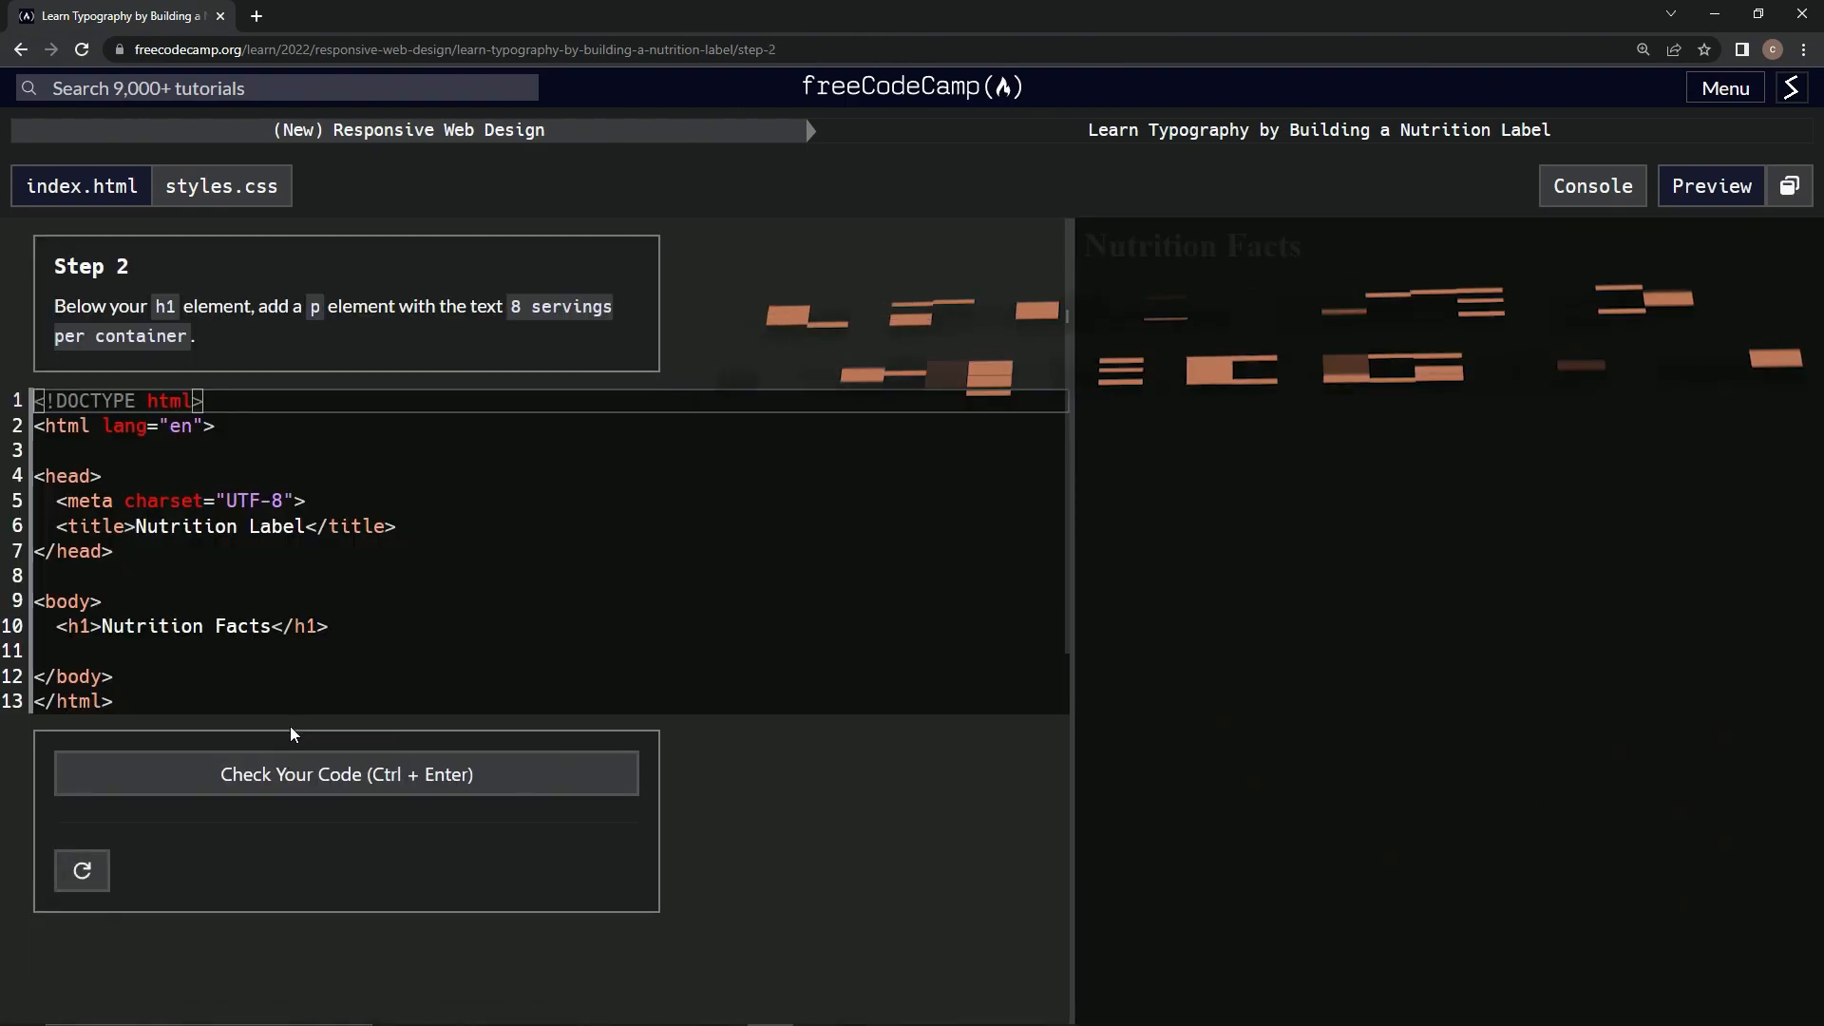